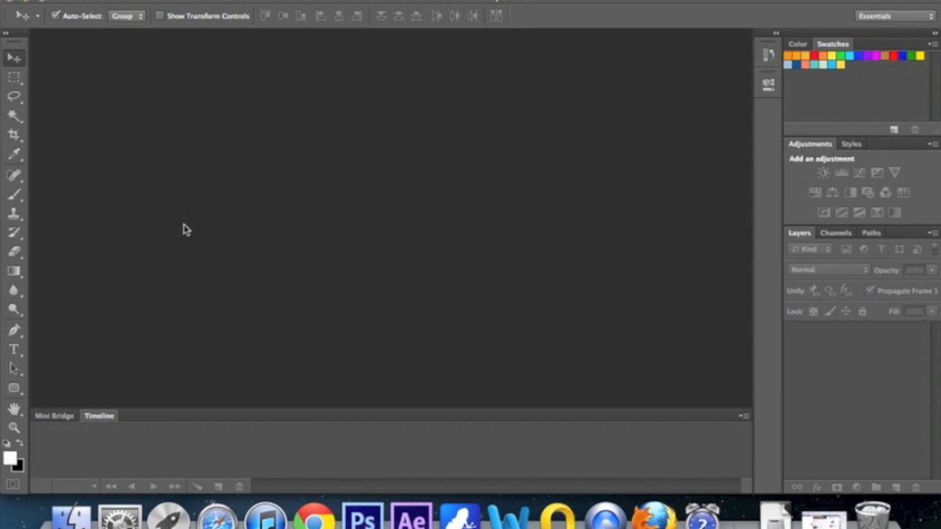
mouse_move(127, 47)
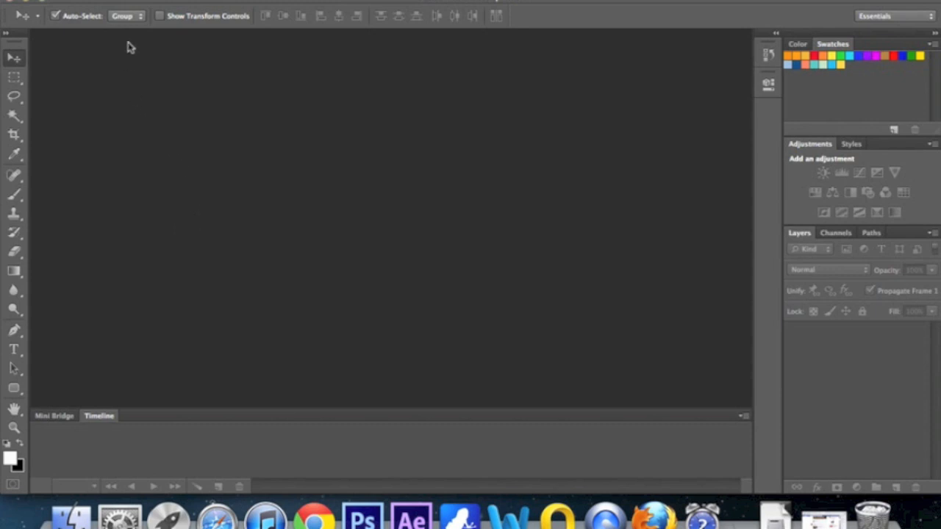
mouse_move(183, 90)
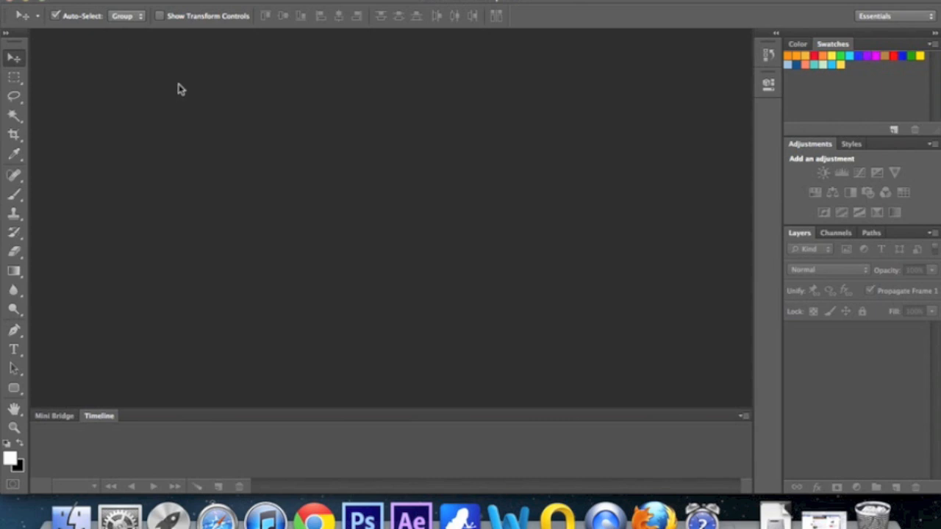
mouse_move(209, 121)
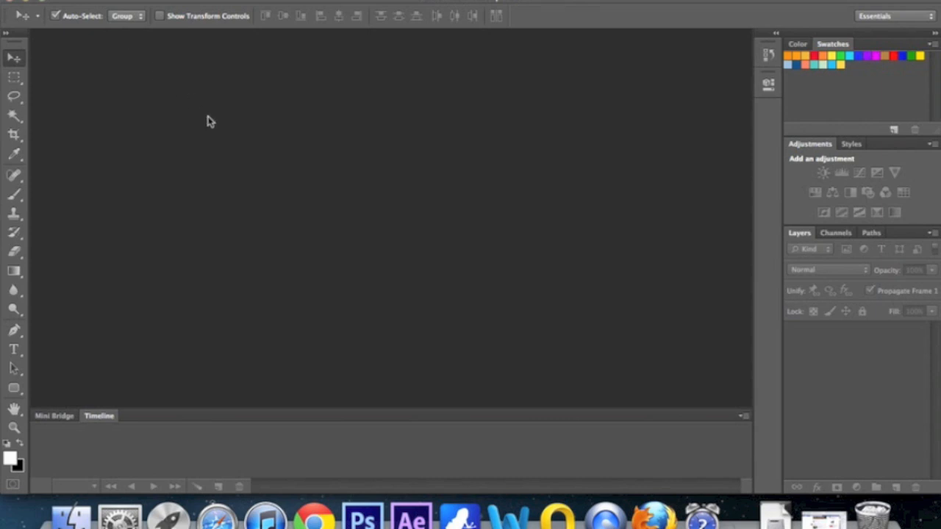
mouse_move(122, 167)
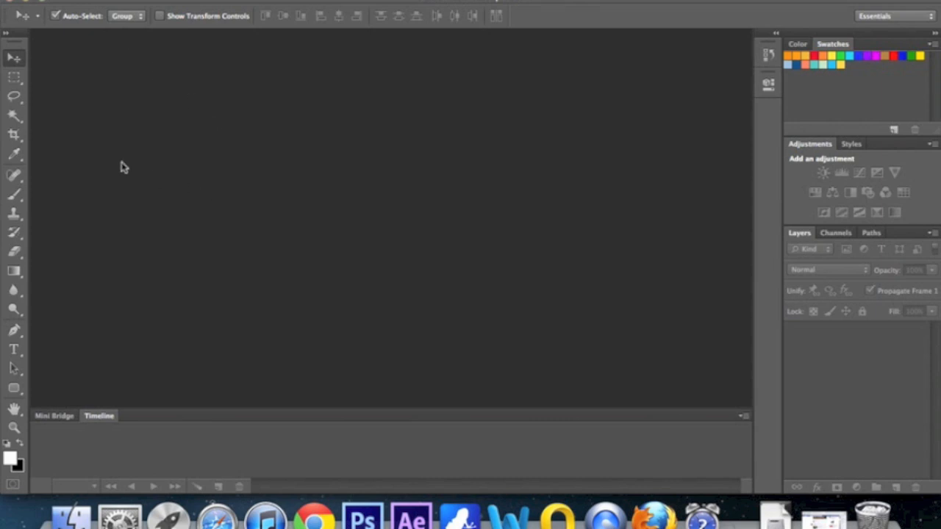
mouse_move(138, 91)
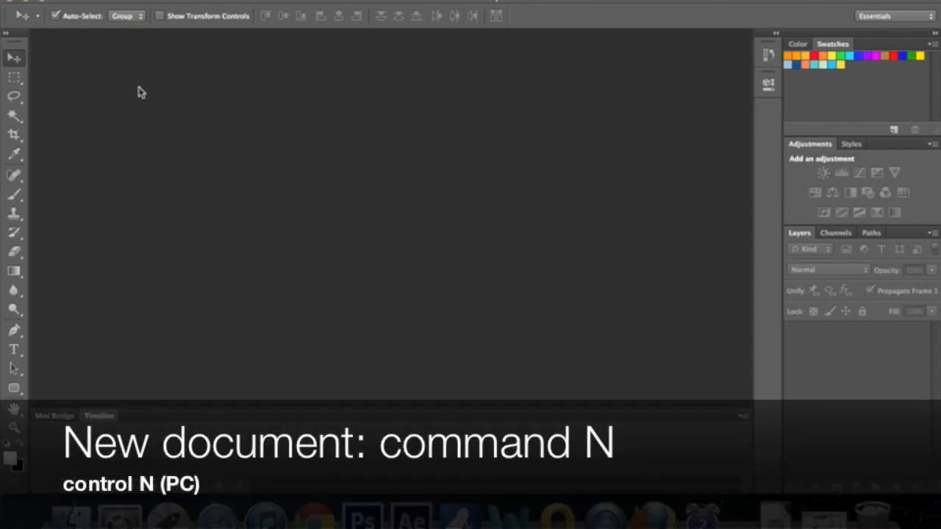
Create a new Photoshop document named Banner, 600 by 200 pixels.
key("cmd+n")
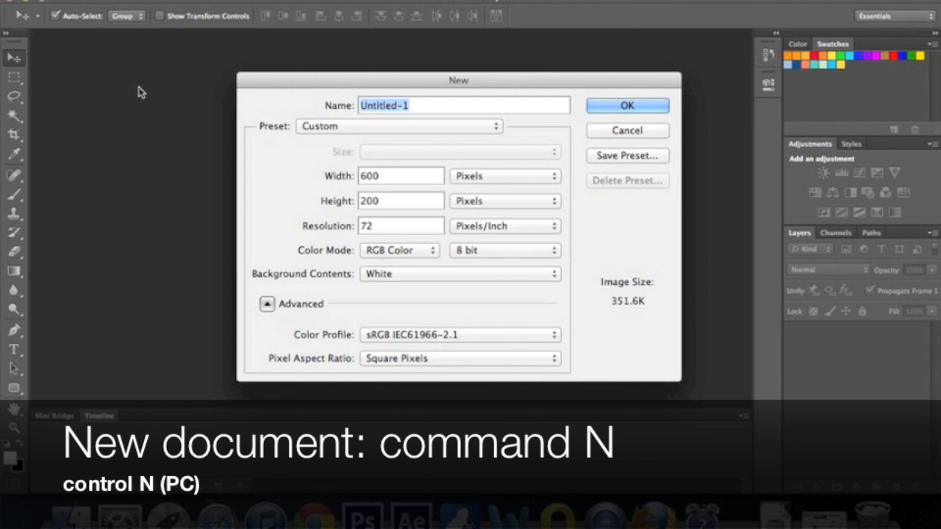
mouse_move(413, 83)
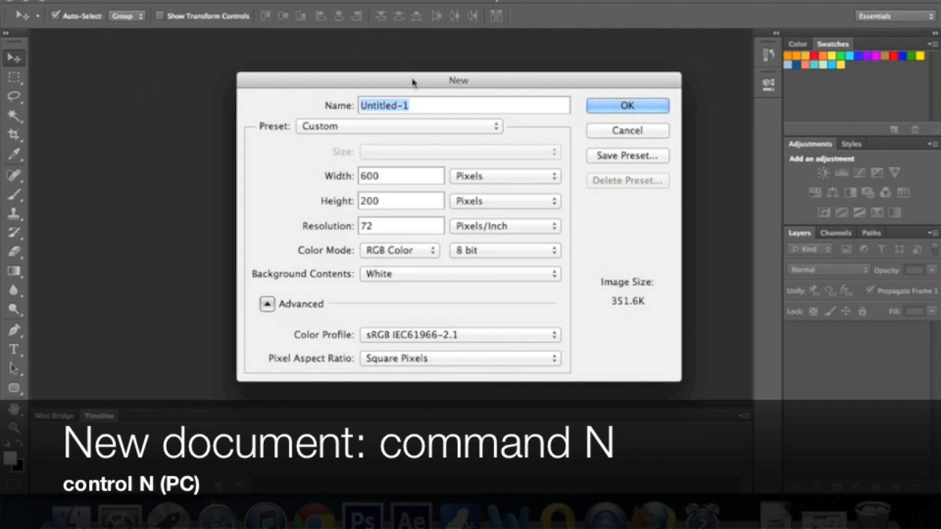
type("Banner")
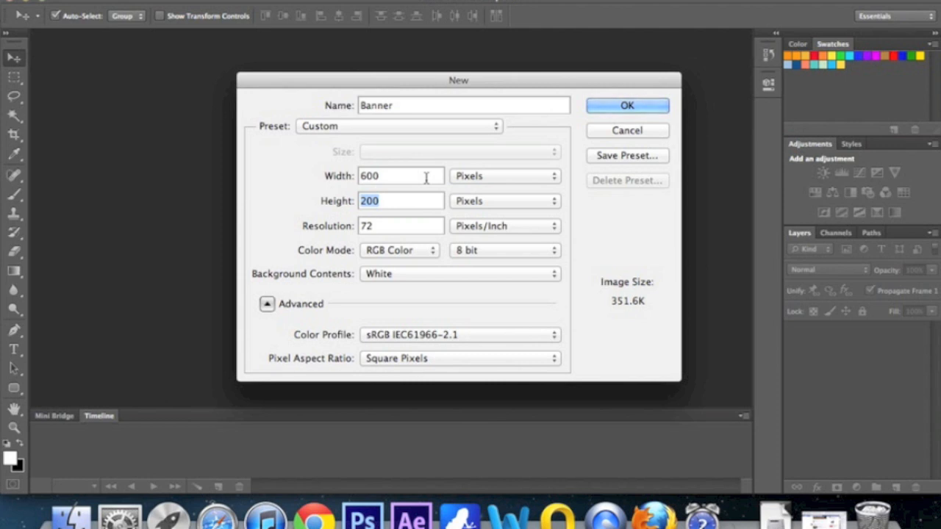
left_click(397, 226)
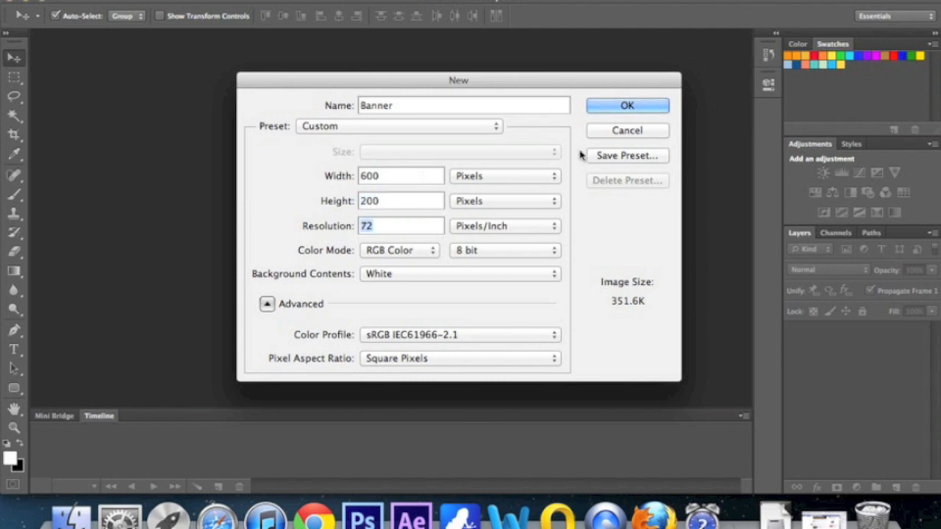
left_click(626, 106)
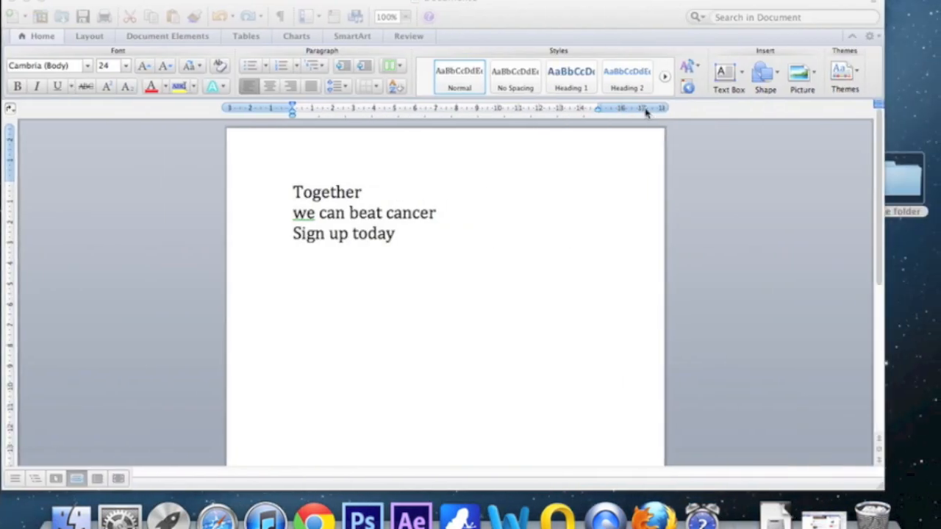
Check the banner phrases in the Word document and return to the Banner document.
double_click(327, 192)
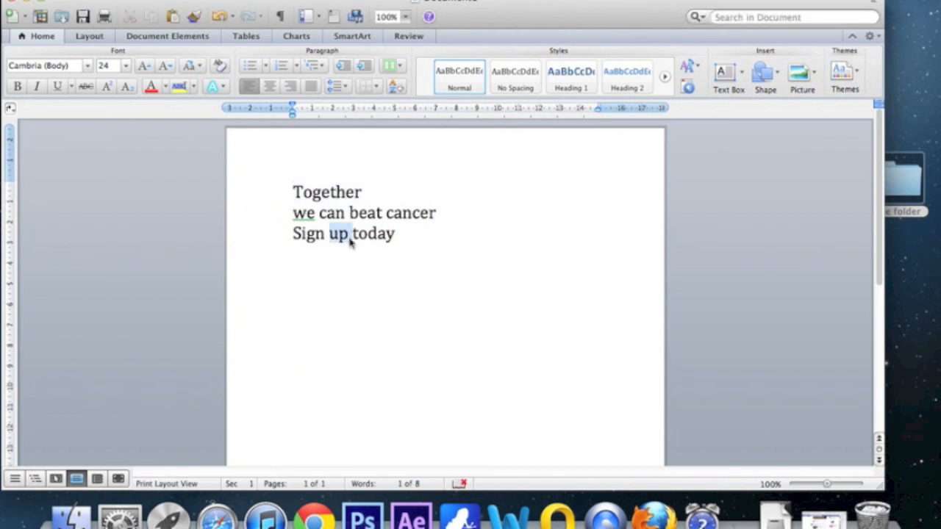
double_click(378, 234)
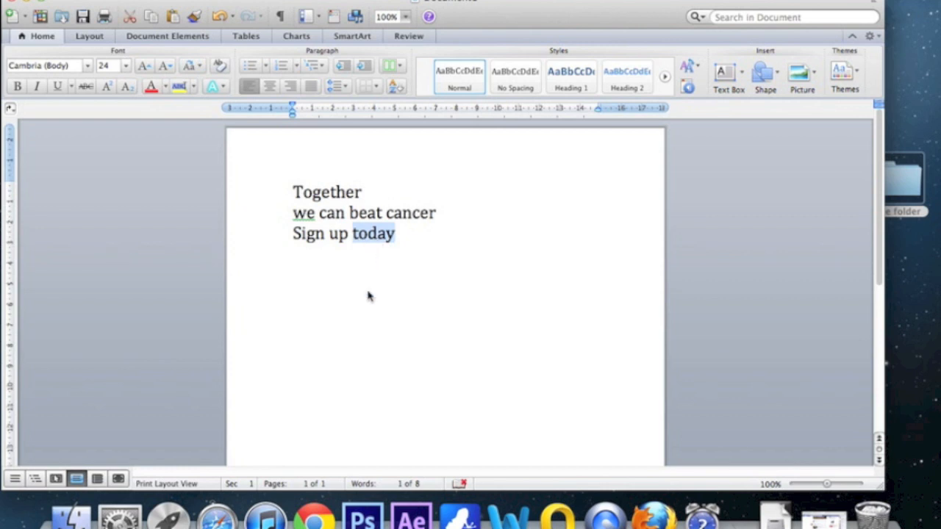
mouse_move(314, 206)
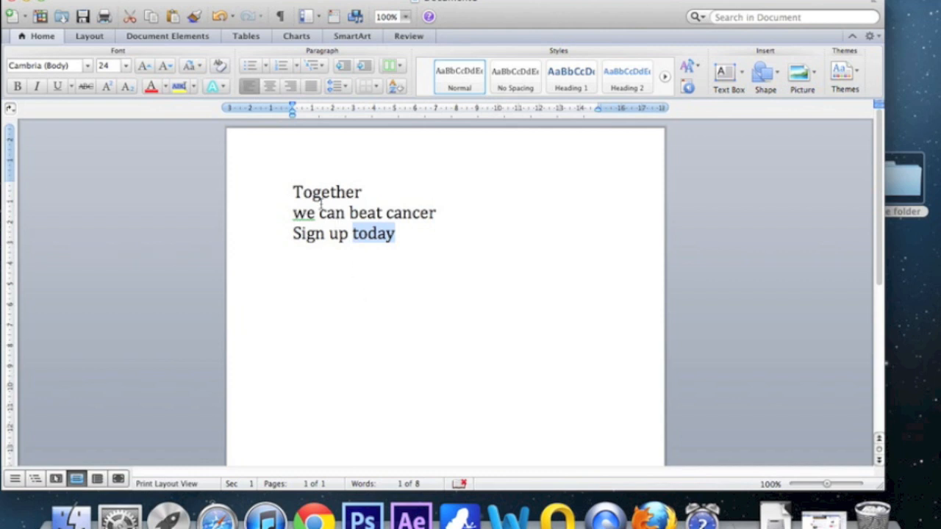
double_click(326, 191)
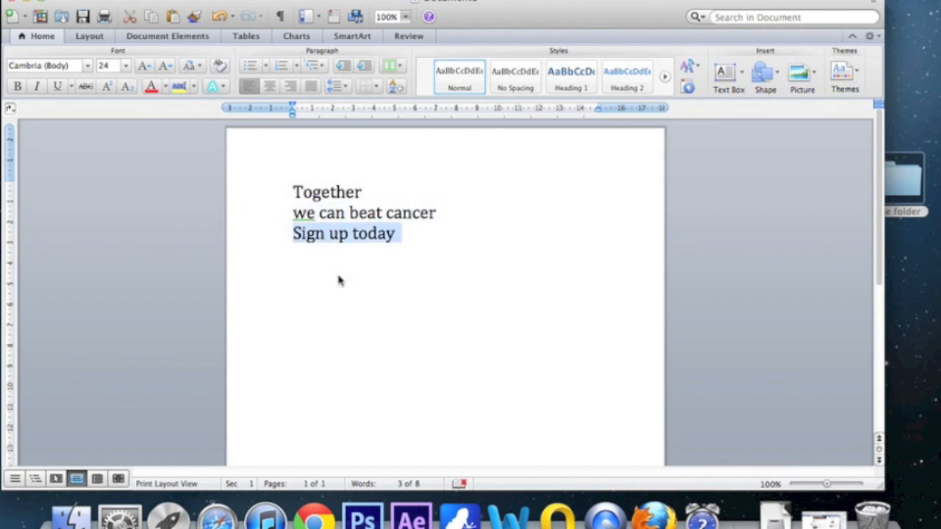
left_click(367, 517)
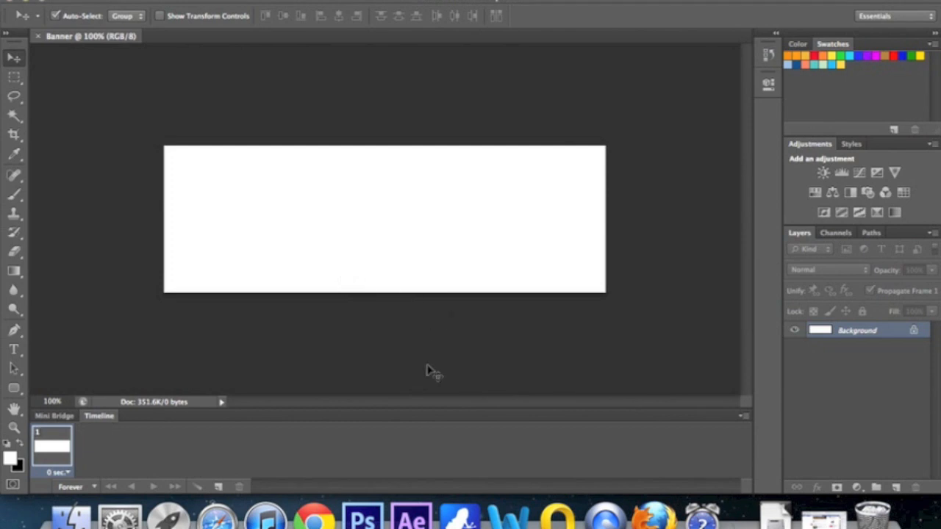
mouse_move(389, 413)
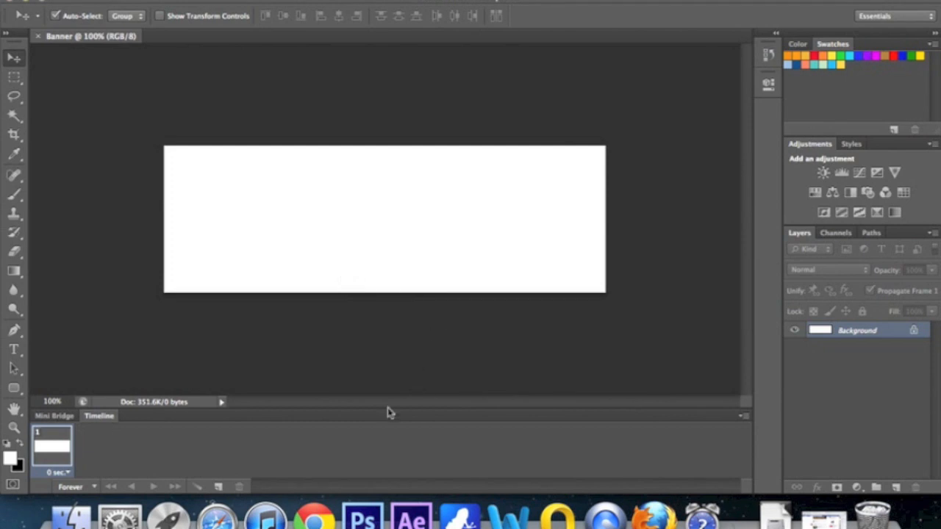
Add a text layer reading Together across the white banner and commit it.
left_click(14, 350)
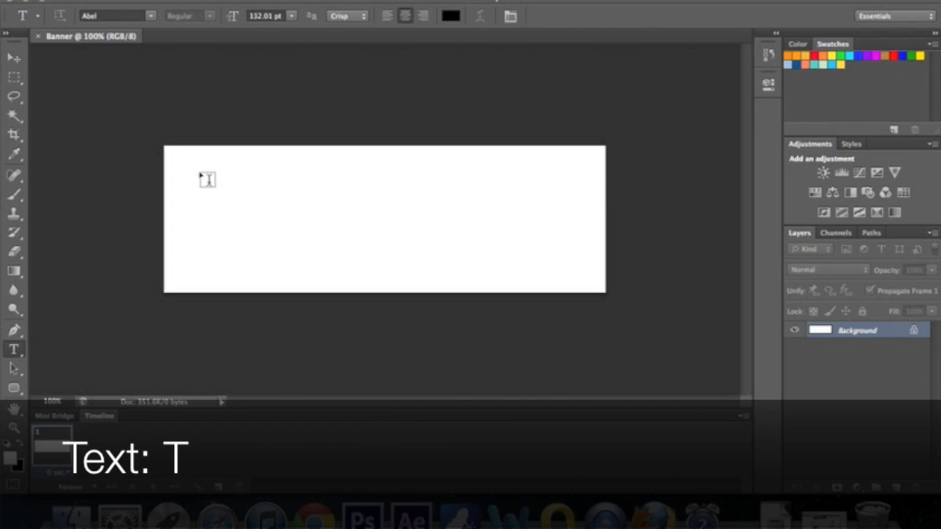
left_click_drag(207, 179, 511, 278)
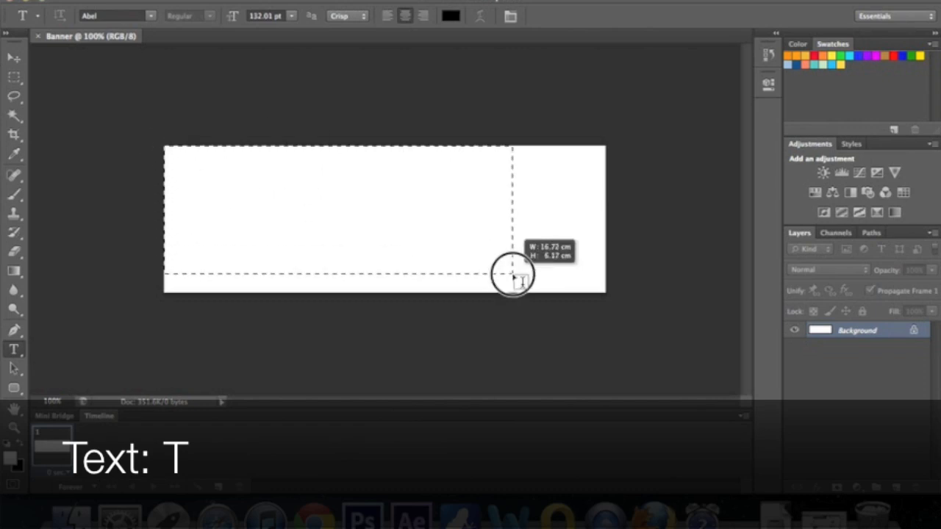
left_click_drag(514, 276, 606, 291)
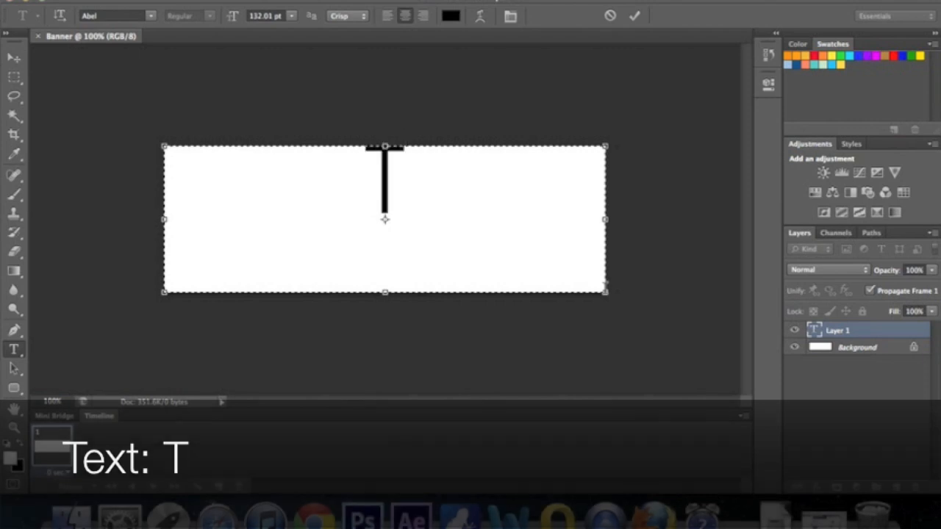
type("Together")
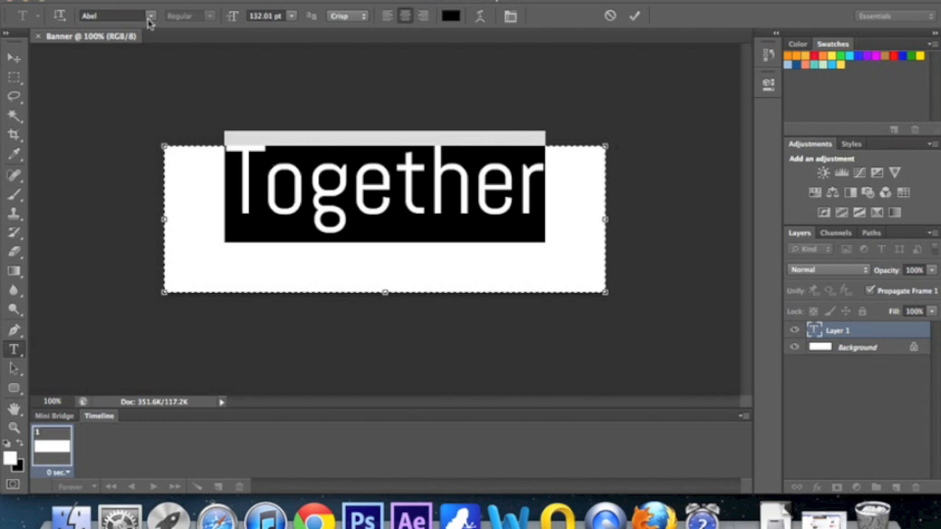
mouse_move(277, 20)
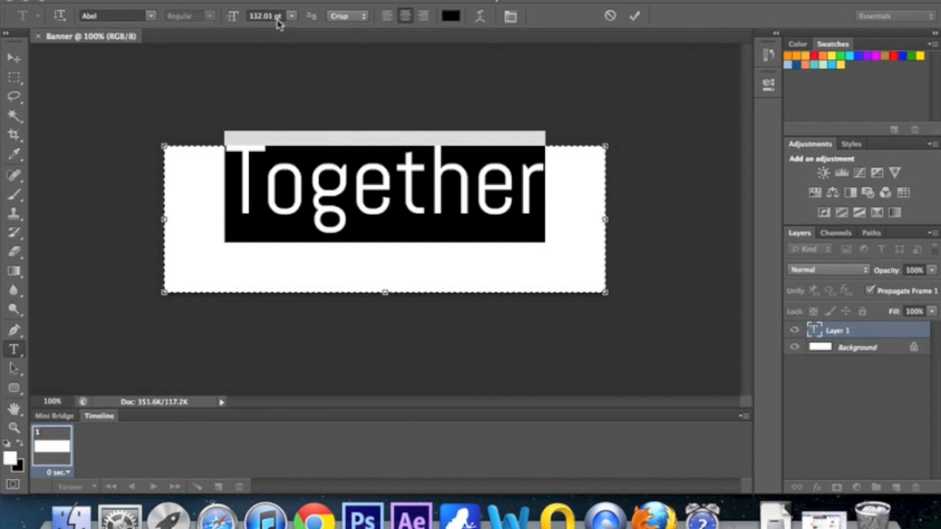
mouse_move(277, 21)
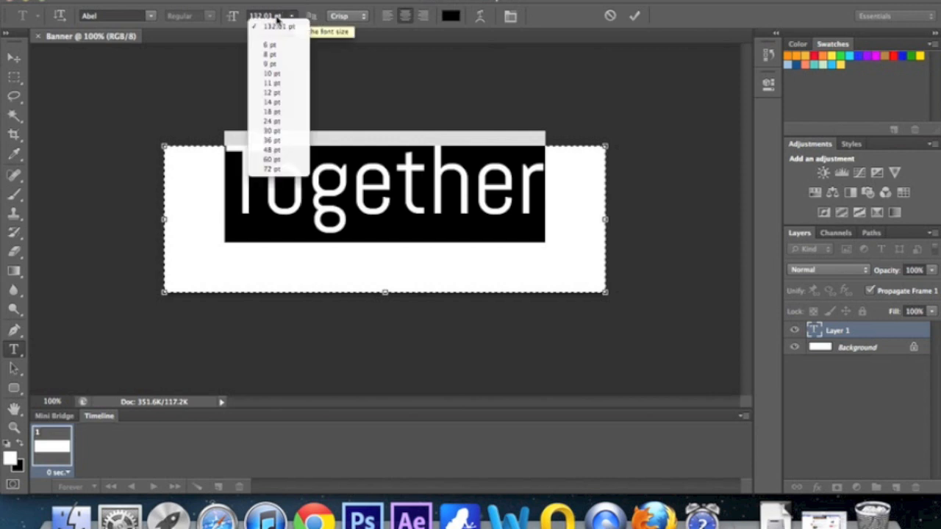
mouse_move(412, 21)
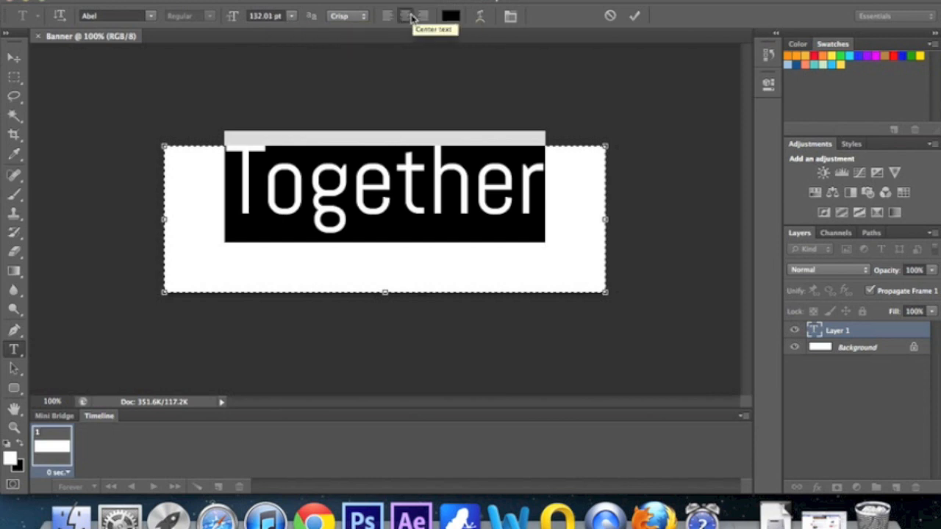
left_click(638, 15)
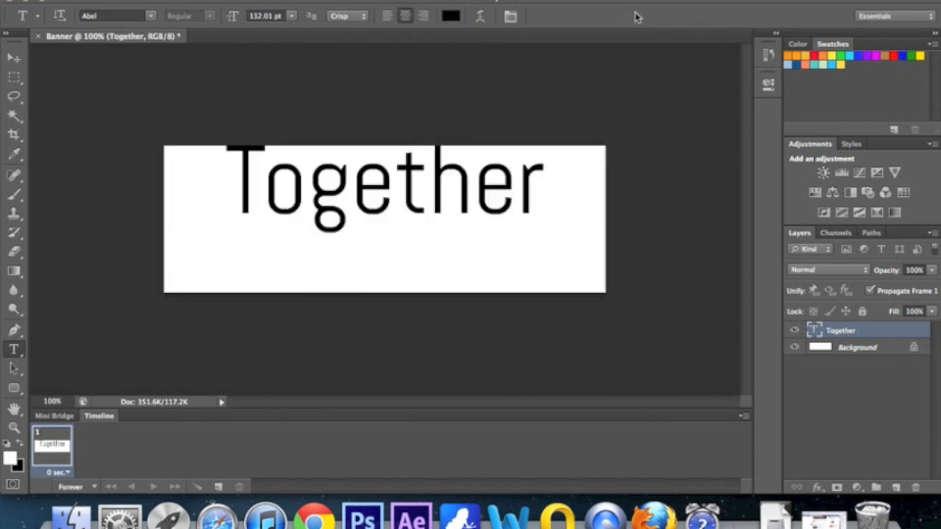
Move the Together text so it sits centred vertically on the banner.
key("v")
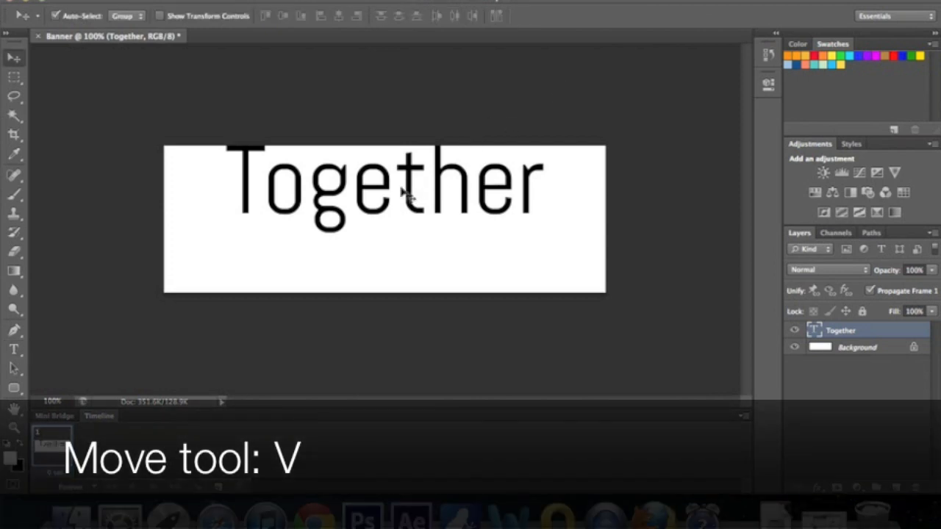
left_click_drag(400, 192, 386, 224)
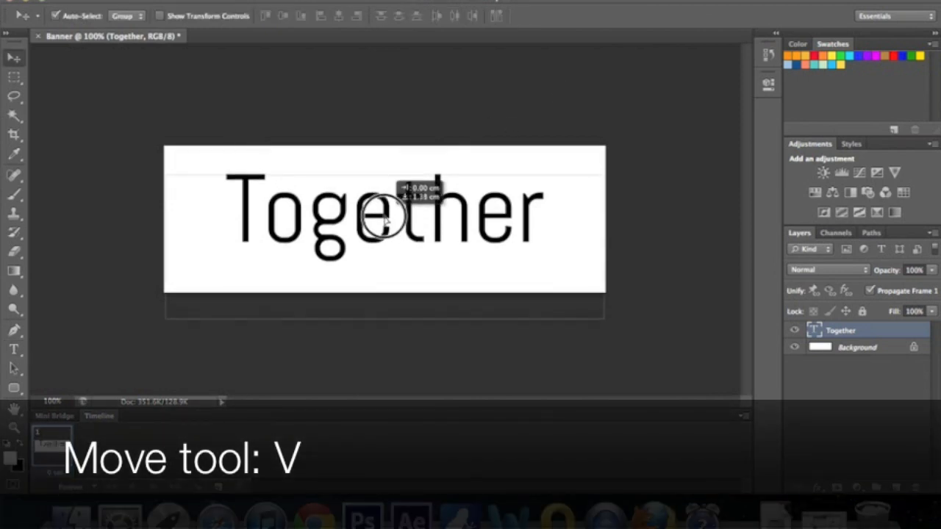
left_click_drag(390, 223, 389, 213)
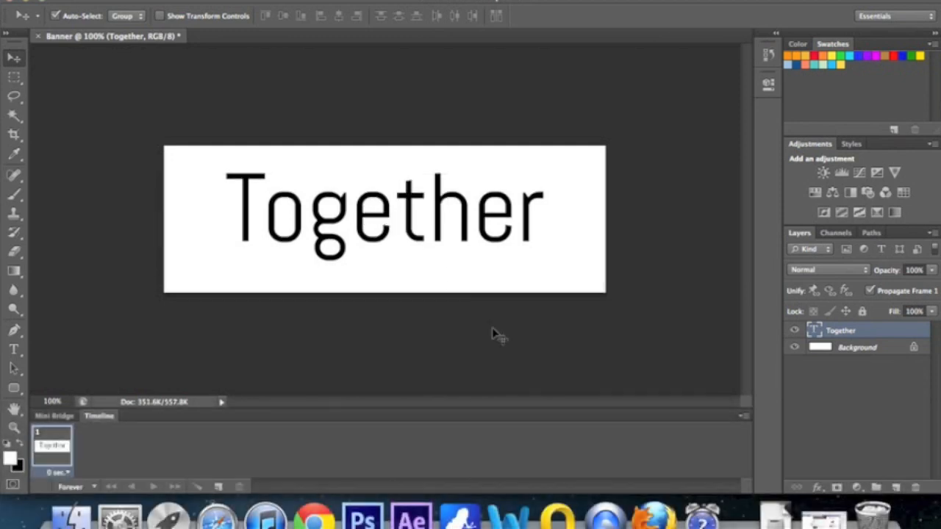
mouse_move(809, 385)
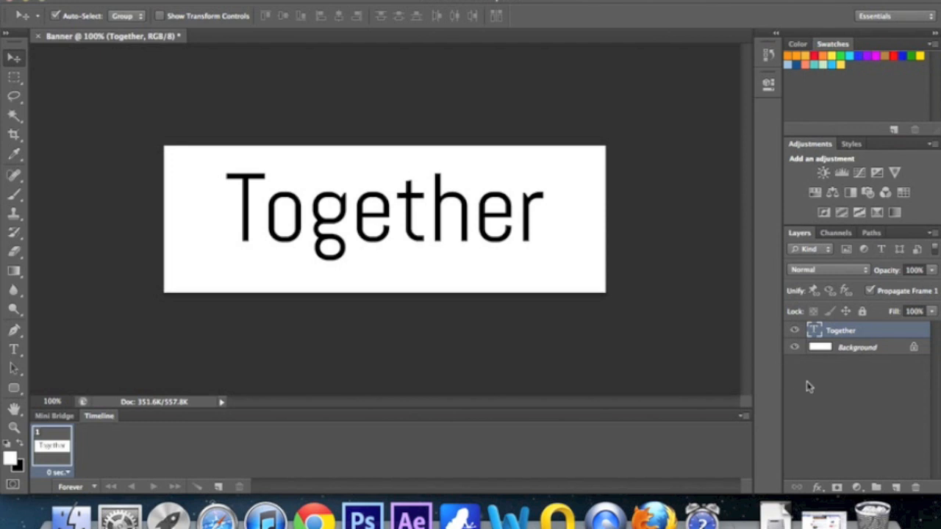
Select the Together and Background layers together and merge them into one layer (Cmd+E).
left_click(850, 347)
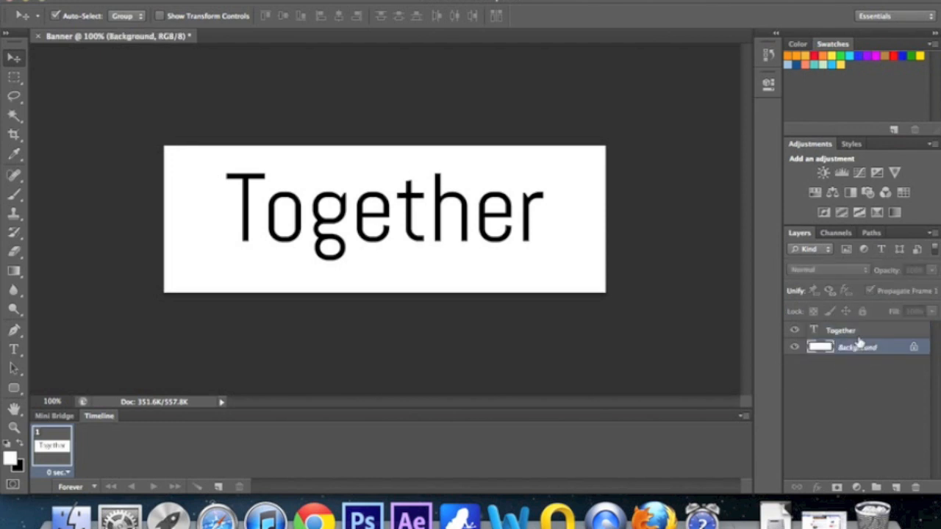
left_click(841, 329)
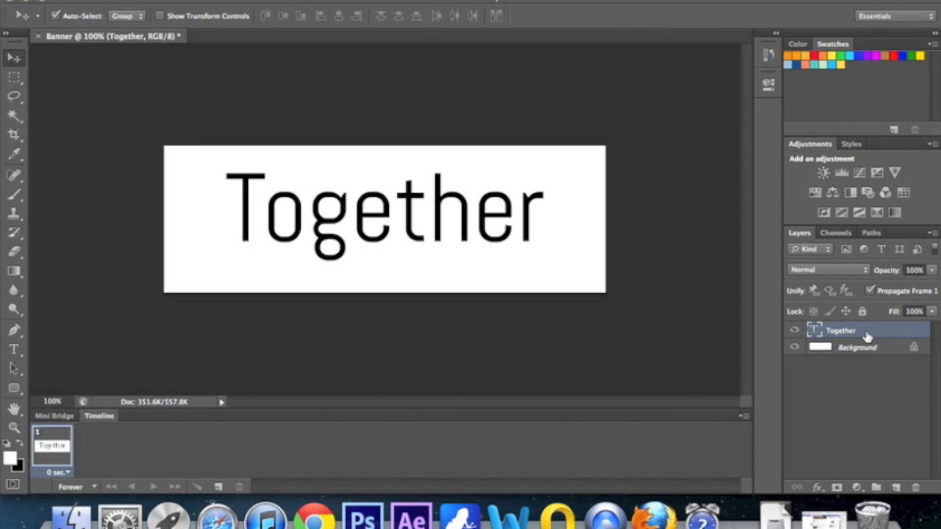
left_click(850, 347)
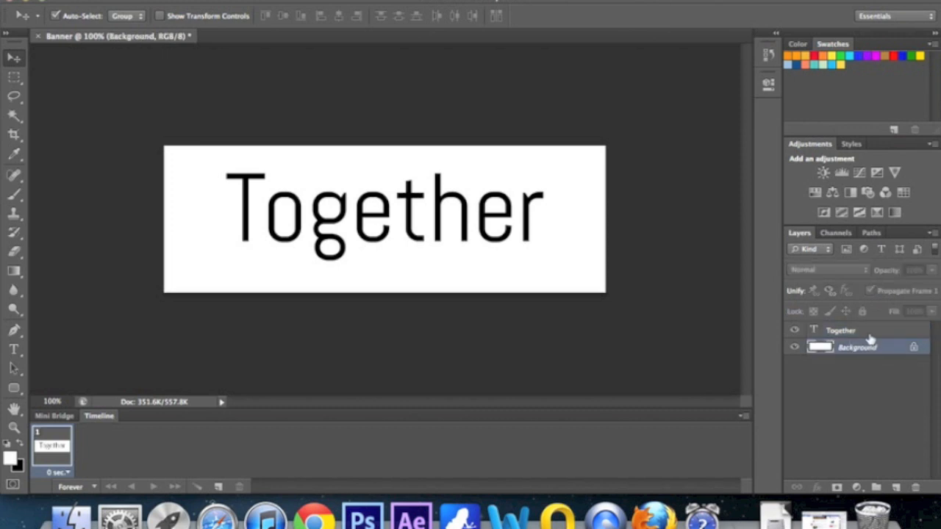
left_click(841, 330)
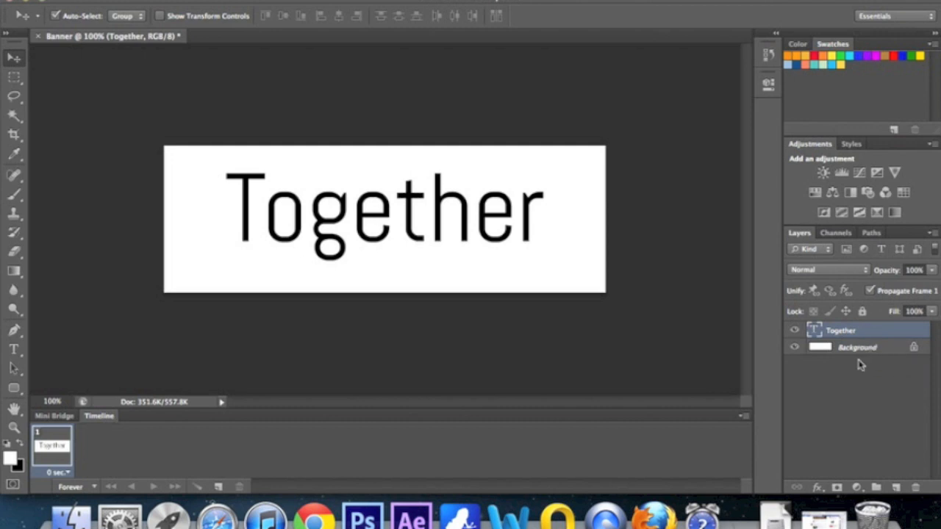
left_click(857, 347)
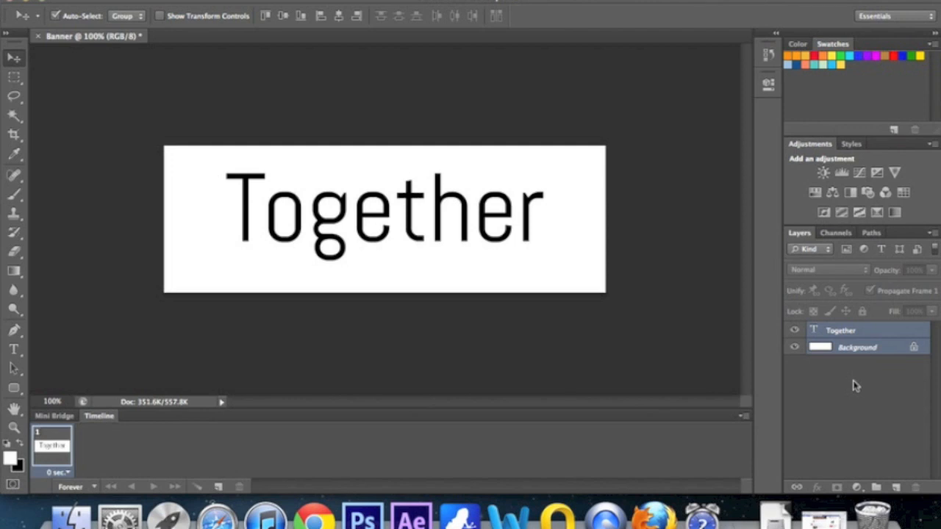
key("cmd+e")
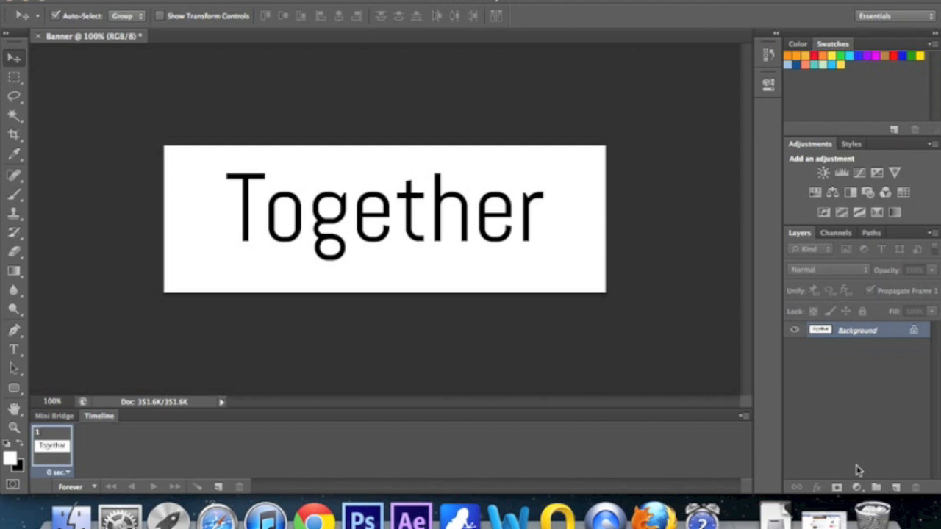
mouse_move(862, 488)
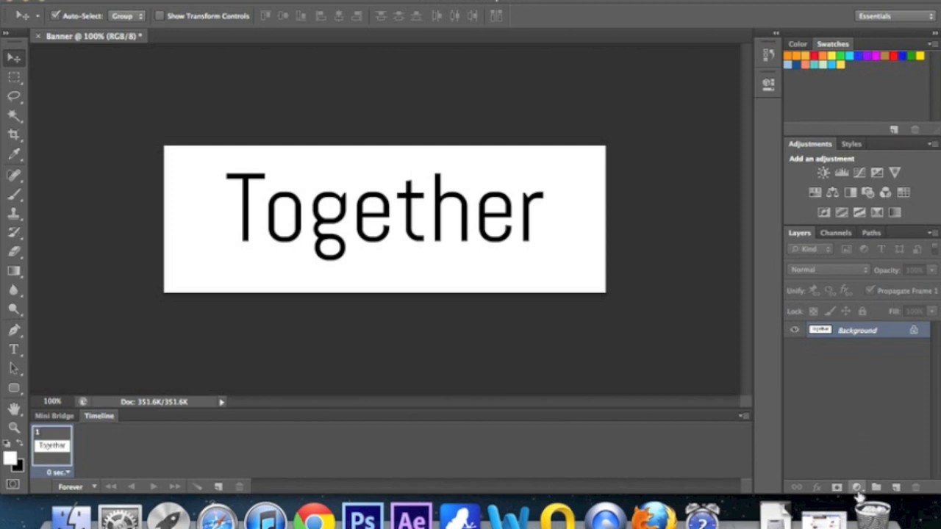
mouse_move(853, 501)
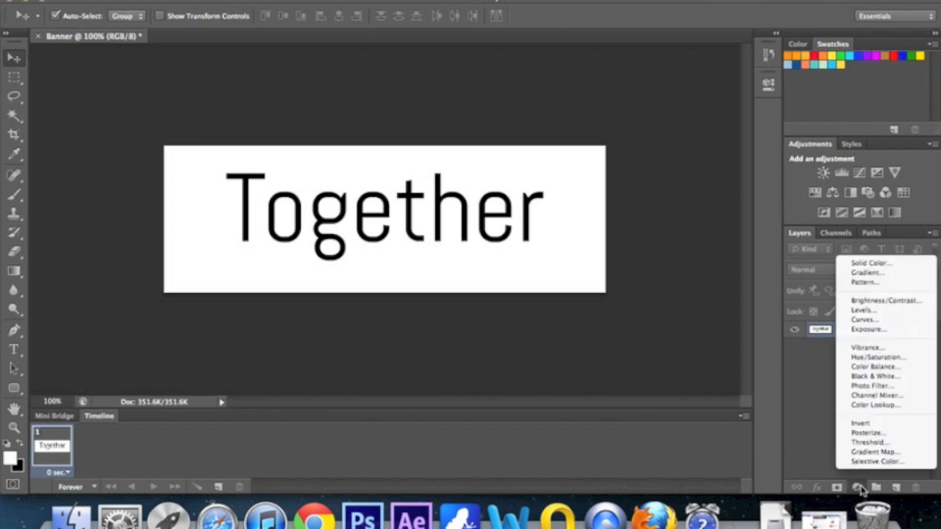
mouse_move(893, 272)
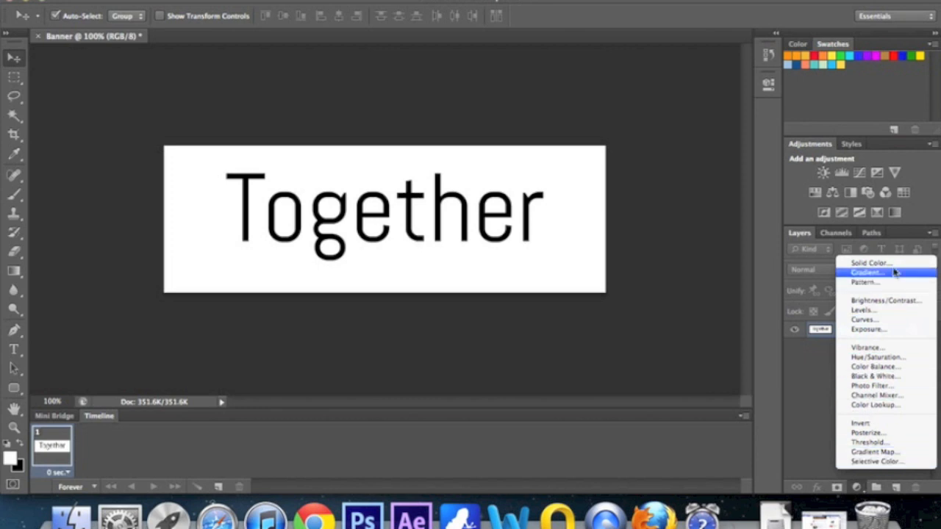
Add a Solid Color fill layer set to black covering the whole banner.
left_click(870, 263)
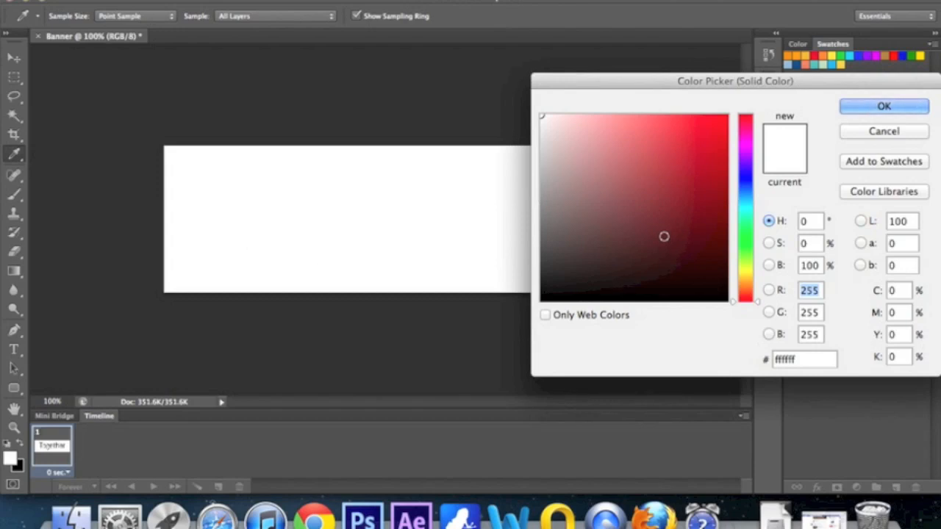
left_click(629, 183)
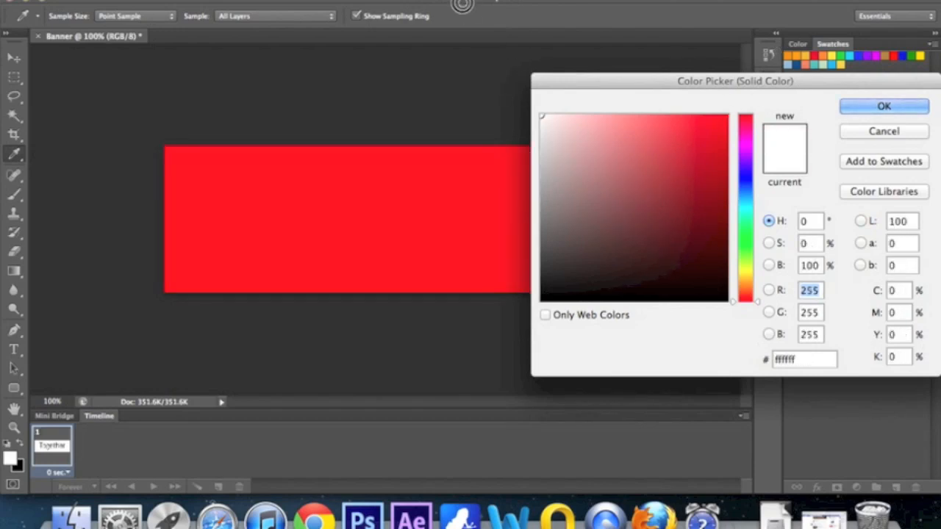
left_click(660, 223)
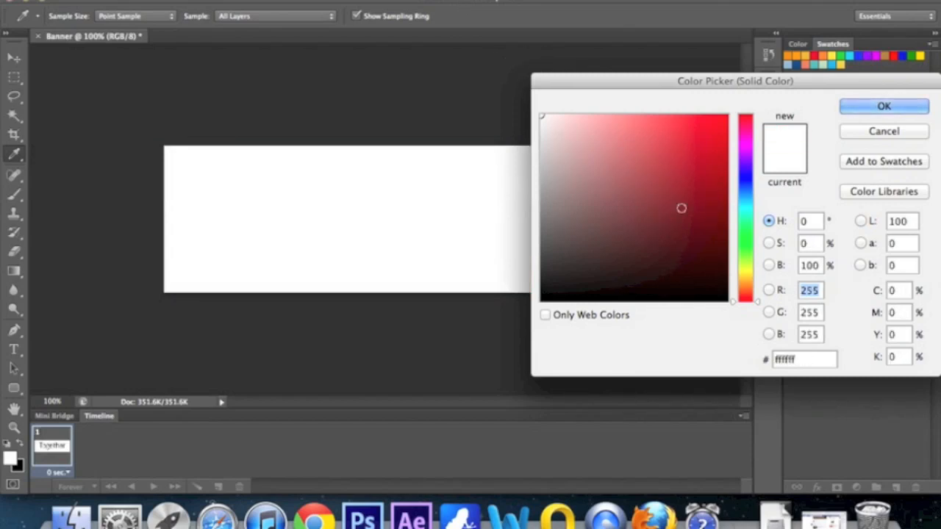
left_click(541, 299)
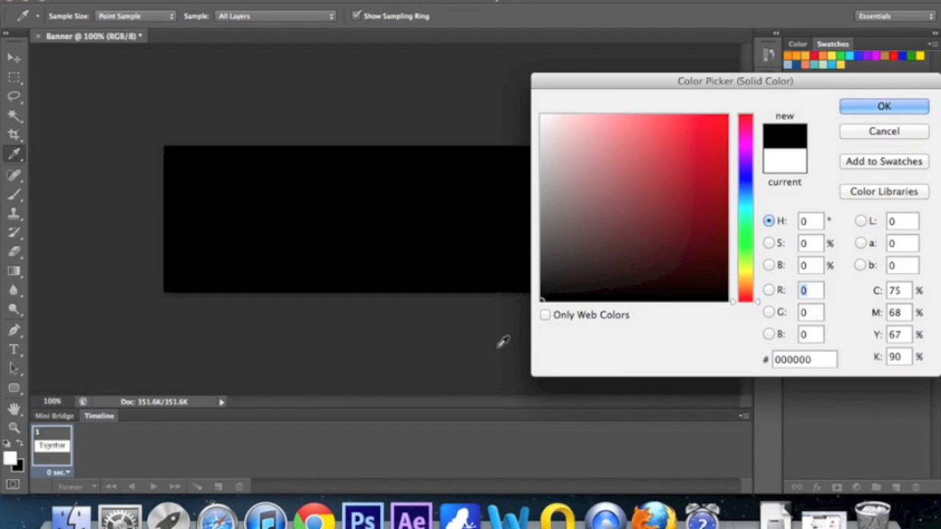
left_click(883, 106)
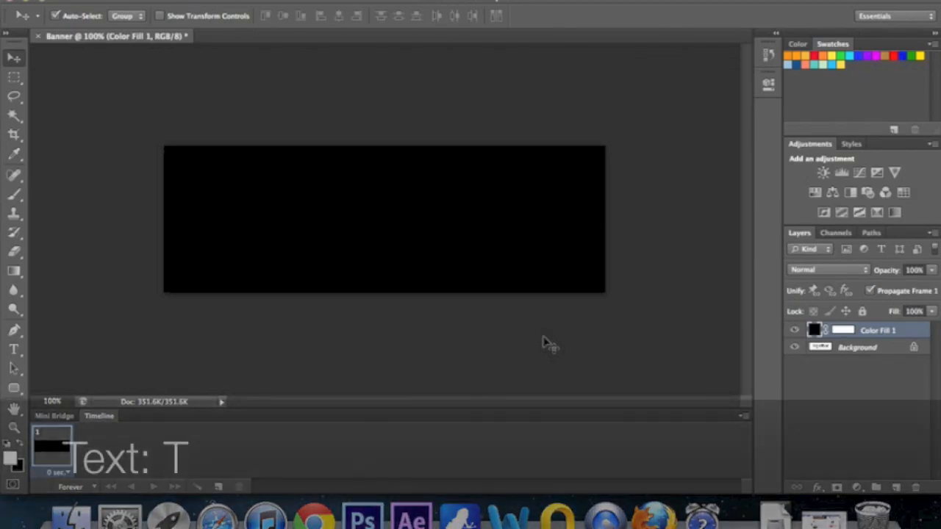
Start a text box across the black banner and pick up the we can beat cancer line from Word.
left_click(15, 350)
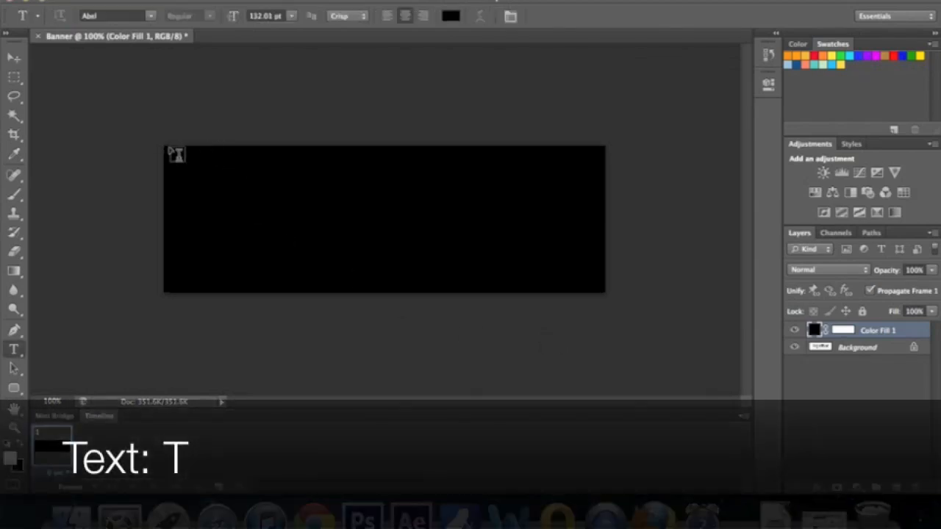
left_click_drag(176, 149, 602, 282)
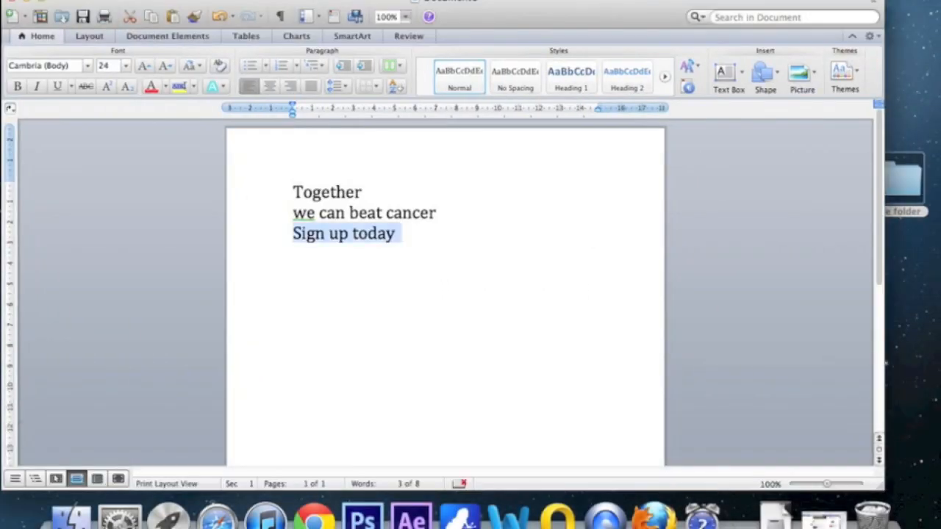
left_click(362, 518)
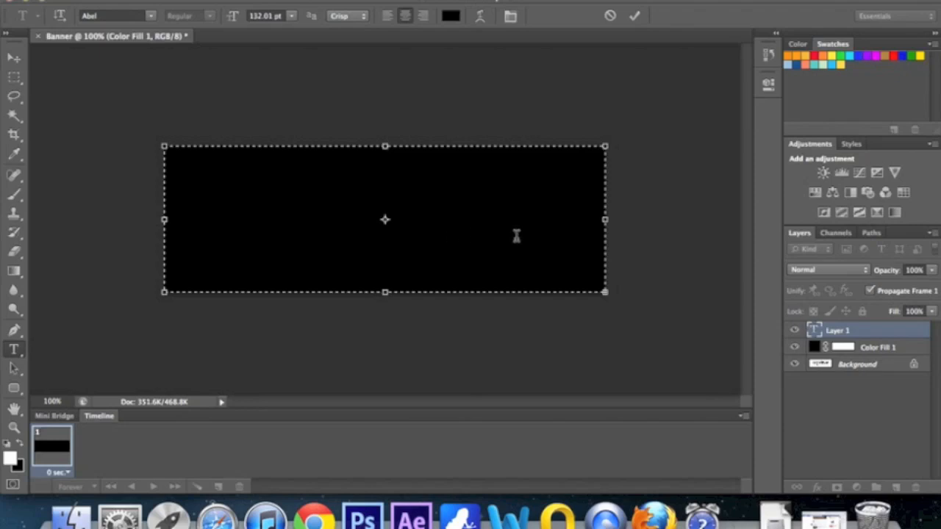
Place we can beat cancer as white 72 pt text on the banner and commit it.
left_click_drag(253, 131, 538, 247)
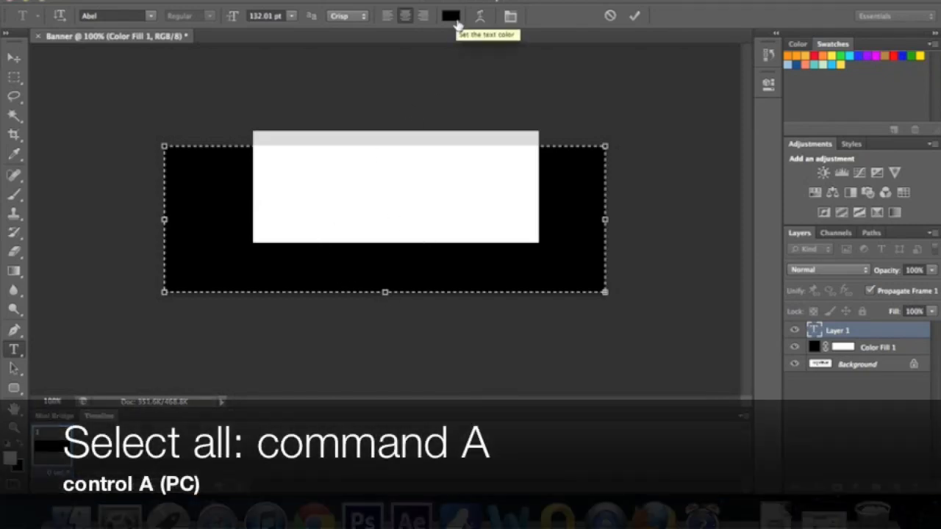
left_click(450, 16)
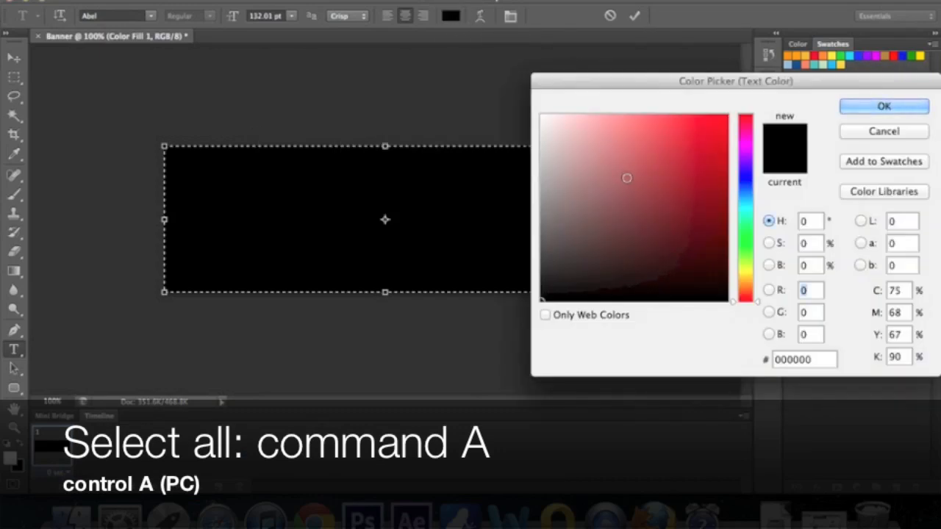
mouse_move(337, 26)
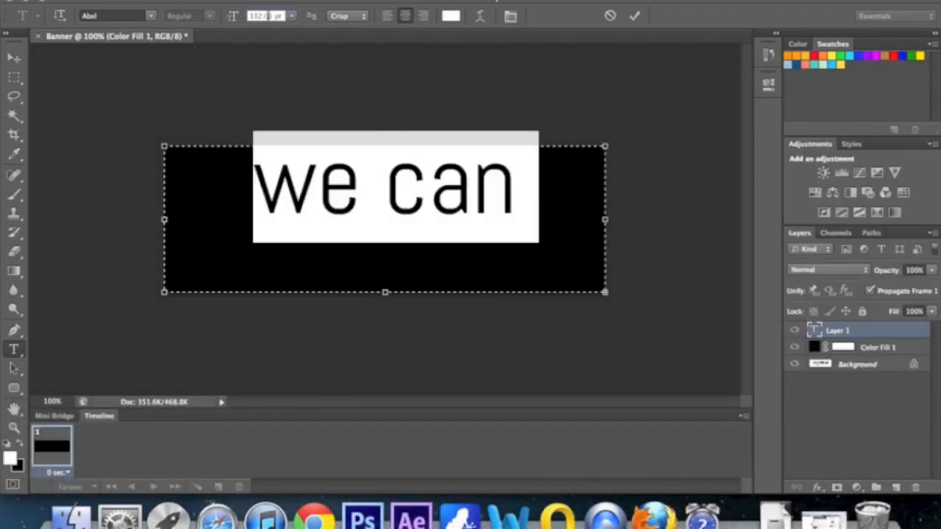
left_click(300, 15)
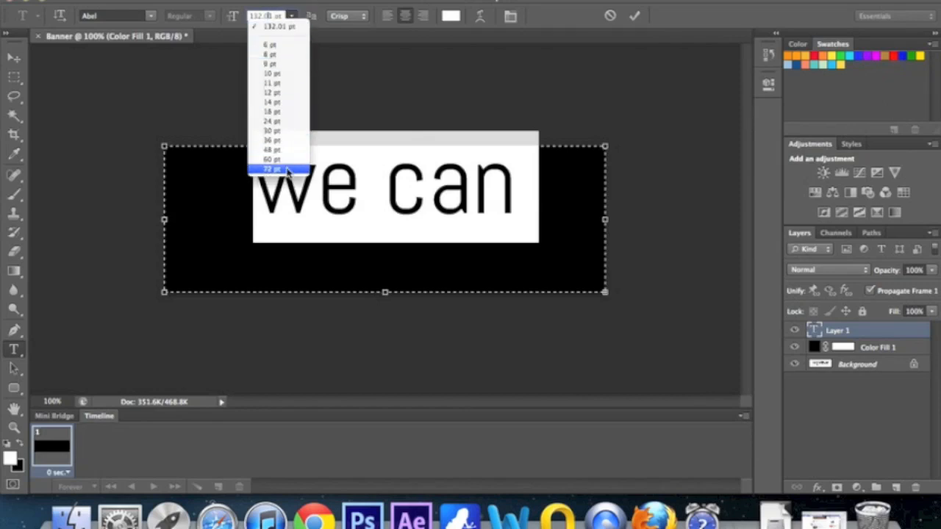
left_click(272, 168)
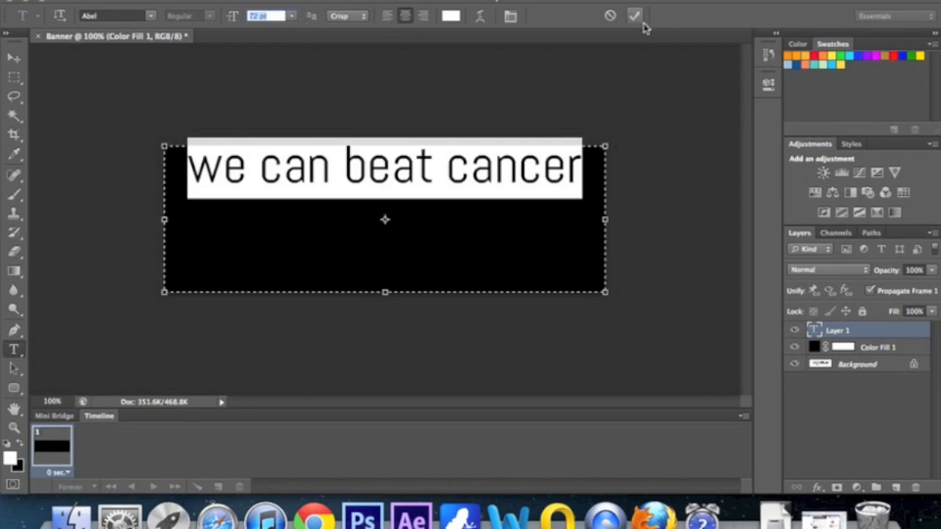
left_click(633, 15)
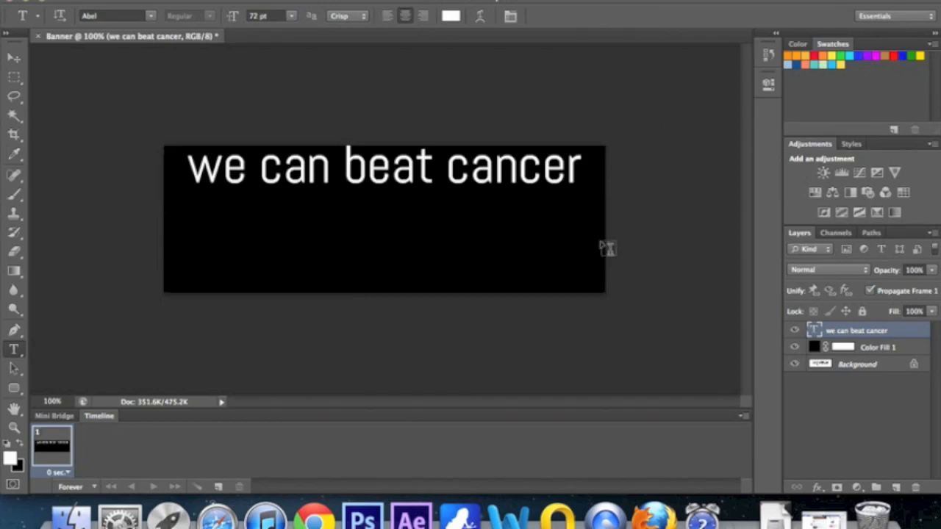
Move the white text down to the middle of the black banner.
key("v")
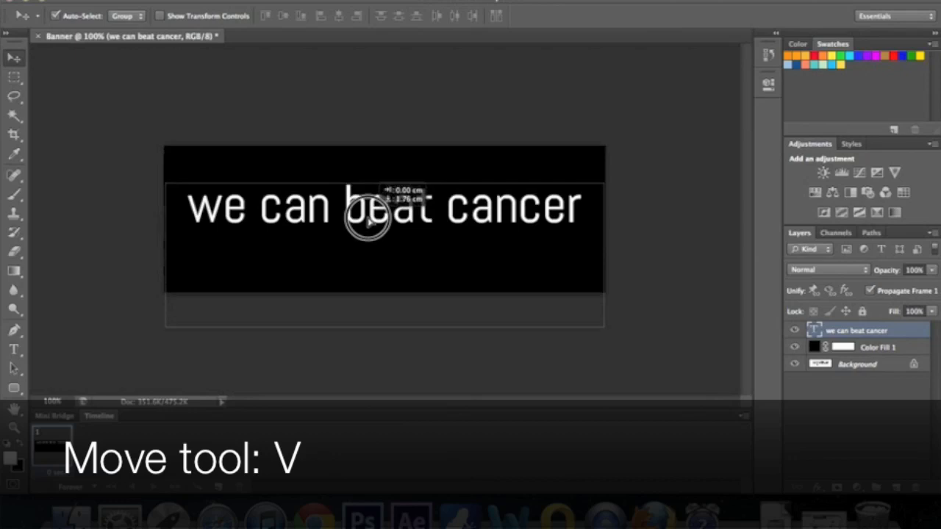
left_click_drag(368, 206, 375, 232)
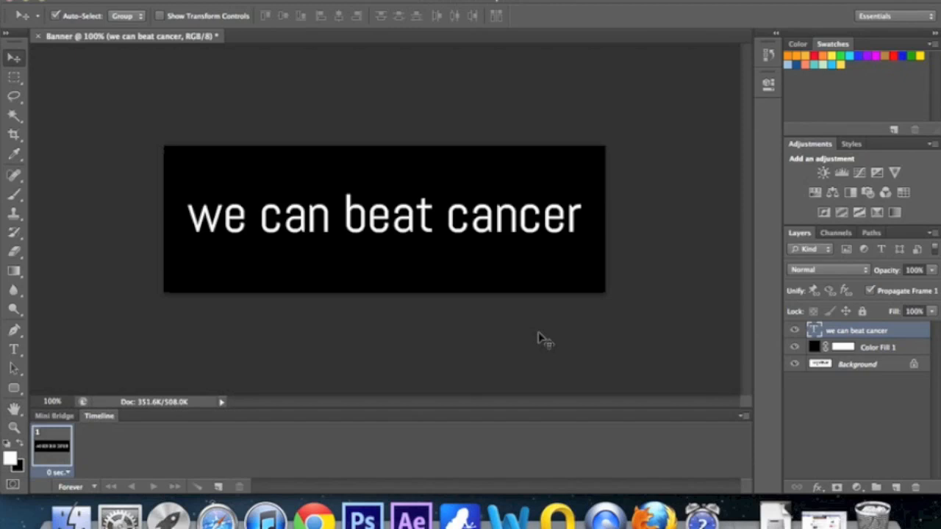
mouse_move(852, 321)
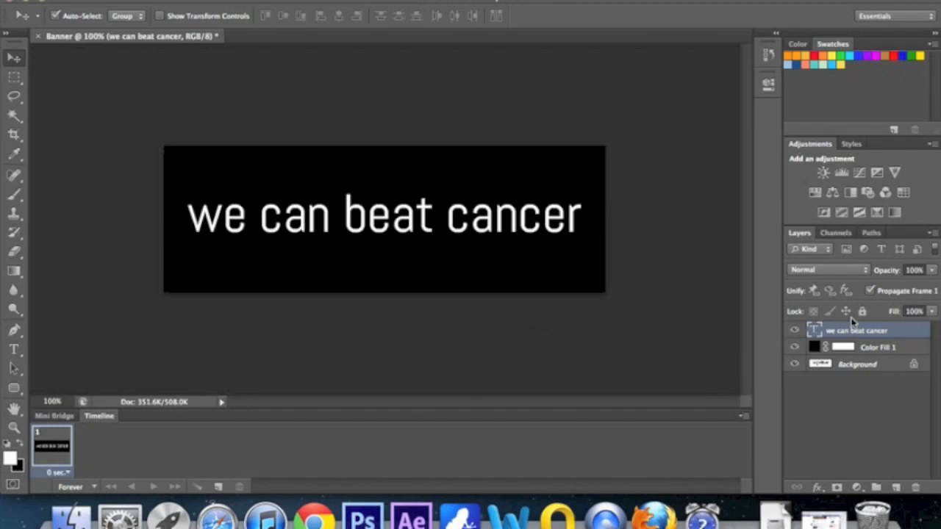
Merge the we can beat cancer text layer with the black Color Fill 1 layer (Cmd+E).
left_click(876, 347)
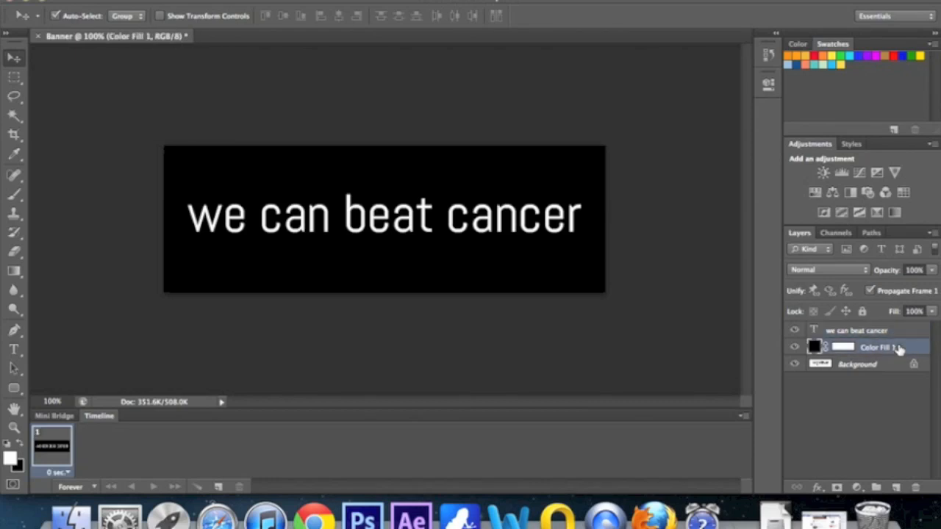
left_click(855, 329)
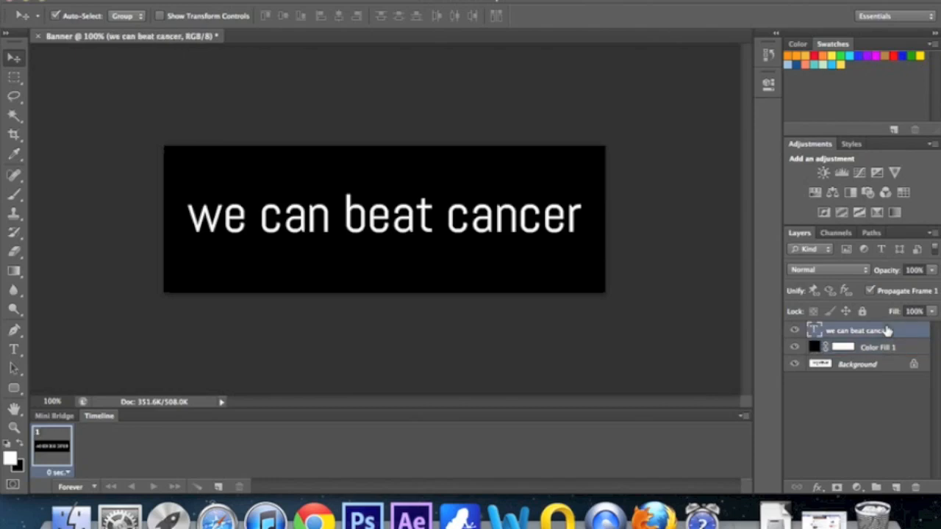
mouse_move(895, 347)
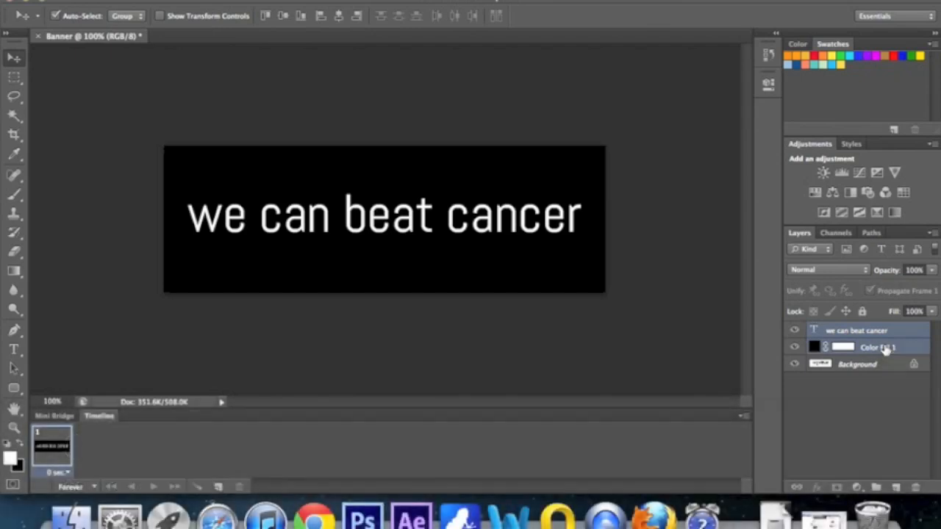
key("cmd+e")
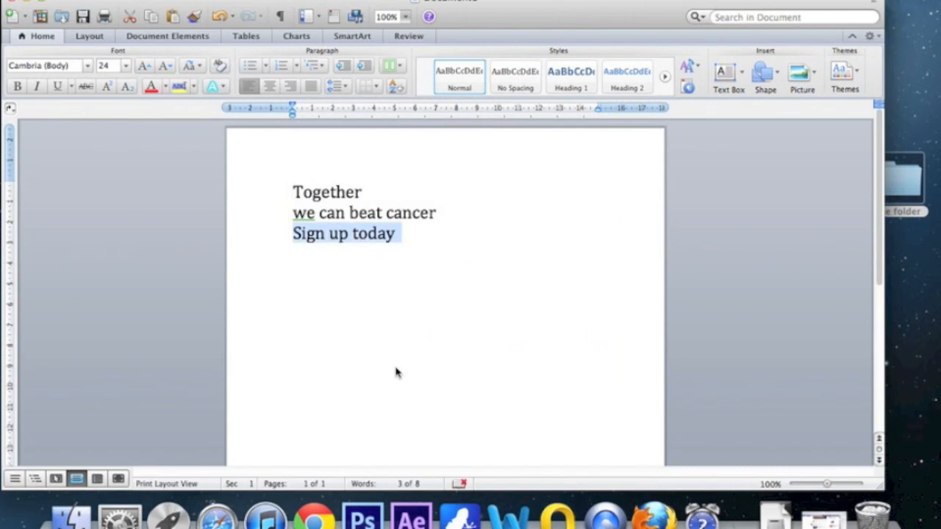
Add a Solid Color fill layer set to white covering the banner in Photoshop.
left_click(368, 518)
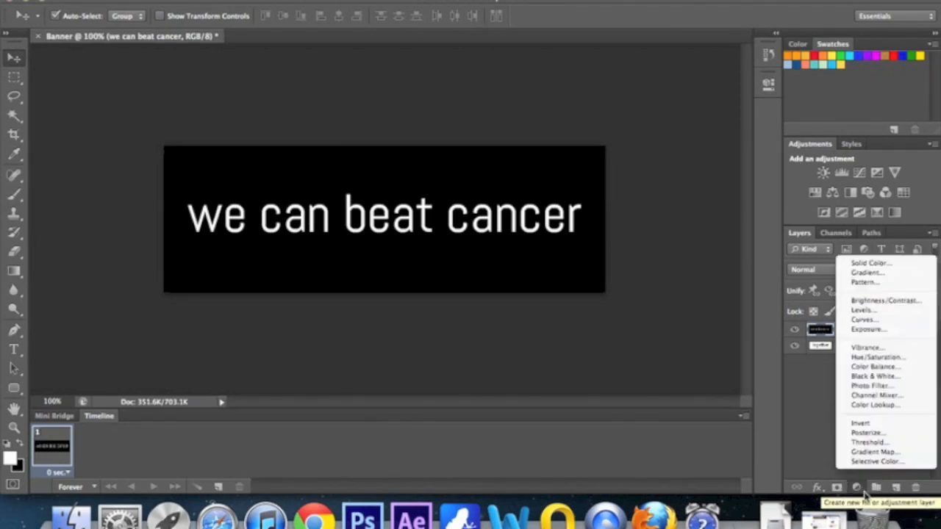
mouse_move(872, 263)
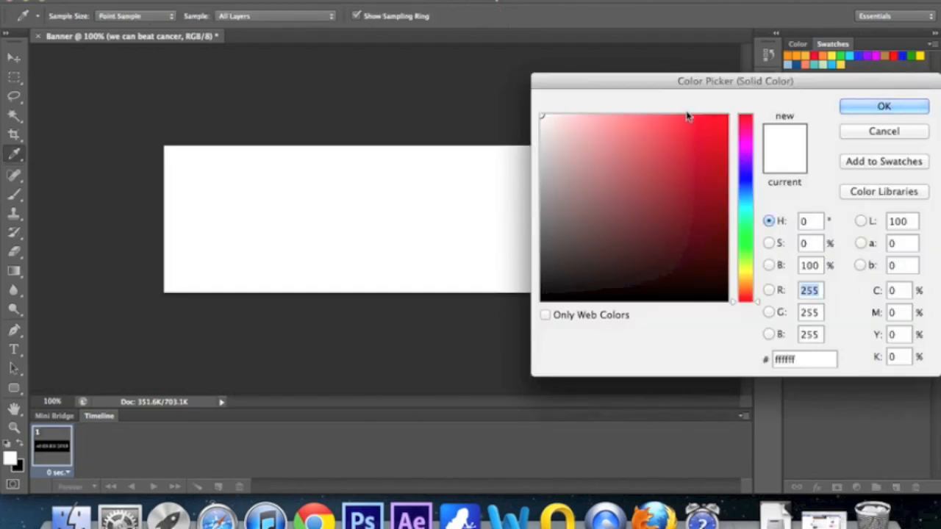
left_click(675, 129)
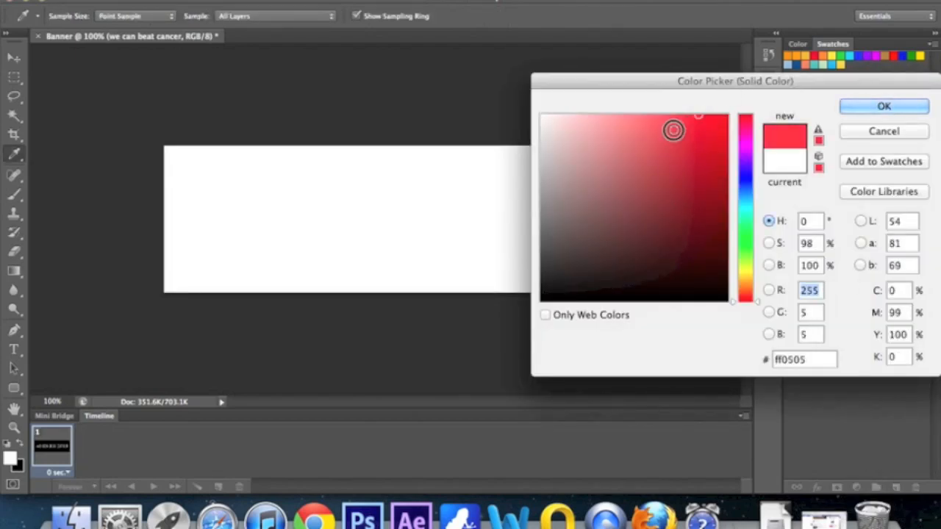
left_click(570, 141)
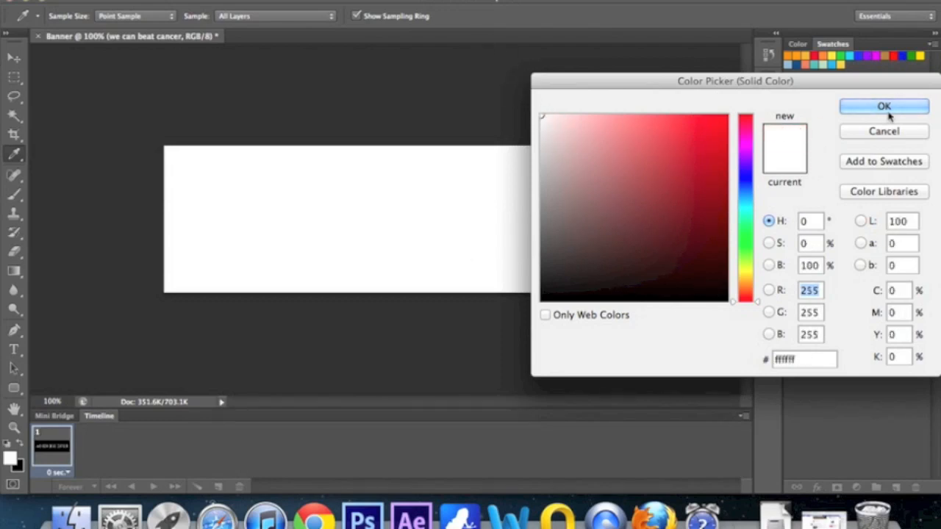
left_click(883, 106)
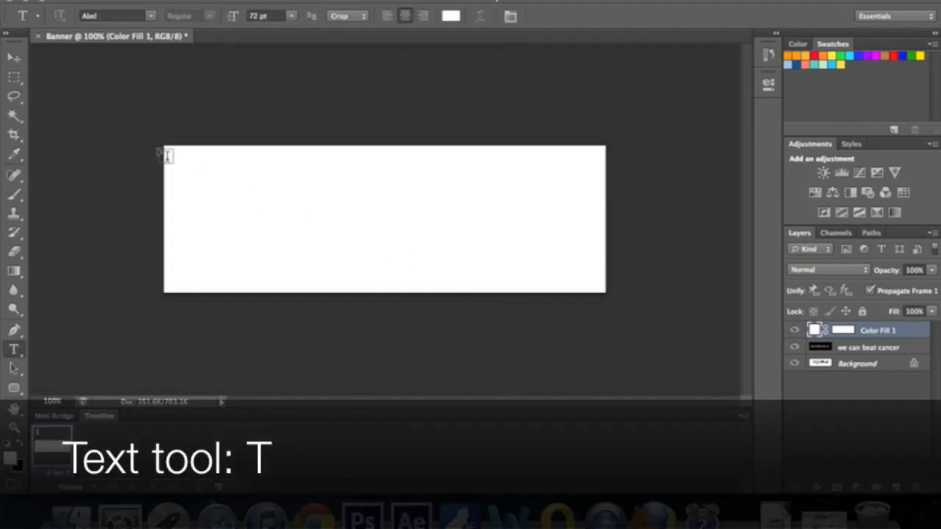
Start a text box over the white banner with a light blue text colour.
left_click_drag(168, 154, 441, 220)
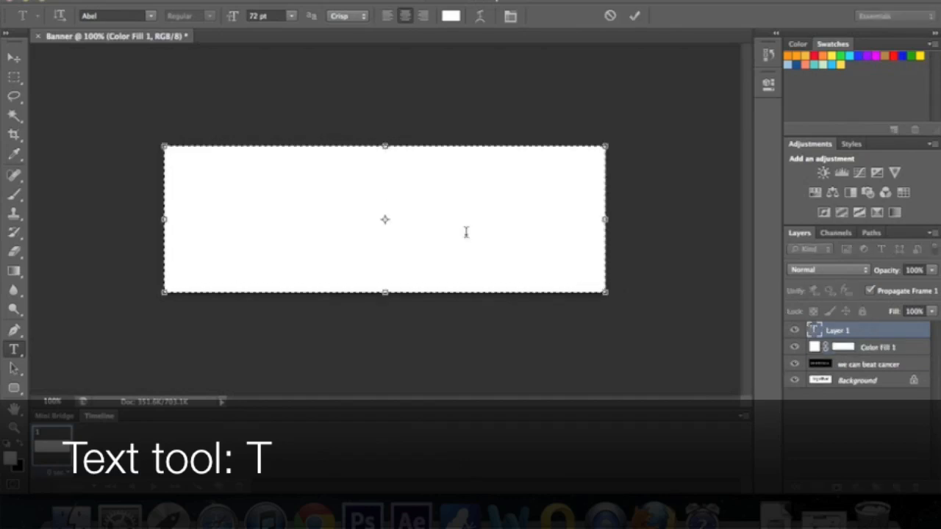
left_click(414, 173)
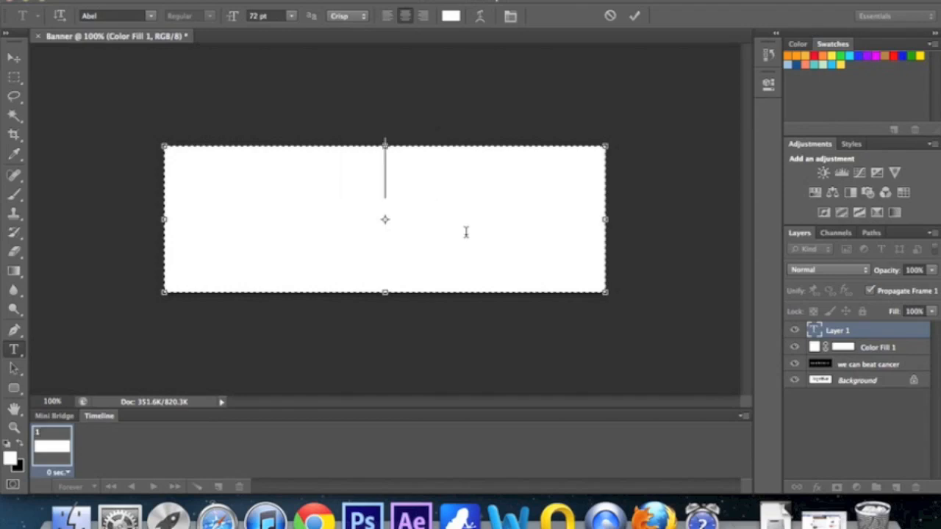
left_click(445, 16)
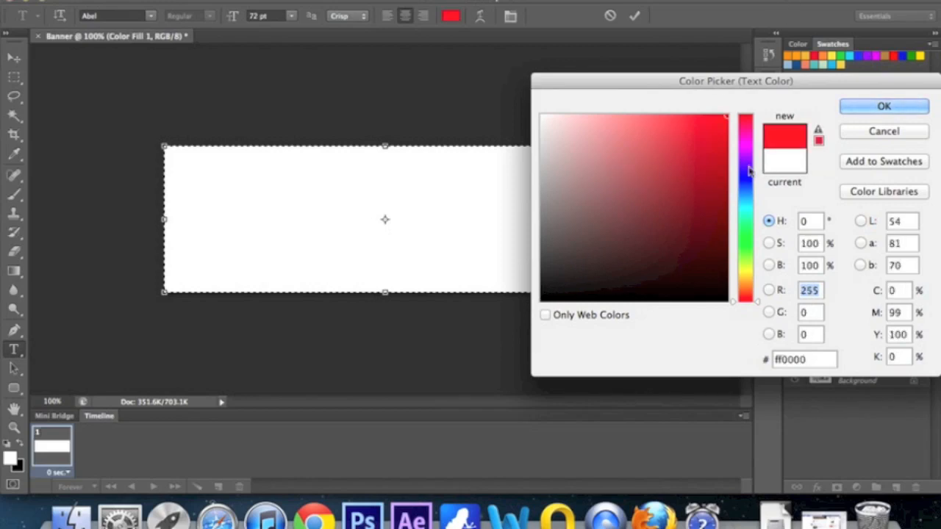
left_click(747, 180)
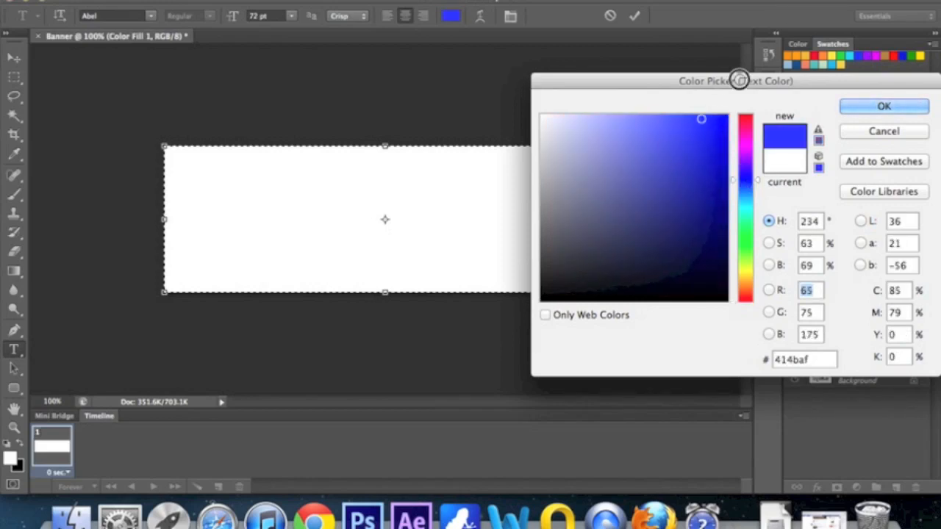
left_click(706, 171)
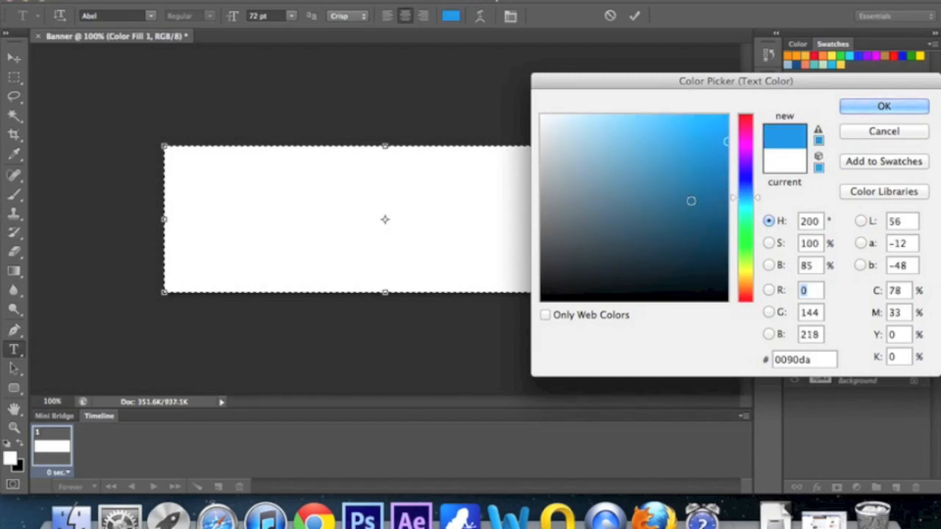
left_click(883, 106)
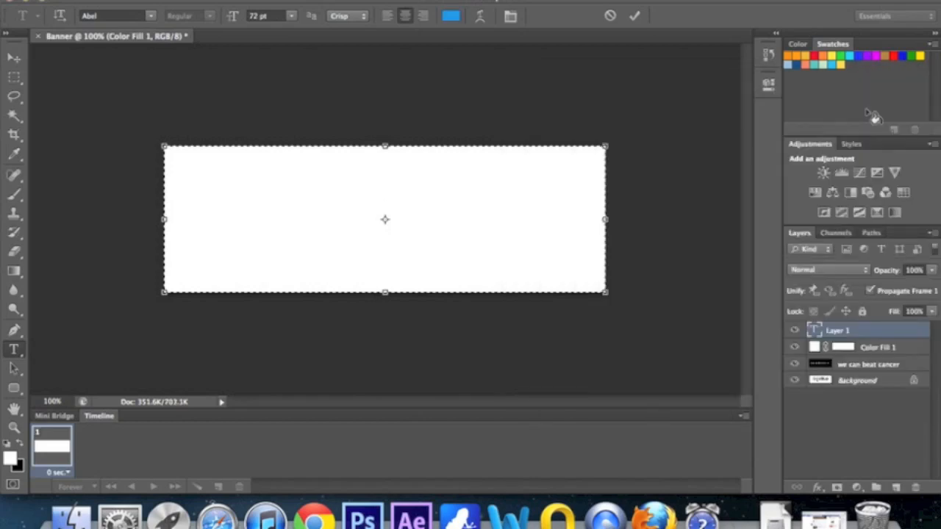
Enter sign-up today in much larger type and commit it to the banner.
type("sign up today")
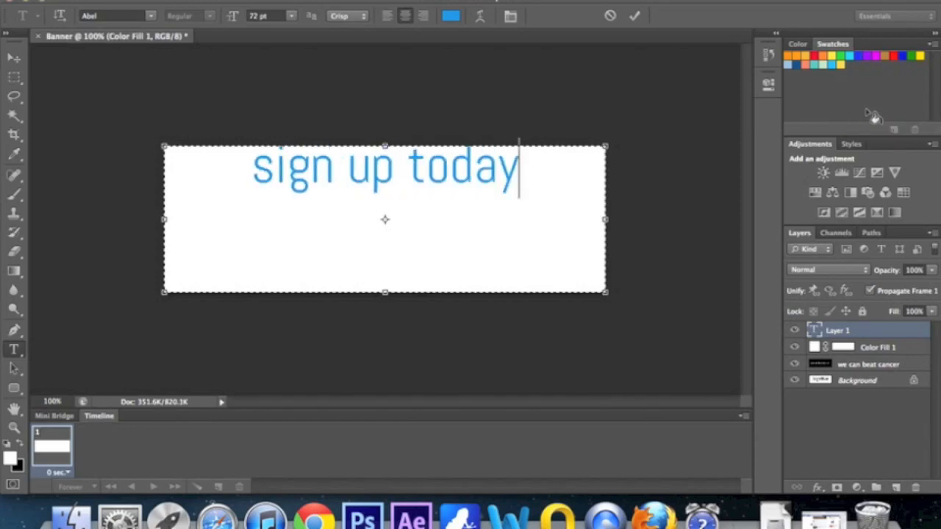
mouse_move(337, 194)
type("-")
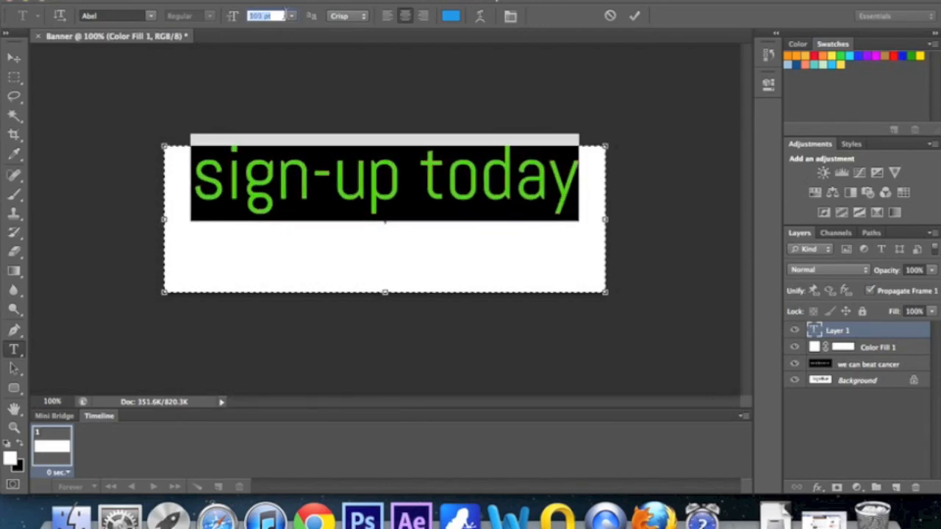
left_click(635, 15)
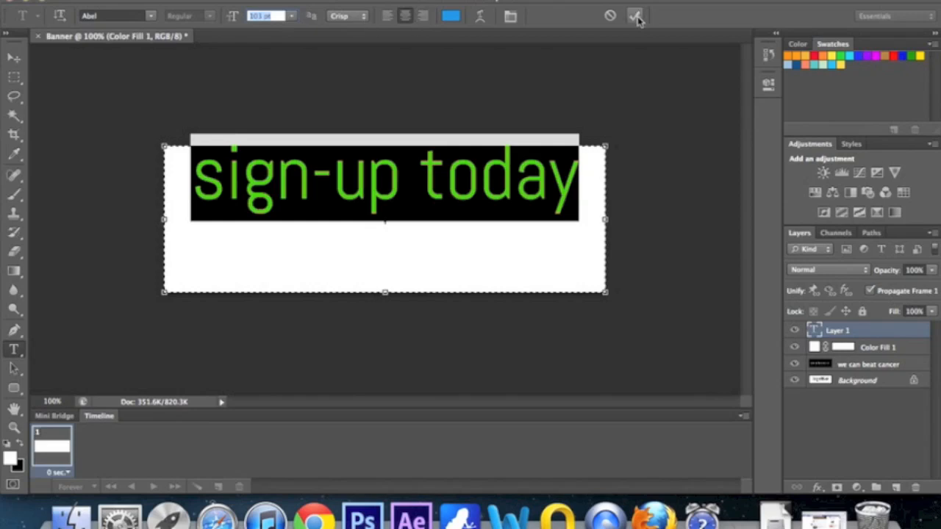
left_click(635, 15)
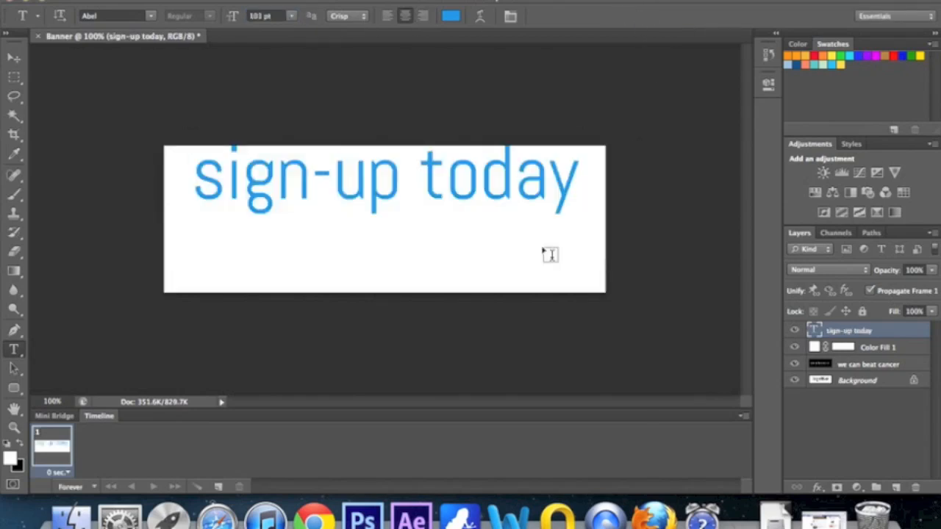
Move the sign-up today text to the banner centre and merge it with its white fill layer.
key("v")
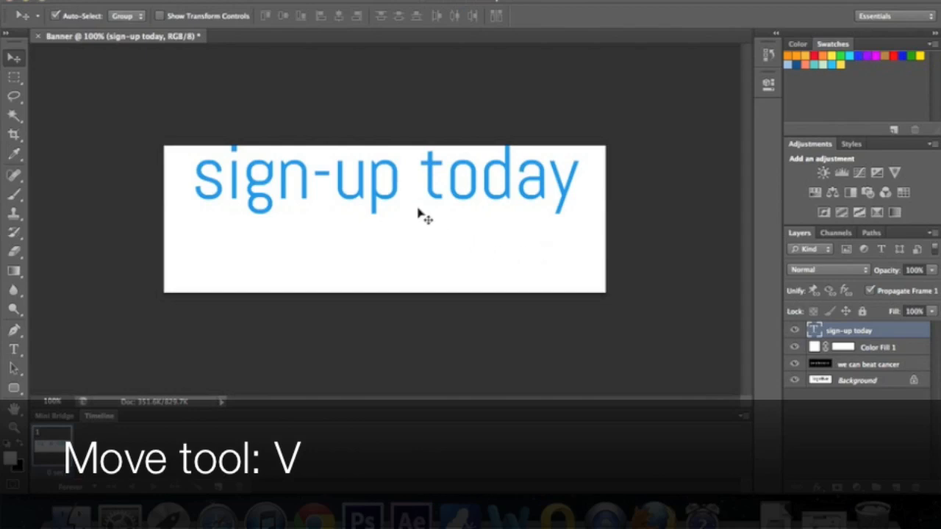
left_click_drag(423, 213, 397, 227)
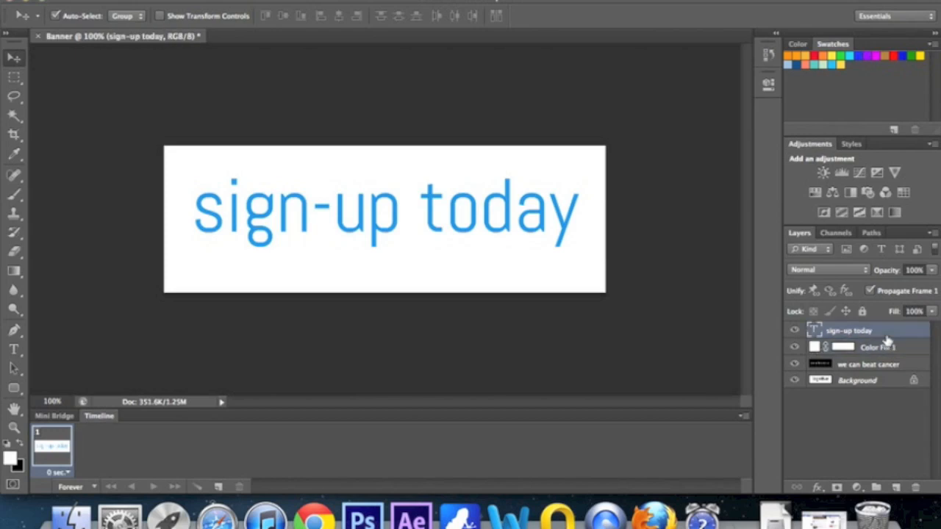
left_click(879, 347)
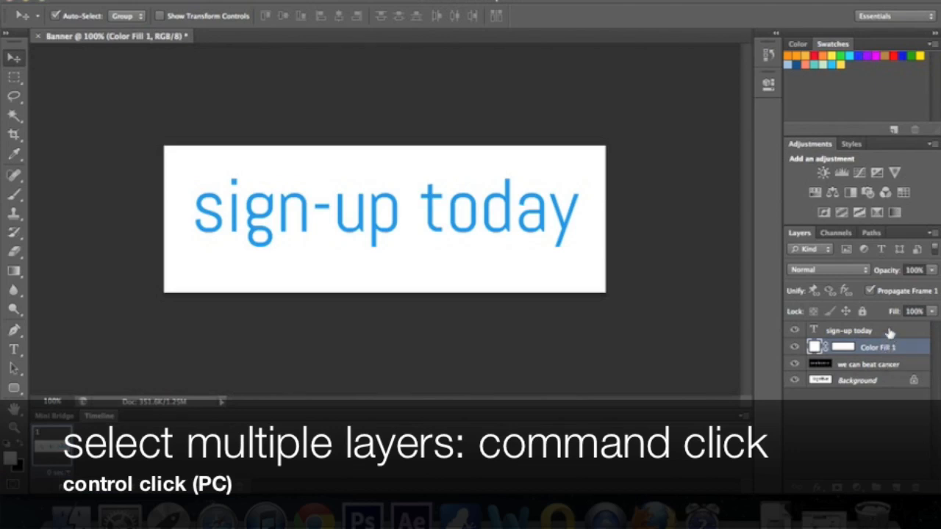
left_click(870, 329)
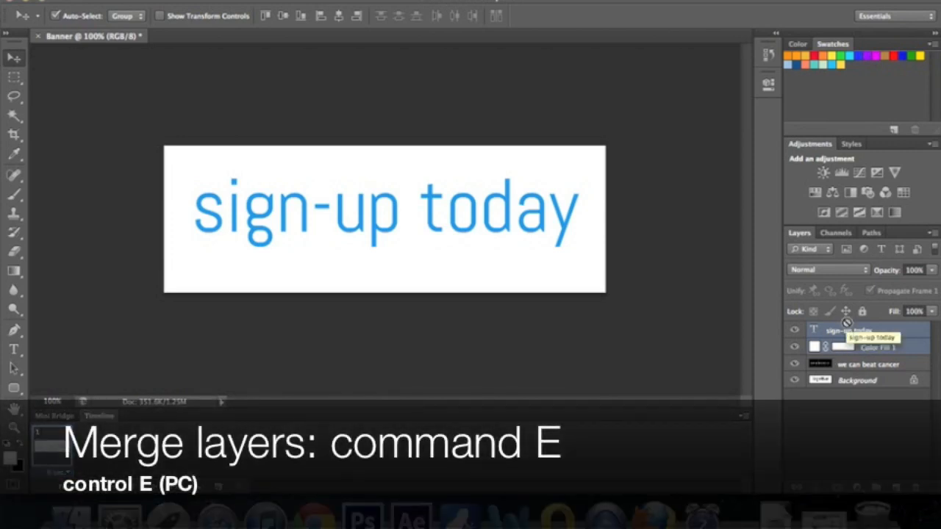
key("cmd+e")
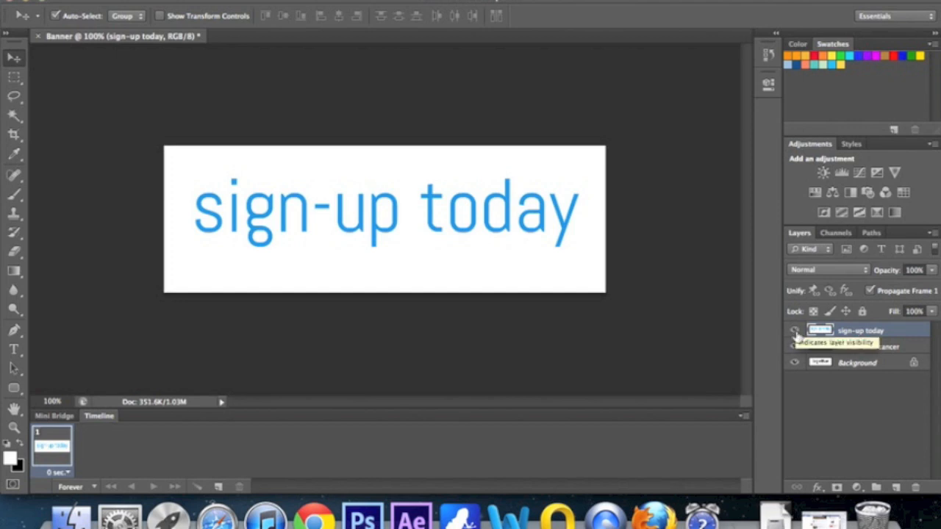
Hide the merged sign-up today layer to reveal the black banner below, then show it again.
left_click(794, 332)
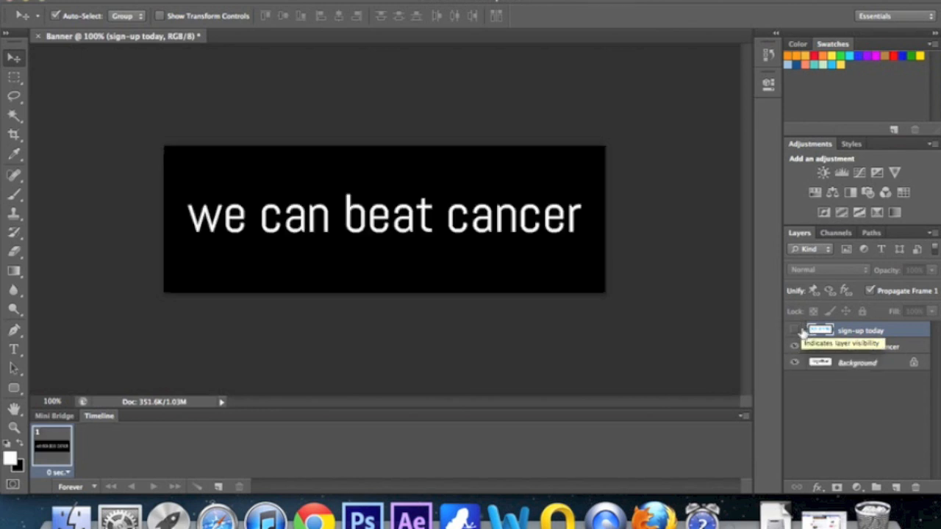
left_click(792, 329)
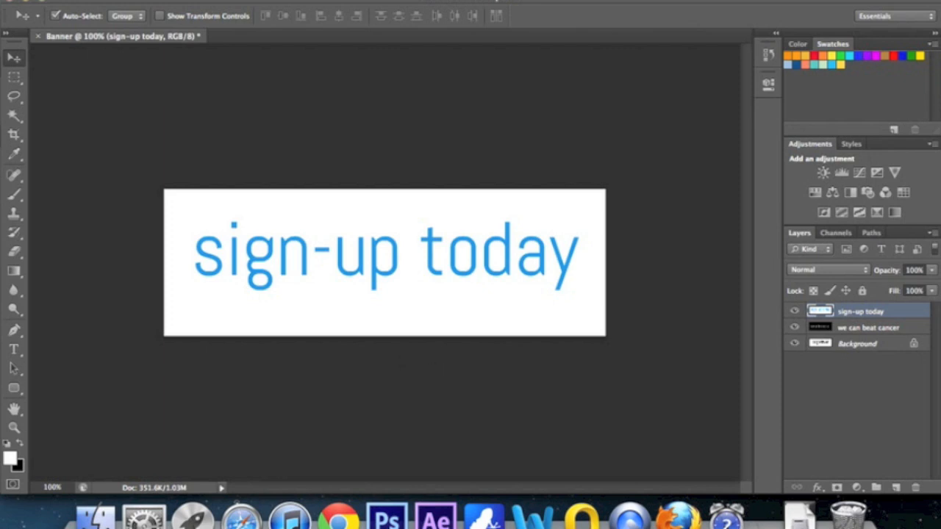
left_click(471, 3)
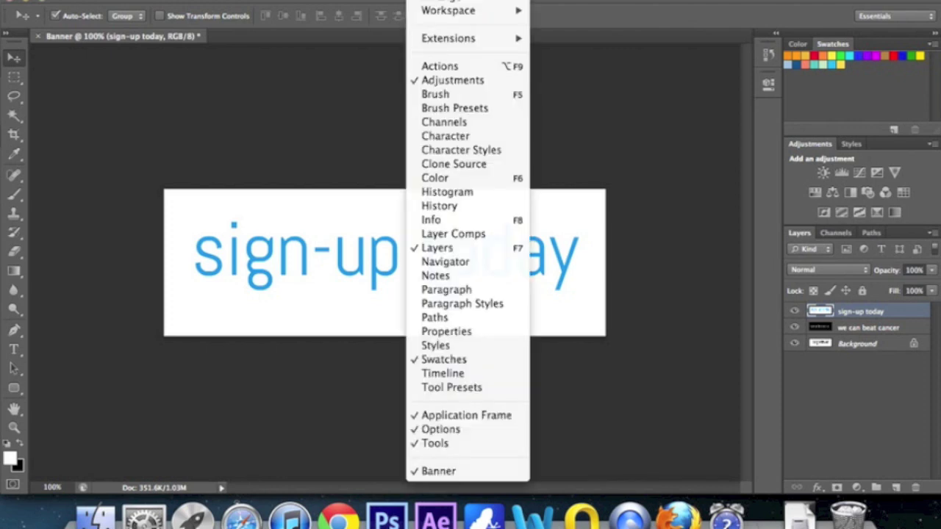
mouse_move(456, 44)
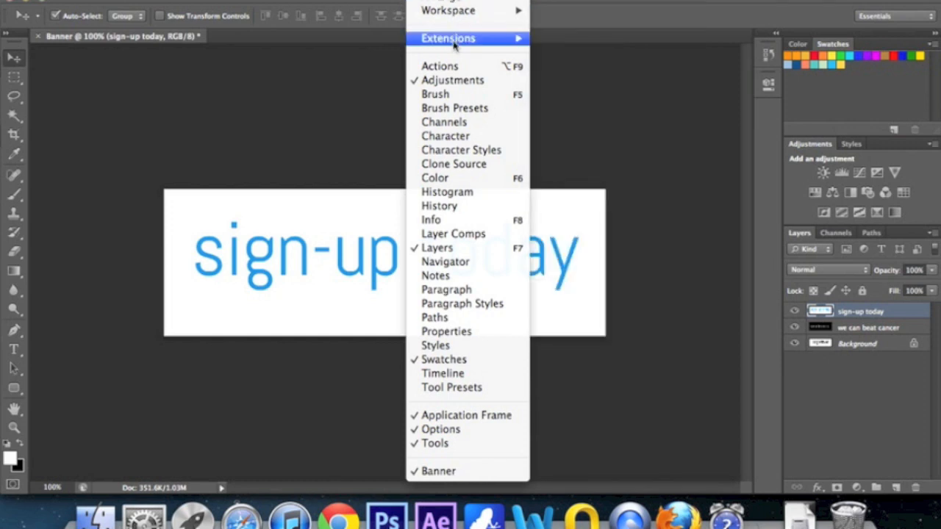
mouse_move(457, 85)
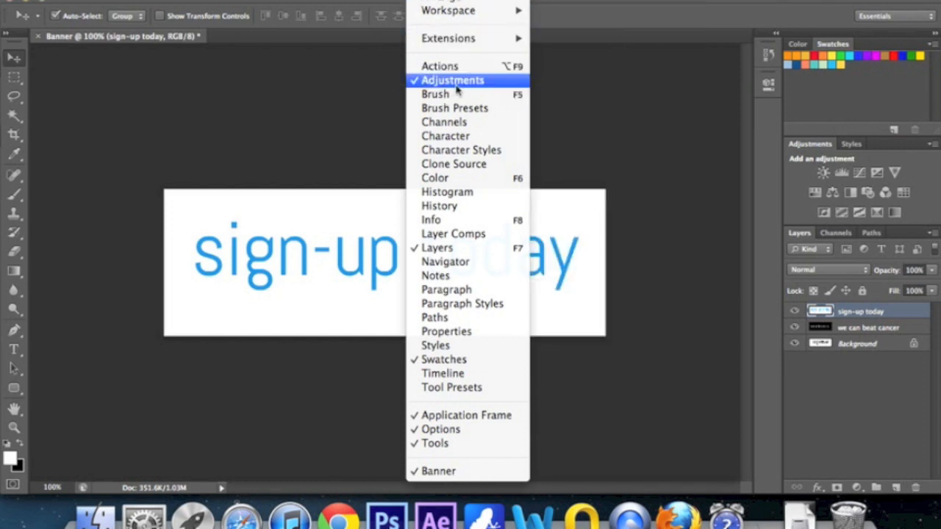
mouse_move(443, 122)
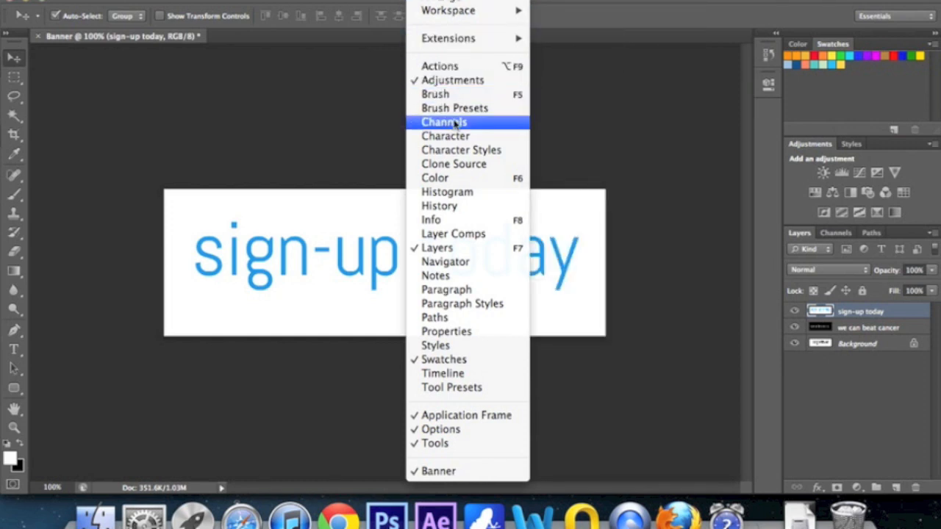
mouse_move(443, 373)
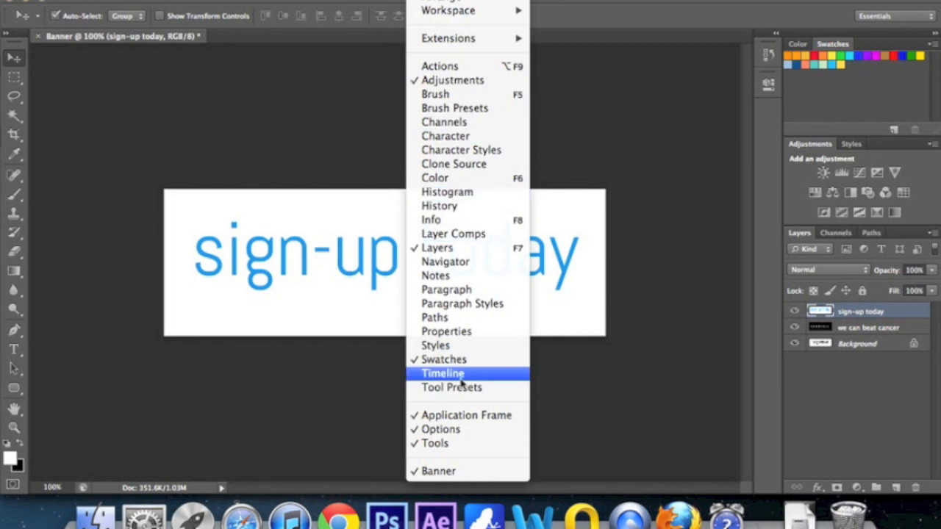
left_click(441, 373)
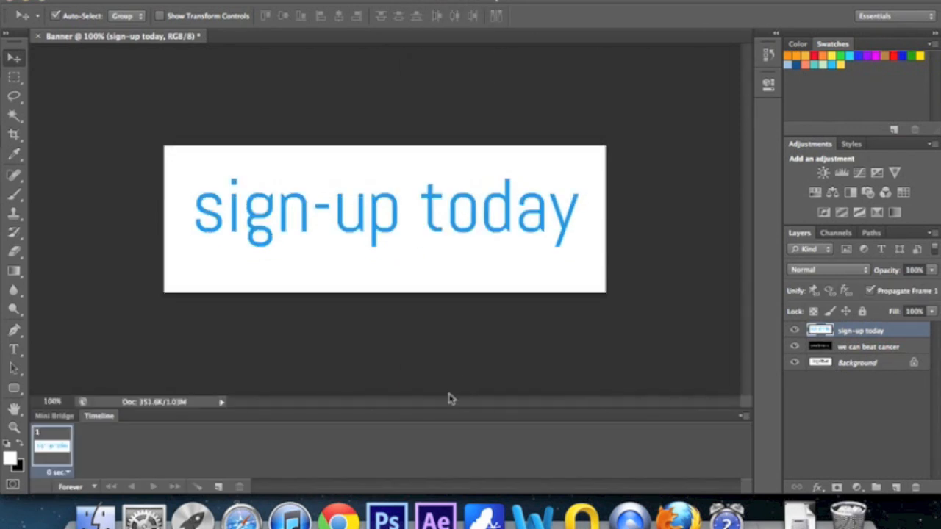
mouse_move(150, 453)
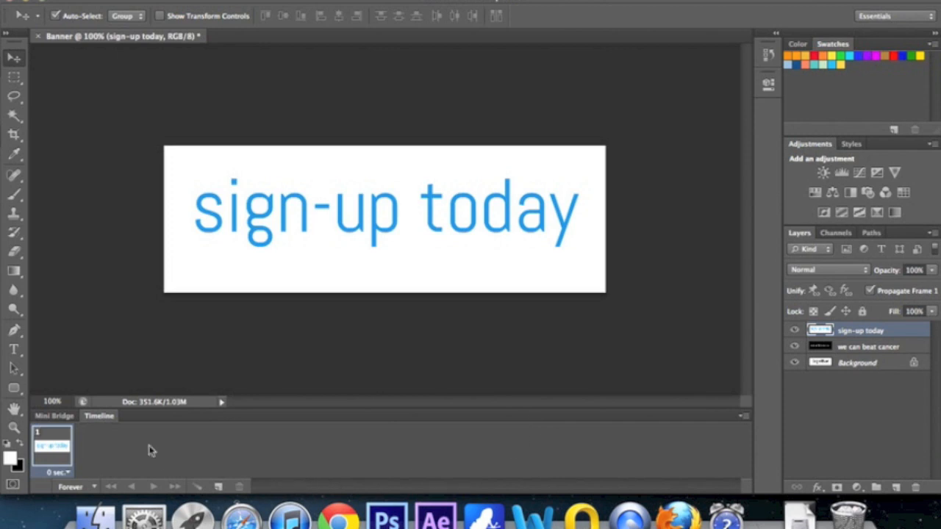
mouse_move(368, 479)
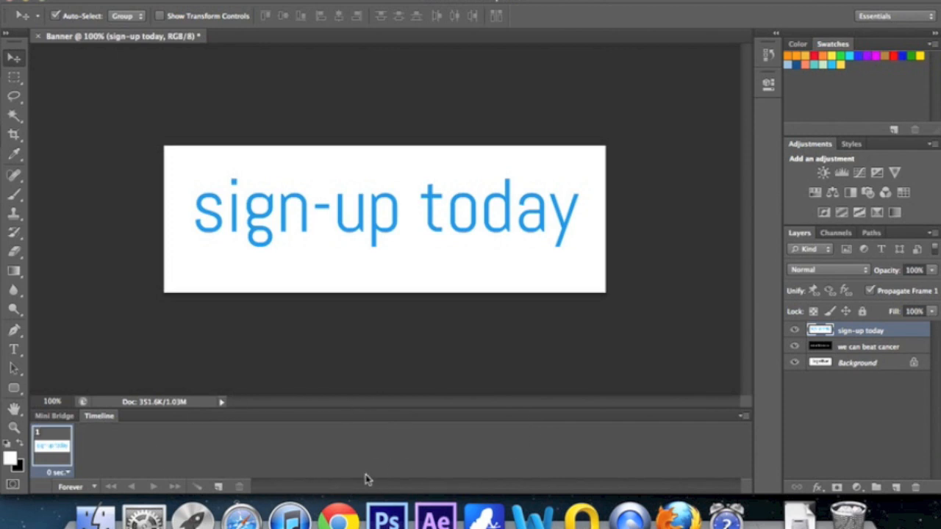
mouse_move(300, 465)
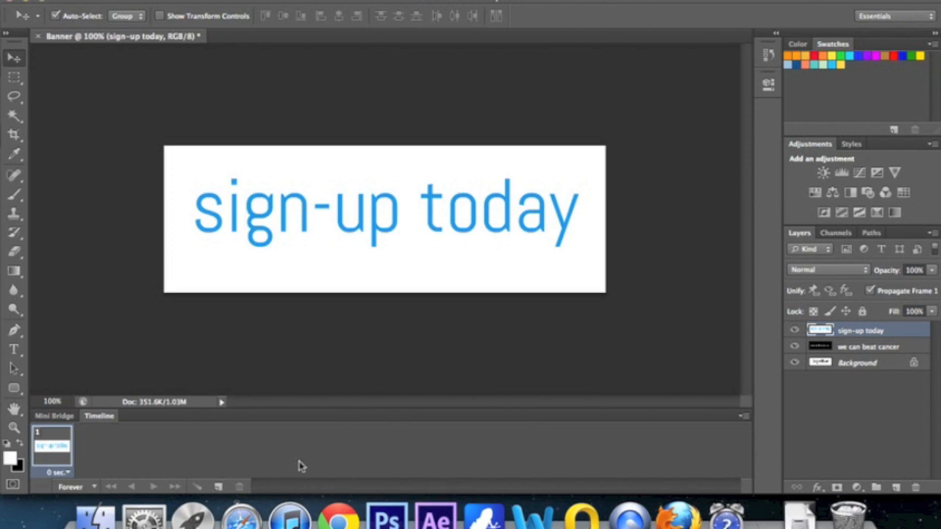
mouse_move(325, 417)
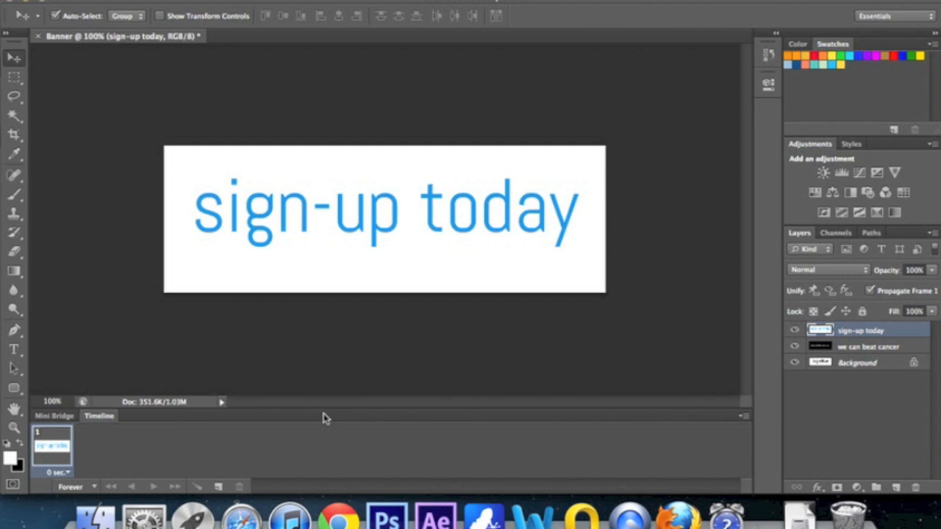
mouse_move(219, 490)
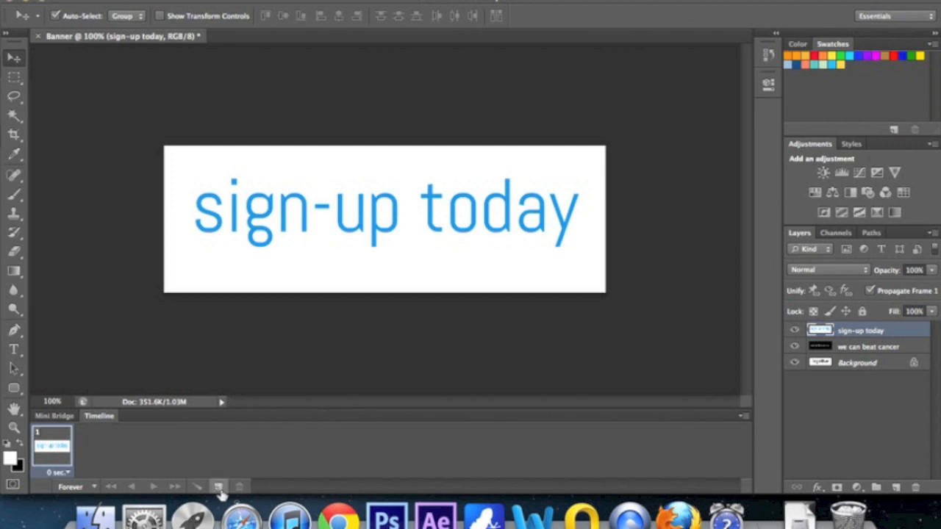
Duplicate the current frame twice so the timeline holds three frames showing sign-up today.
left_click(217, 486)
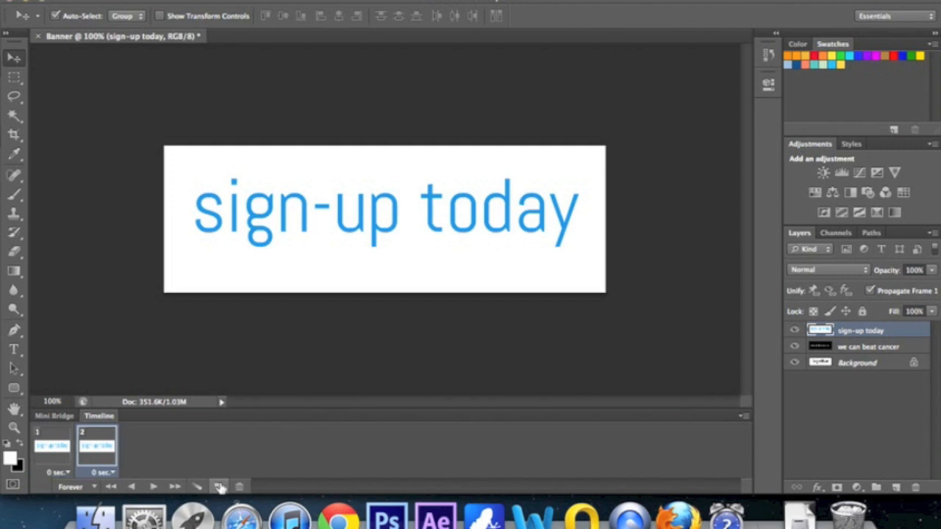
left_click(221, 485)
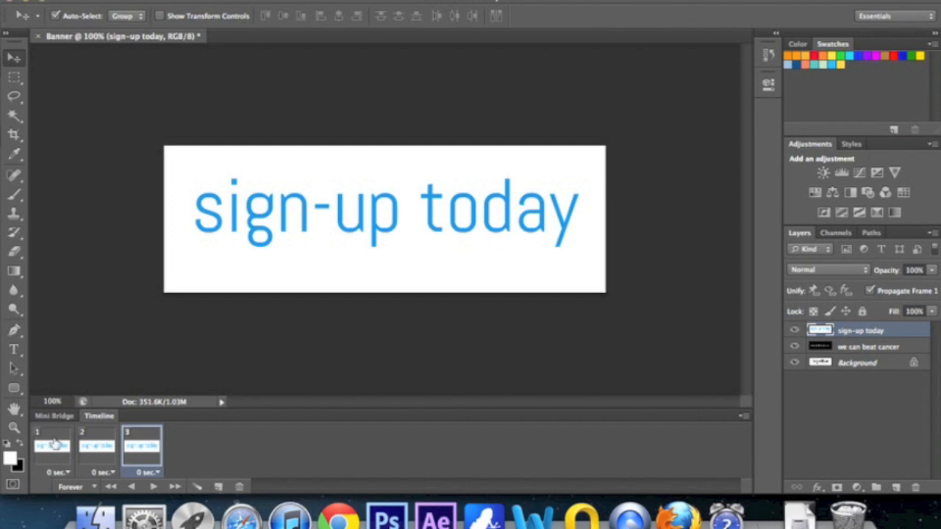
left_click(97, 447)
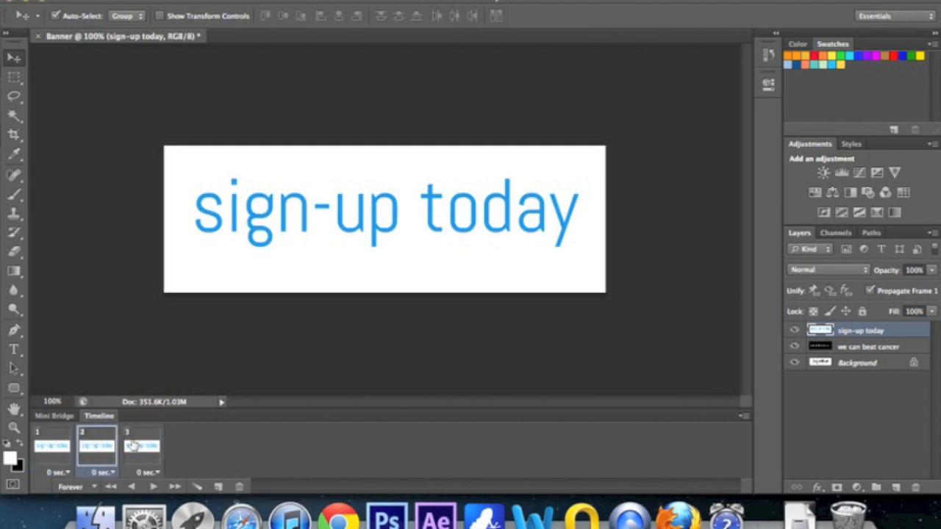
left_click(146, 444)
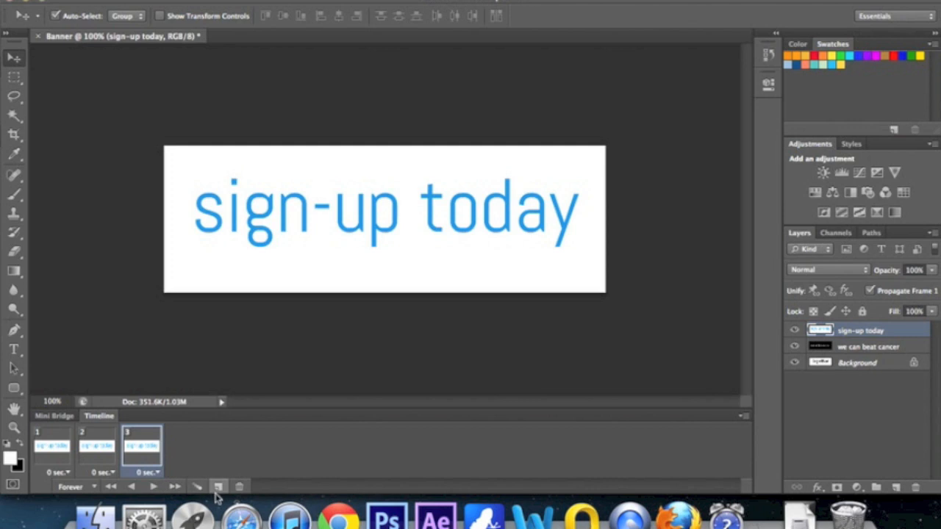
mouse_move(626, 297)
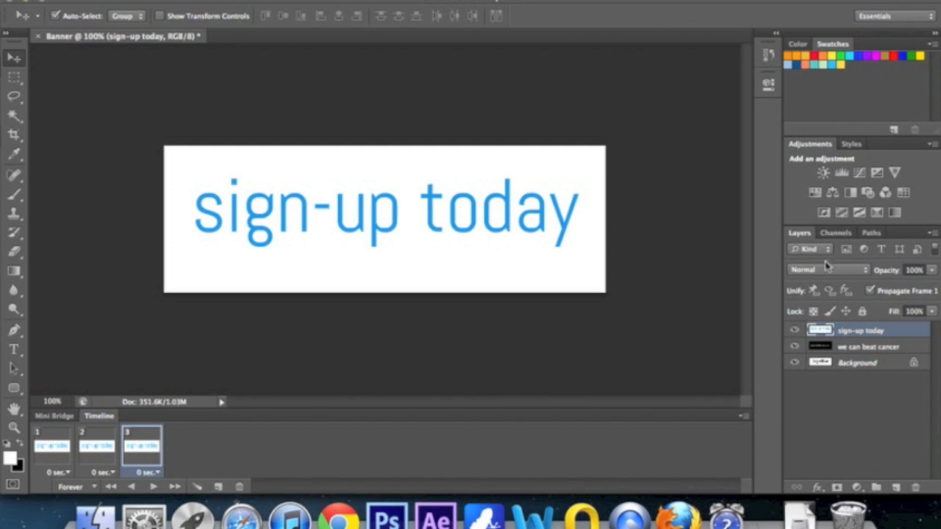
mouse_move(889, 138)
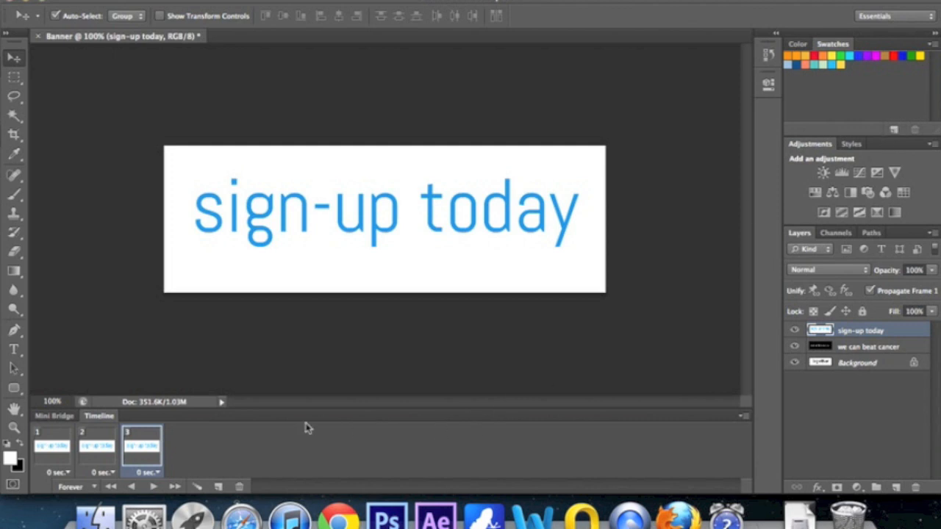
mouse_move(146, 441)
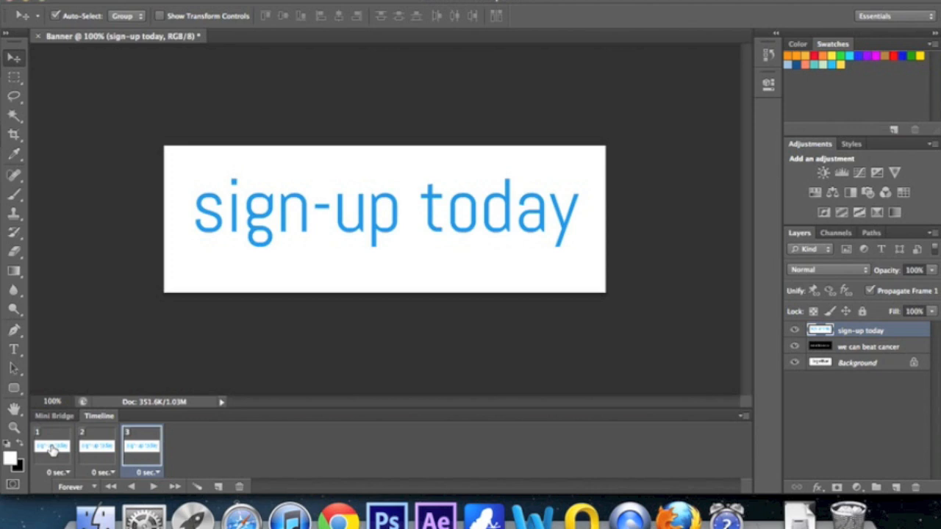
Set frame one to show Together and frame two to show we can beat cancer via layer visibility.
left_click(51, 450)
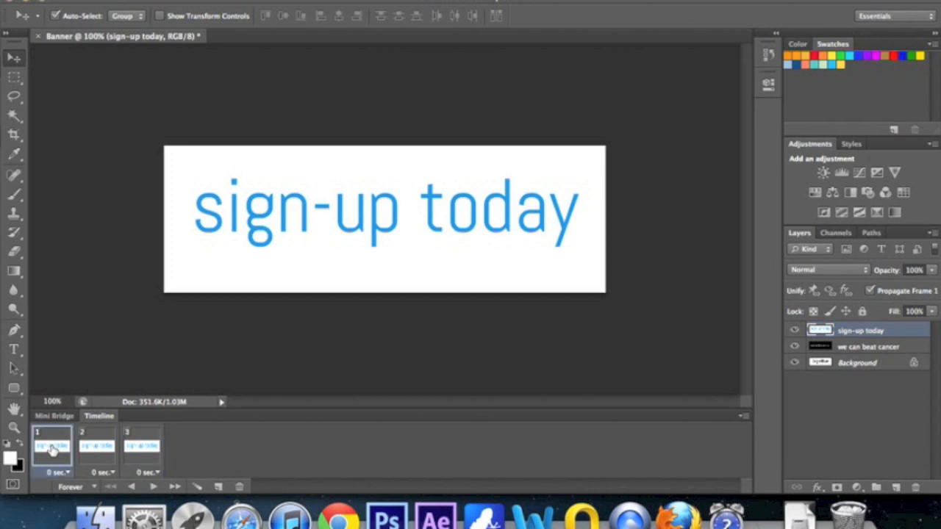
mouse_move(226, 438)
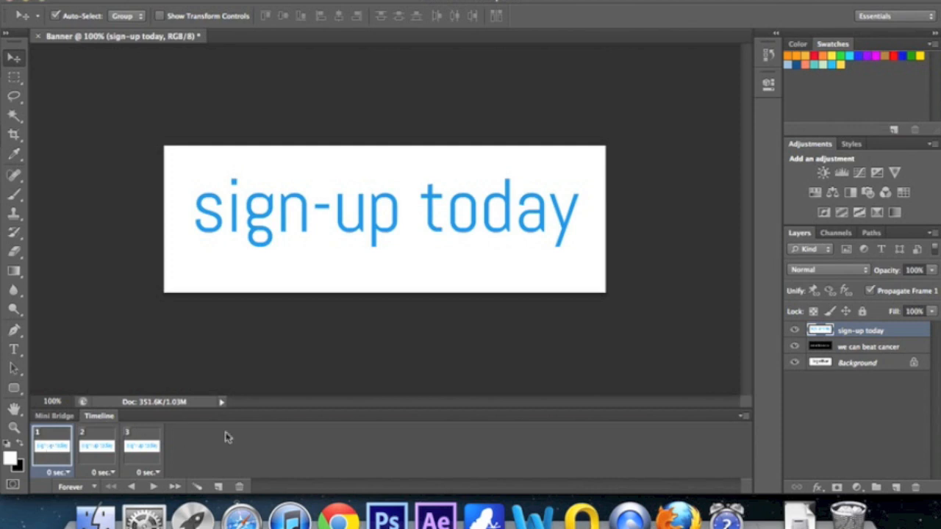
mouse_move(335, 335)
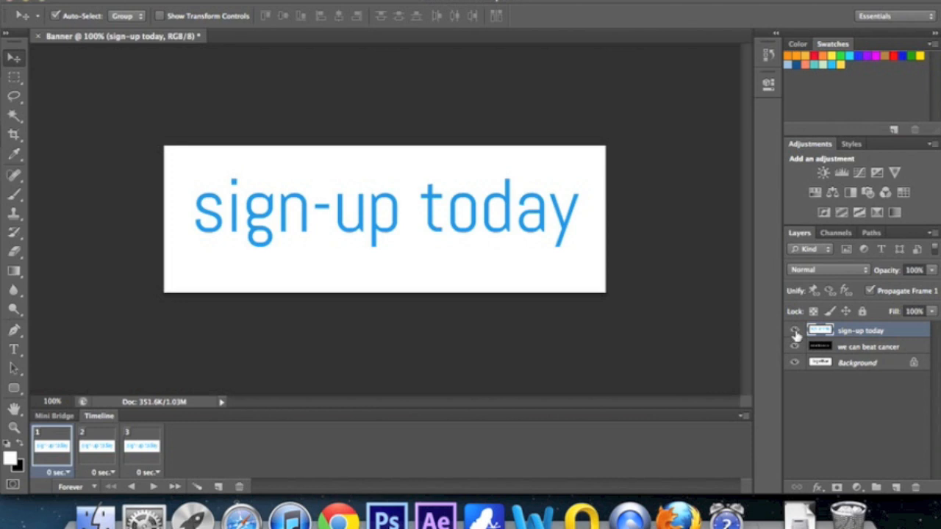
left_click(794, 329)
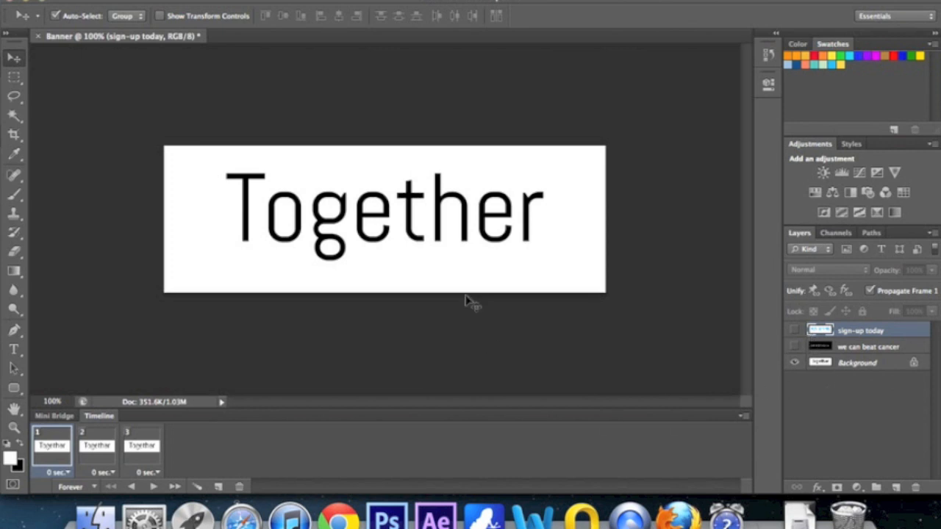
mouse_move(478, 277)
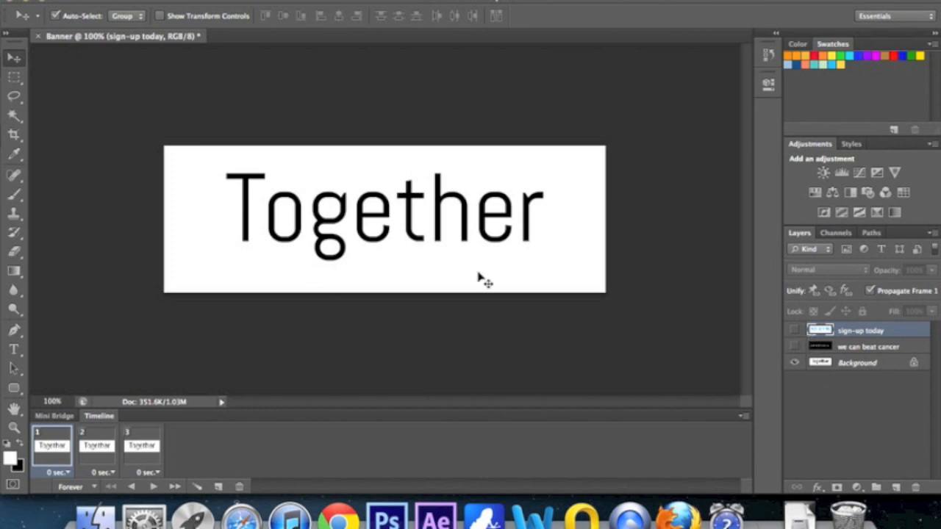
mouse_move(111, 457)
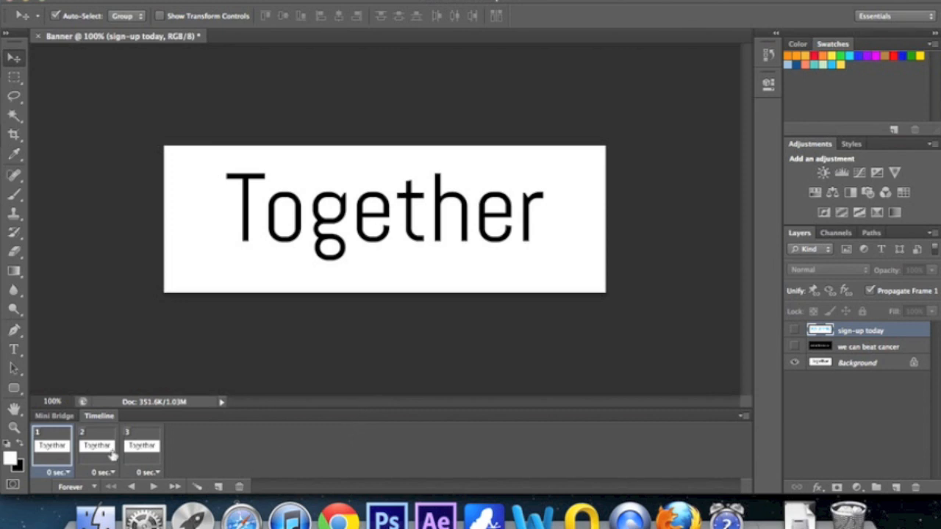
left_click(97, 445)
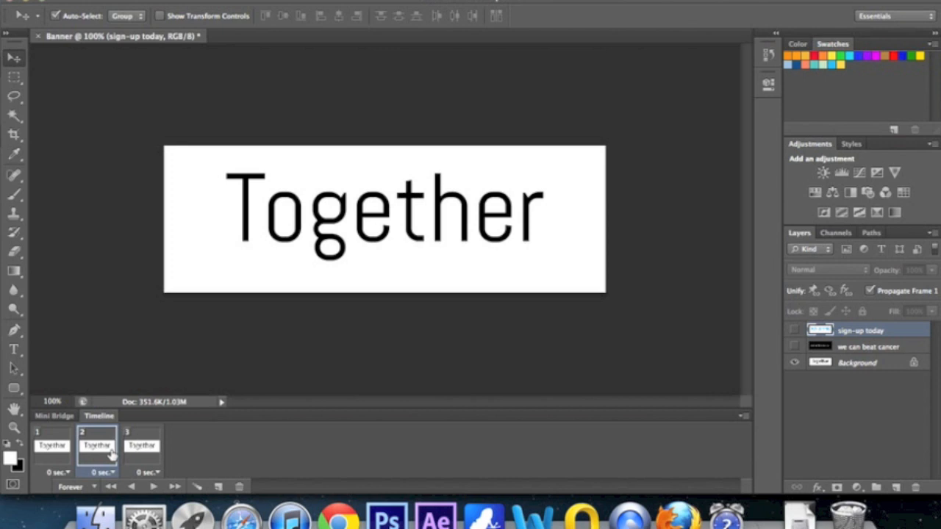
mouse_move(767, 427)
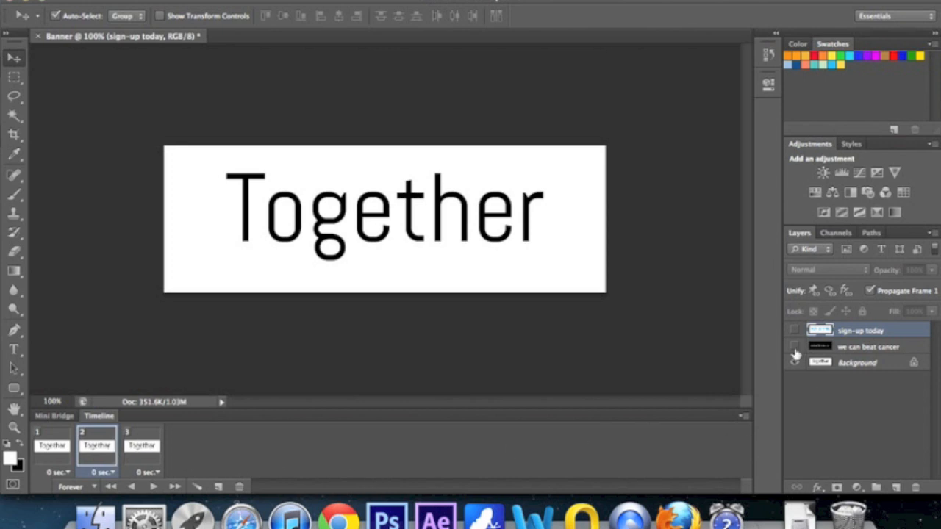
mouse_move(795, 353)
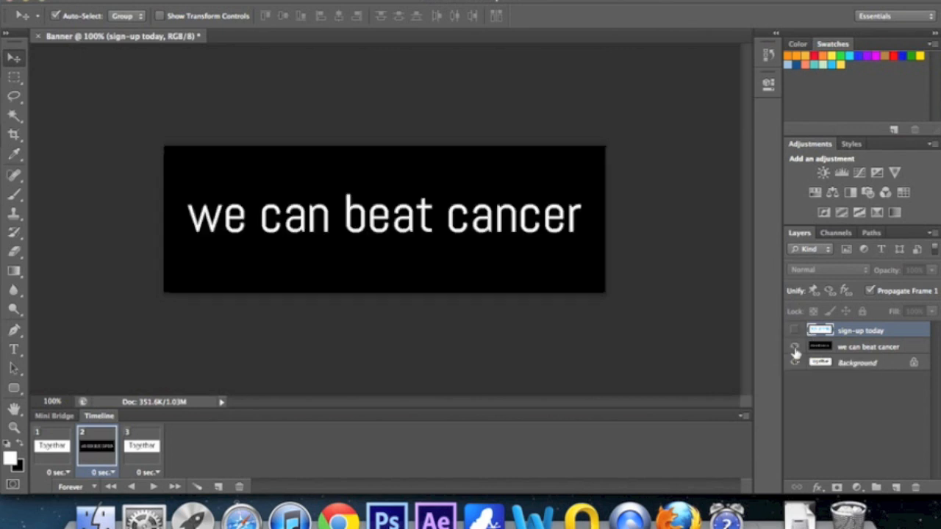
mouse_move(794, 350)
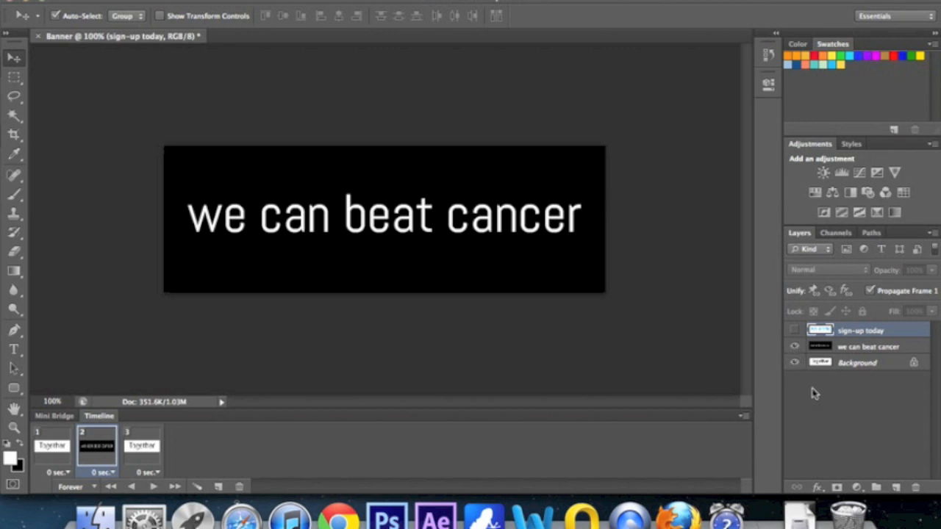
mouse_move(158, 438)
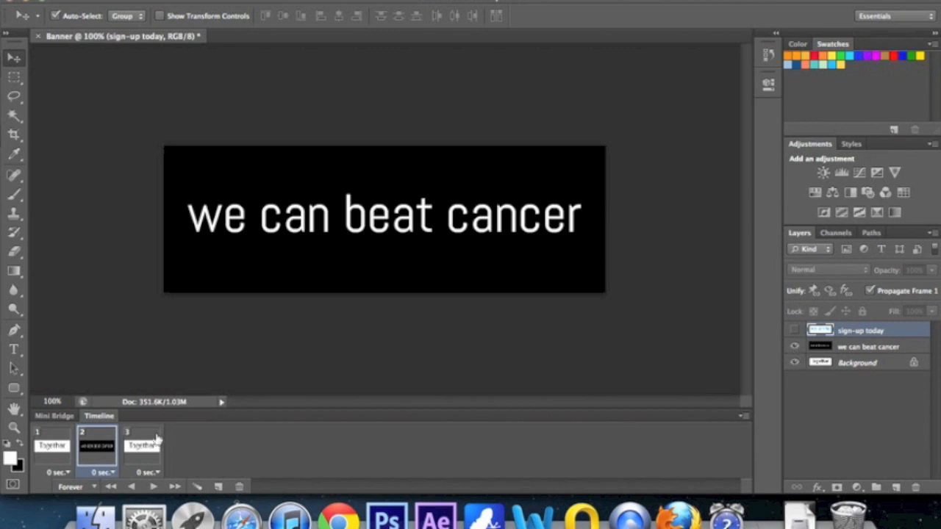
left_click(141, 444)
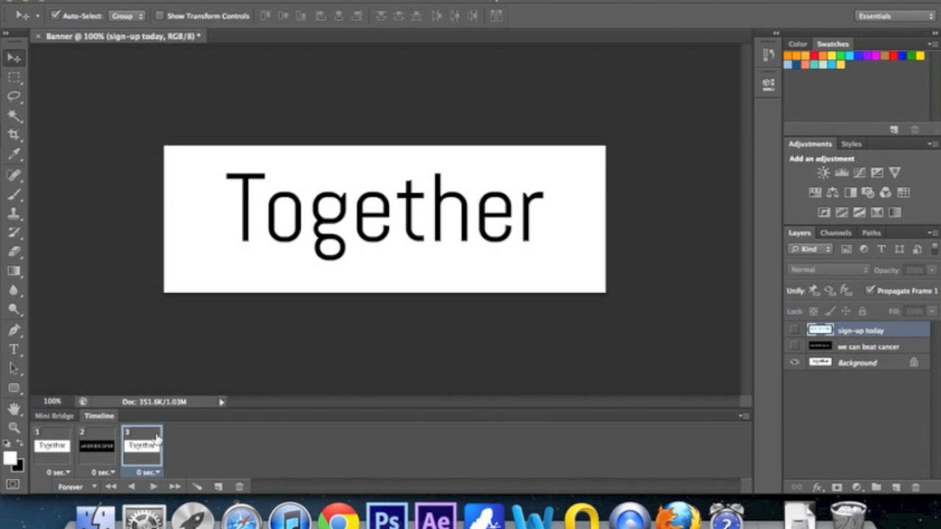
mouse_move(816, 427)
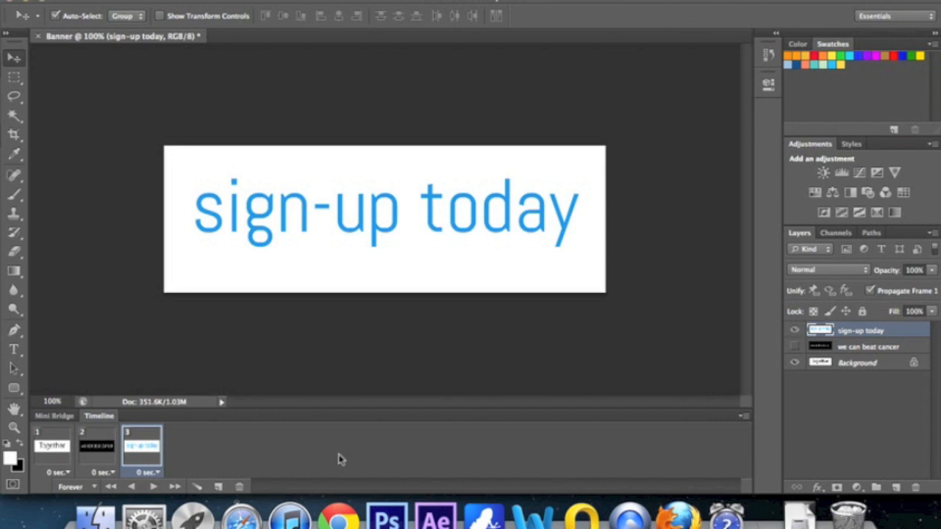
mouse_move(211, 465)
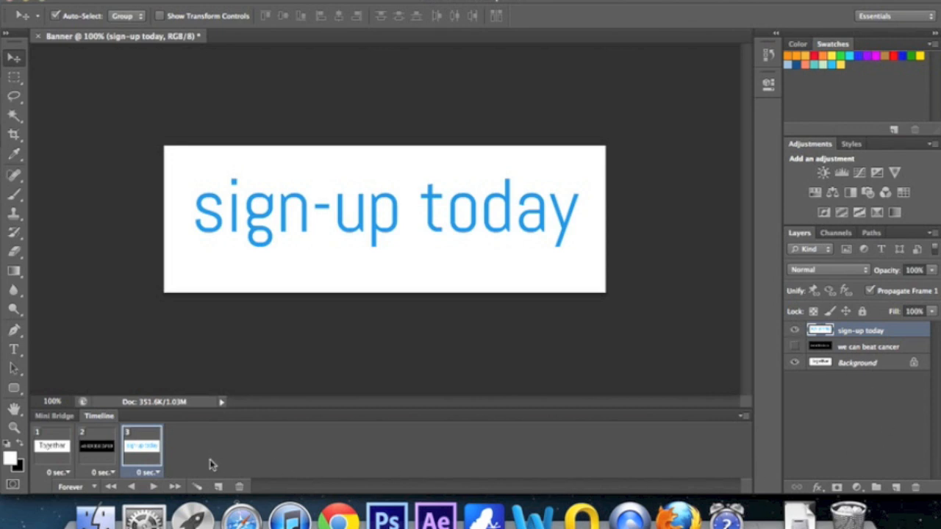
mouse_move(194, 467)
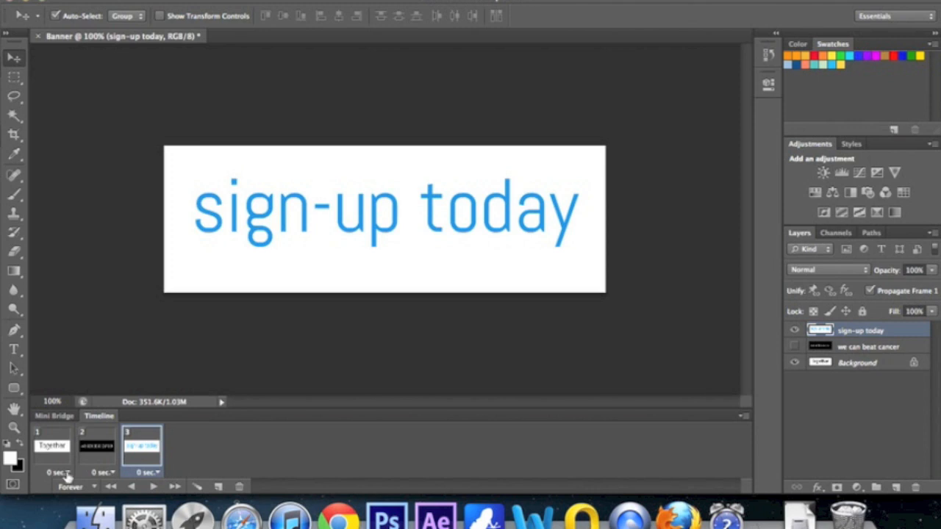
mouse_move(66, 470)
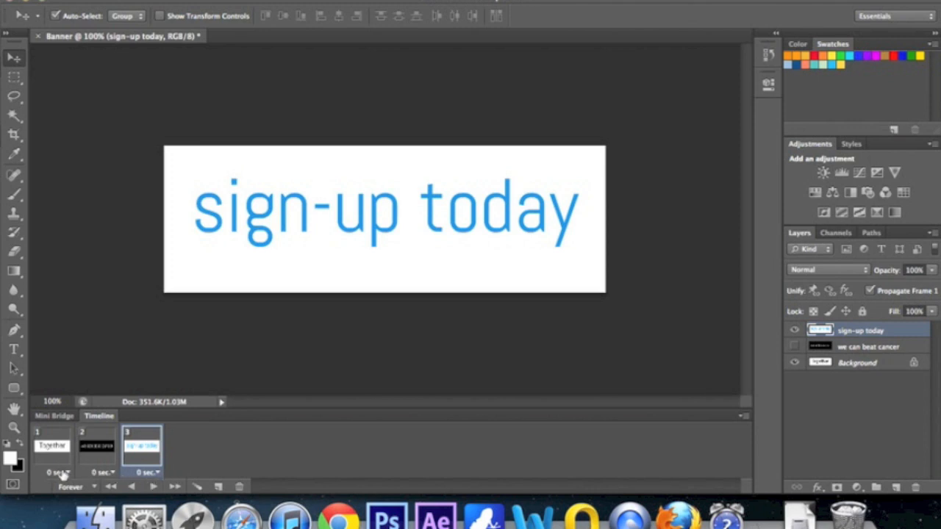
Give frames one, two and three each a custom 1.5-second delay.
left_click(65, 469)
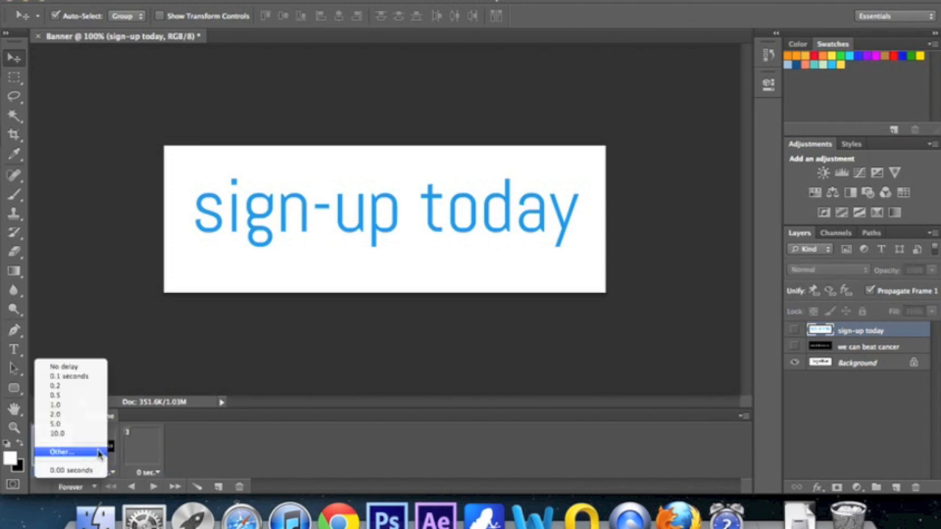
mouse_move(59, 460)
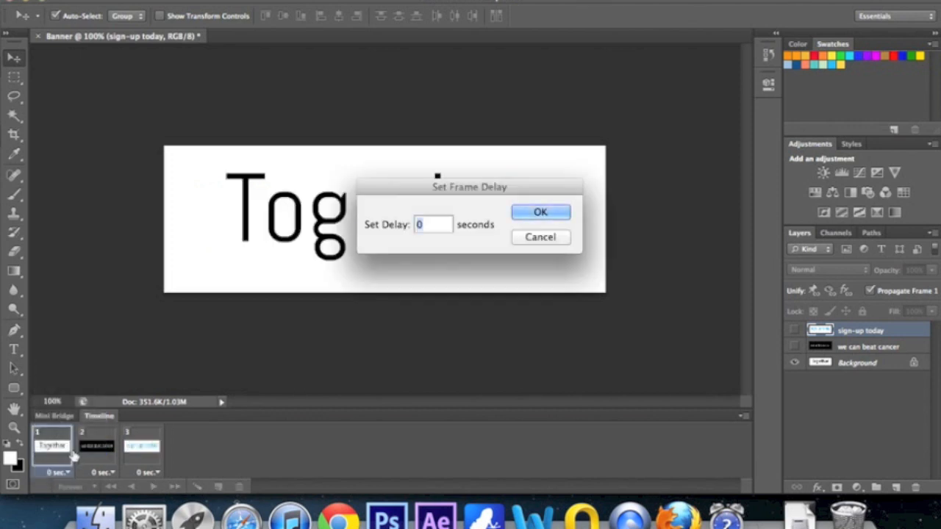
type("1.5")
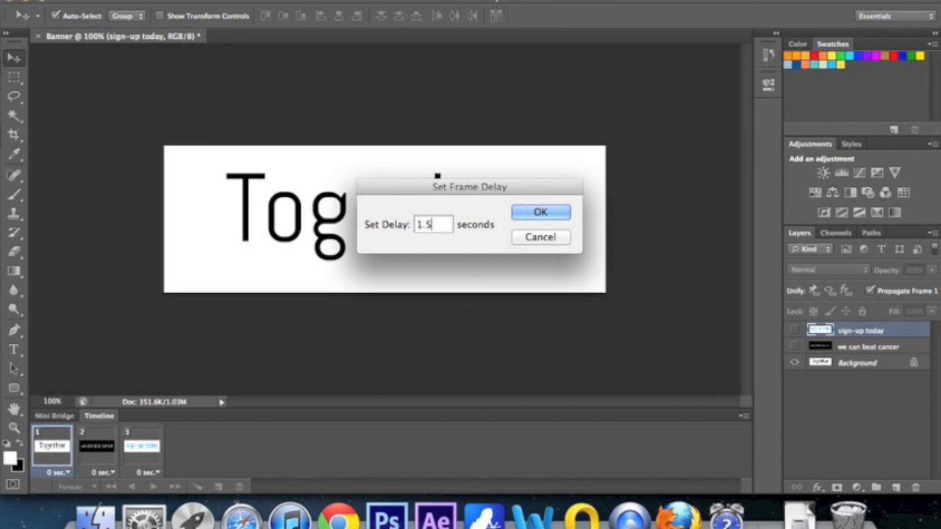
left_click(541, 211)
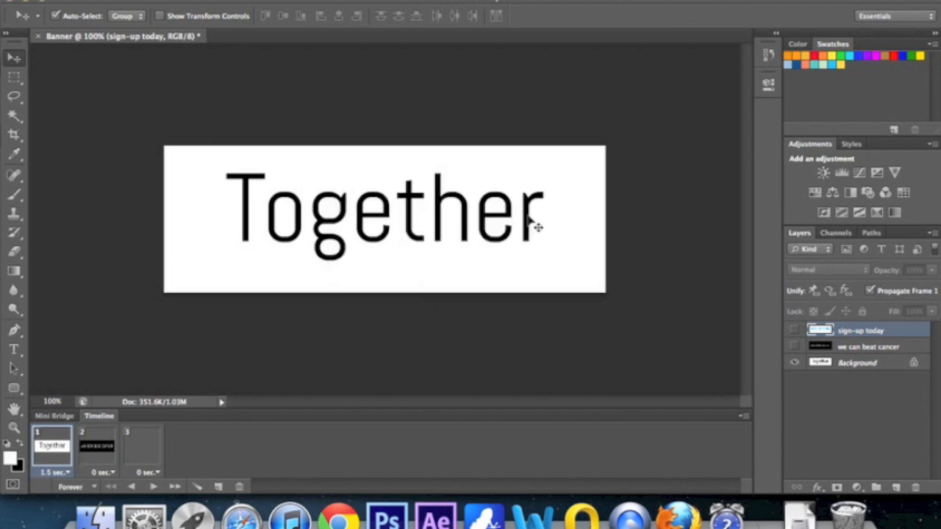
left_click(50, 469)
type("1")
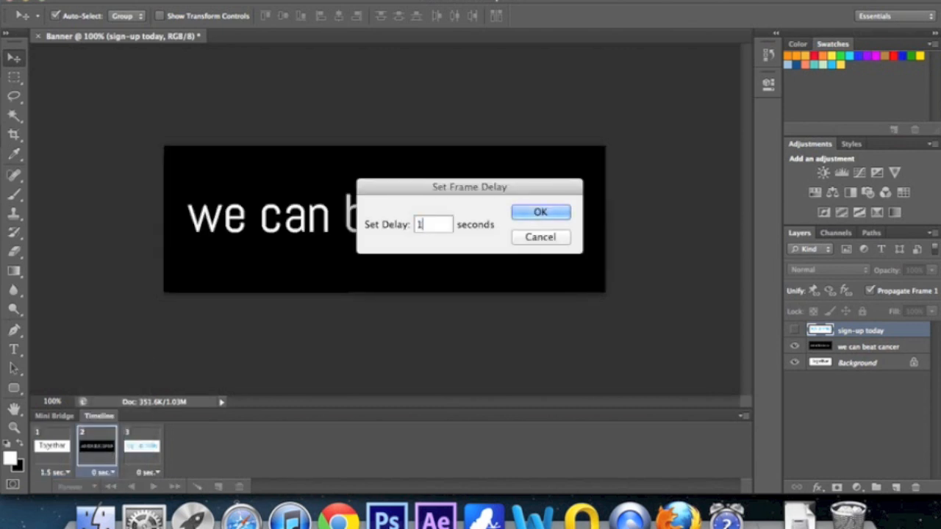
type(".5")
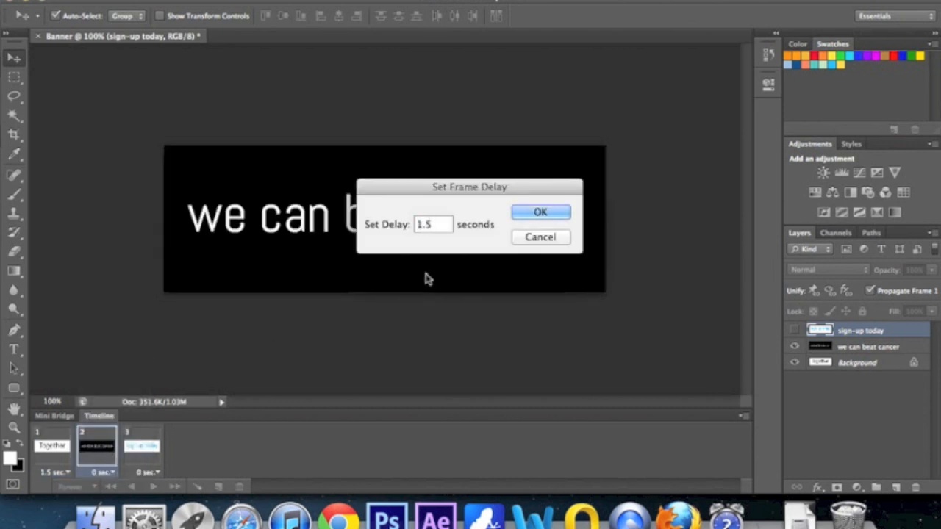
left_click(541, 212)
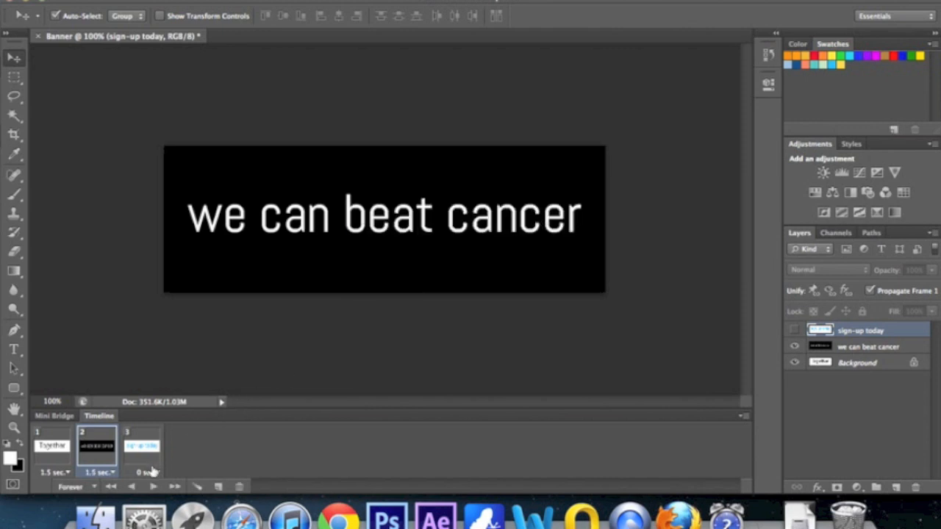
left_click(145, 472)
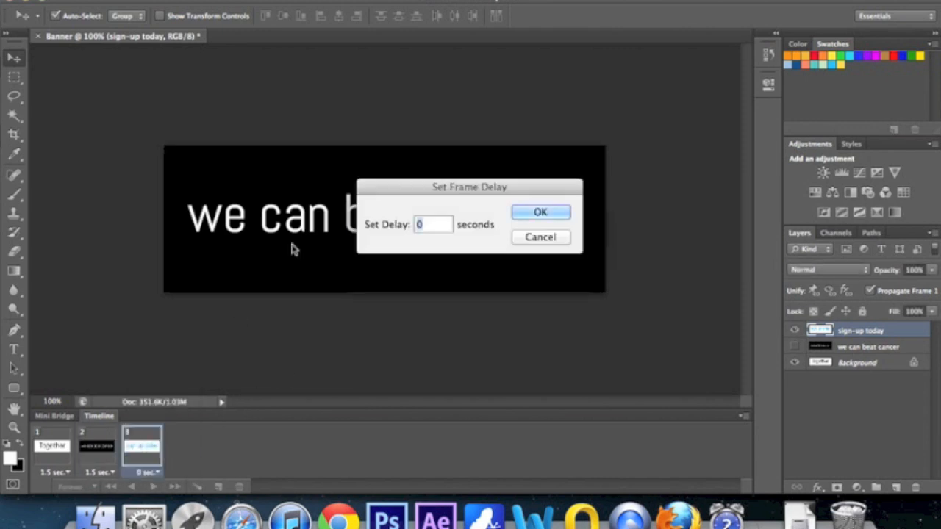
type("1.5")
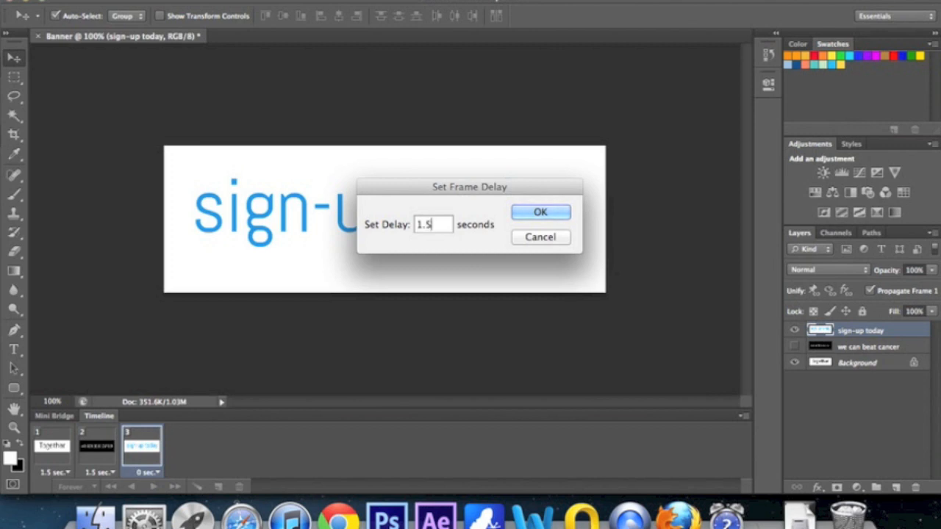
left_click(541, 212)
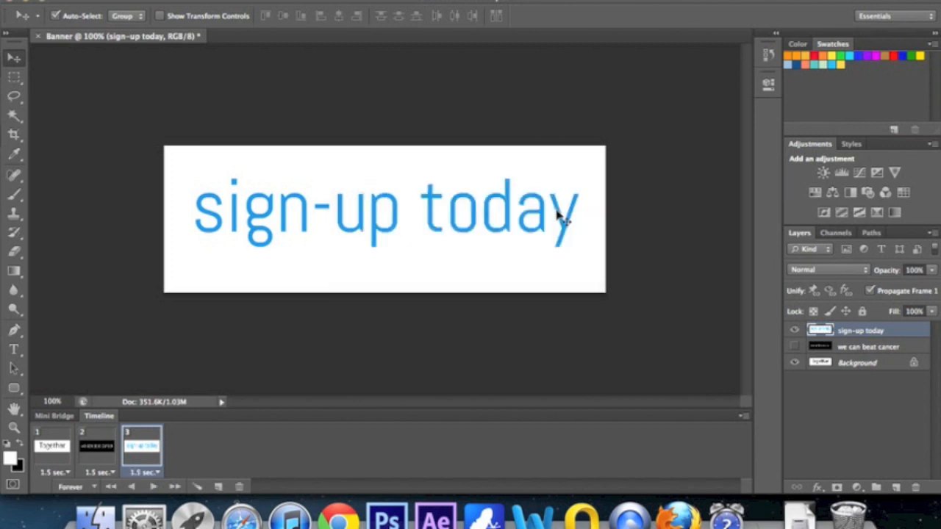
mouse_move(150, 486)
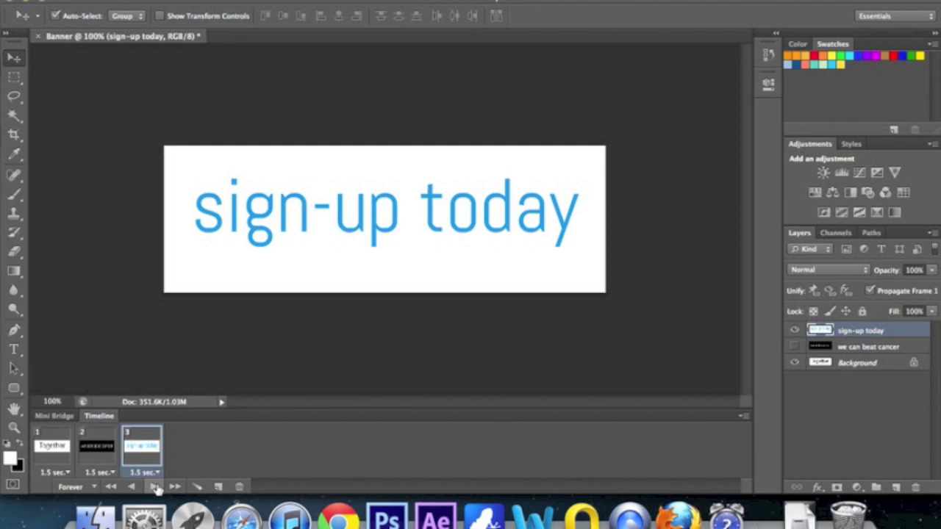
mouse_move(153, 486)
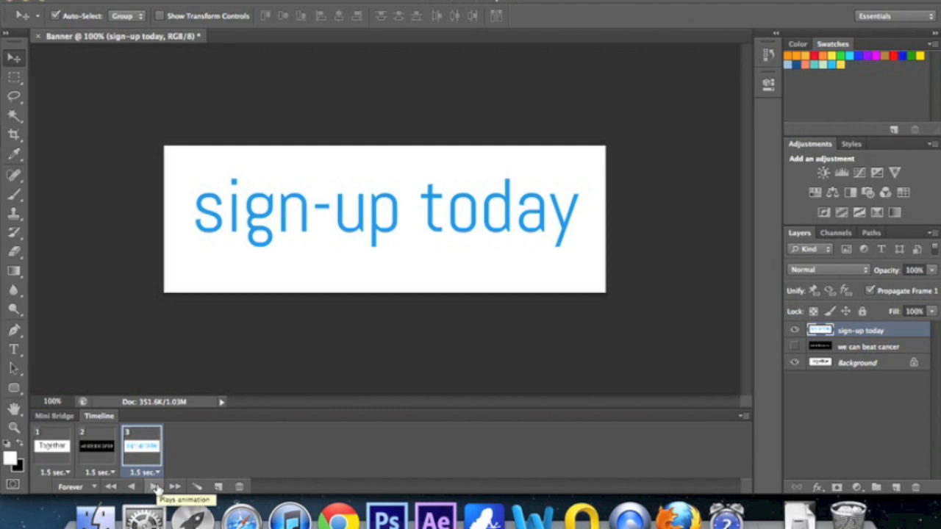
left_click(153, 485)
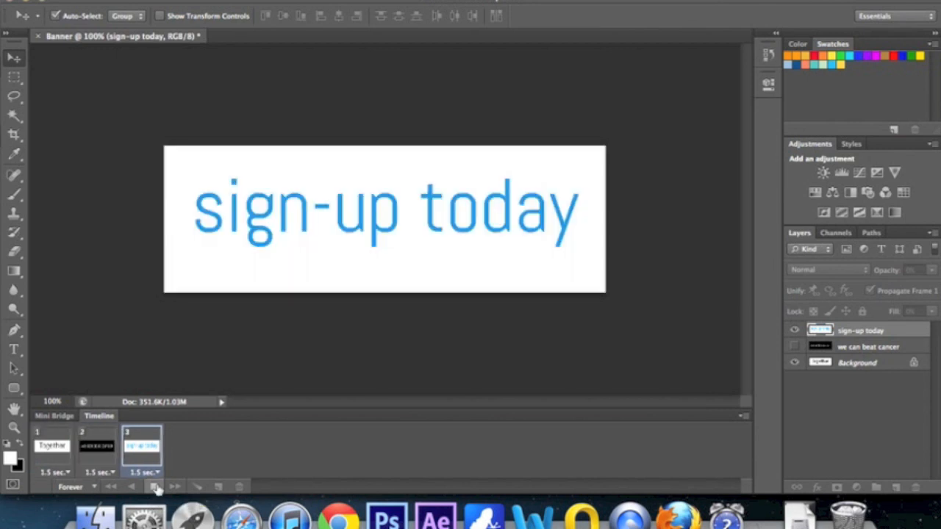
left_click(51, 444)
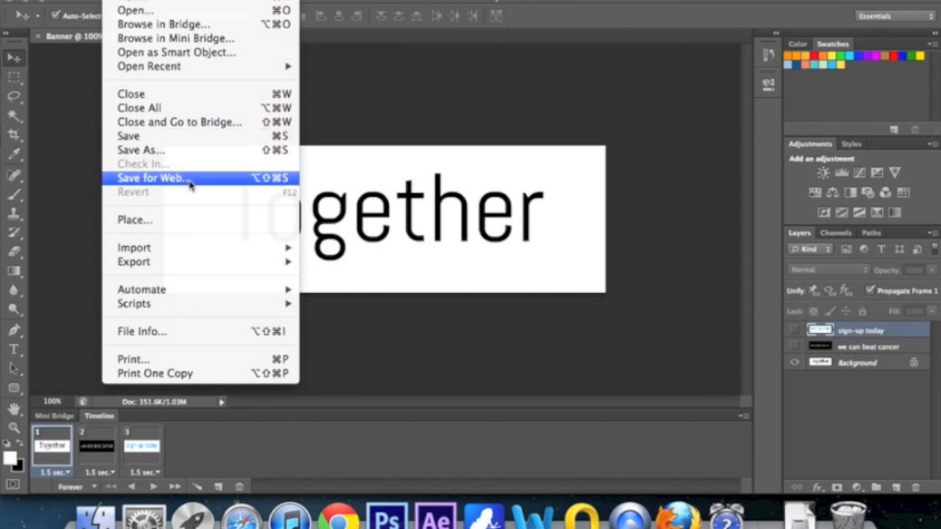
mouse_move(170, 151)
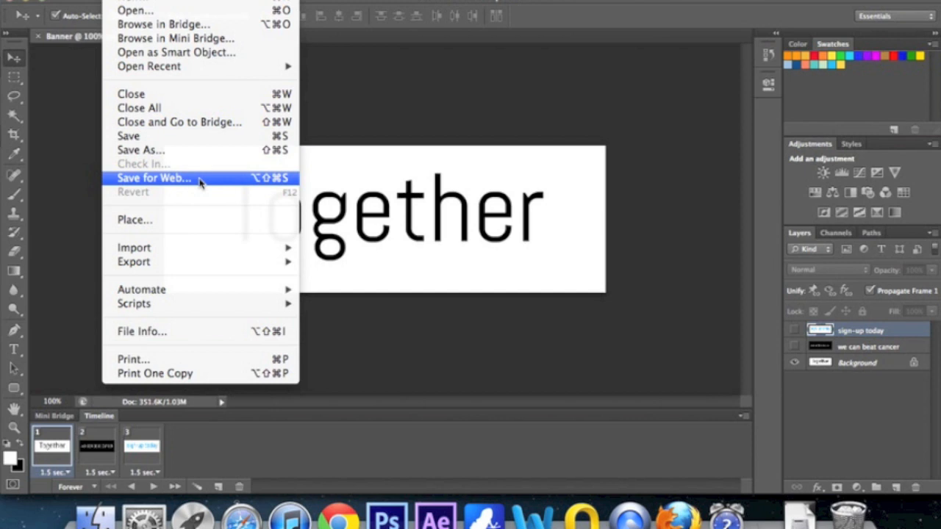
Save for Web the looping animation as Banner.gif on the Desktop.
left_click(153, 178)
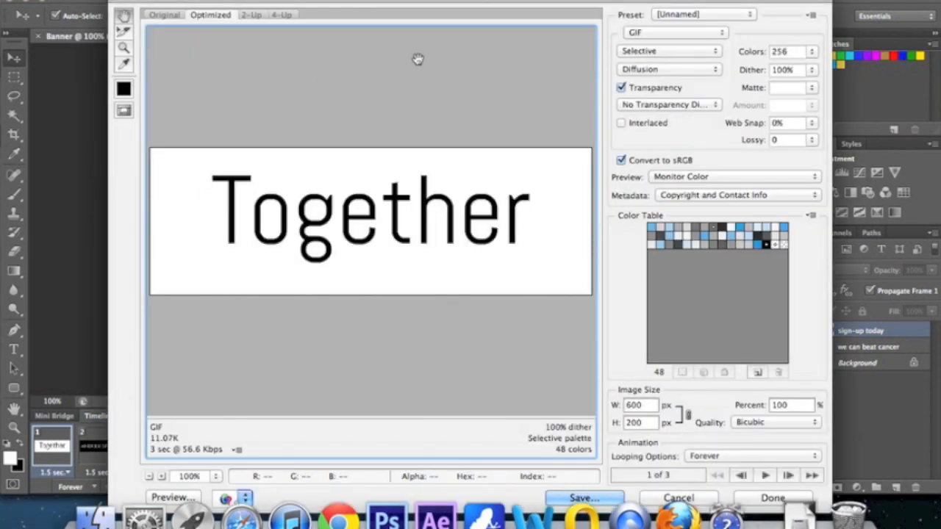
mouse_move(360, 309)
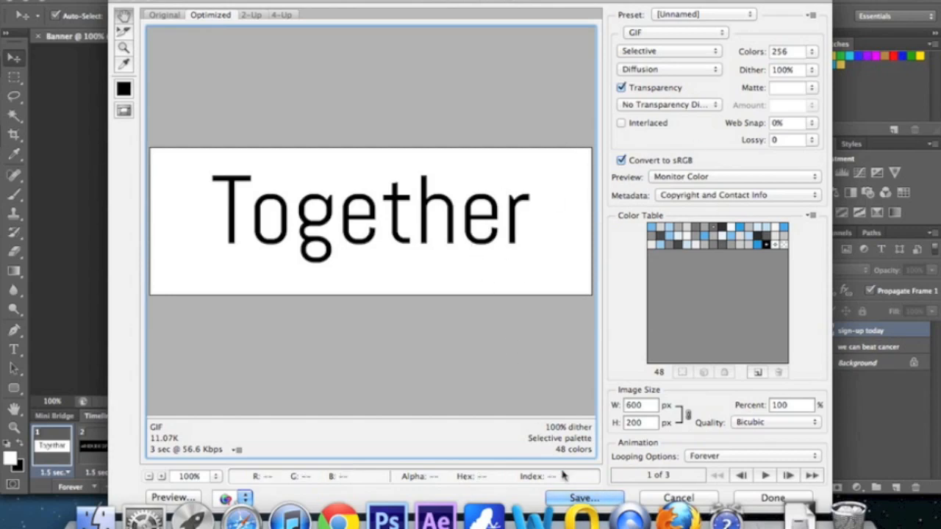
left_click(602, 497)
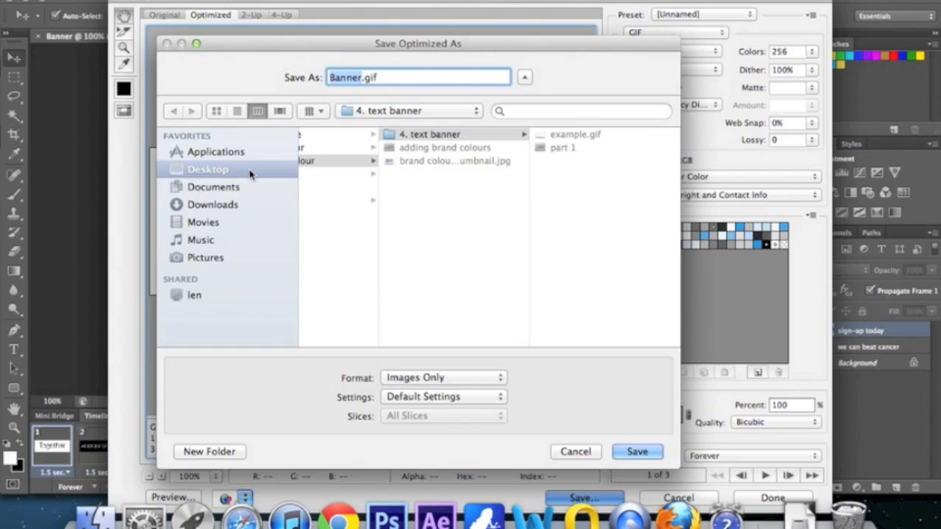
left_click(399, 76)
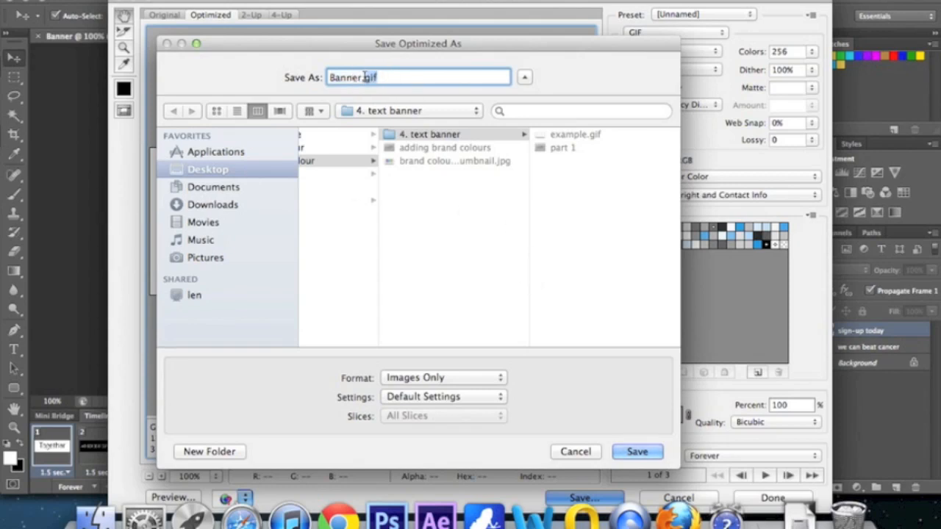
mouse_move(459, 256)
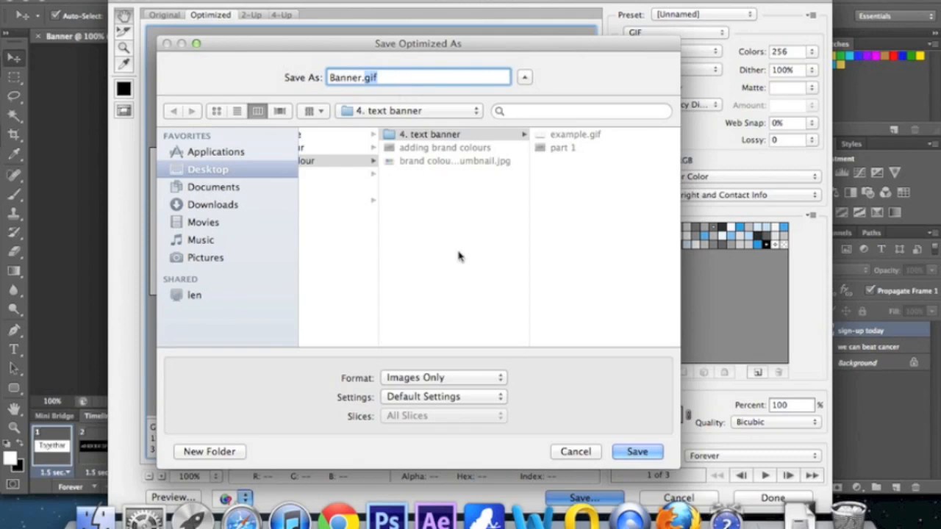
mouse_move(632, 427)
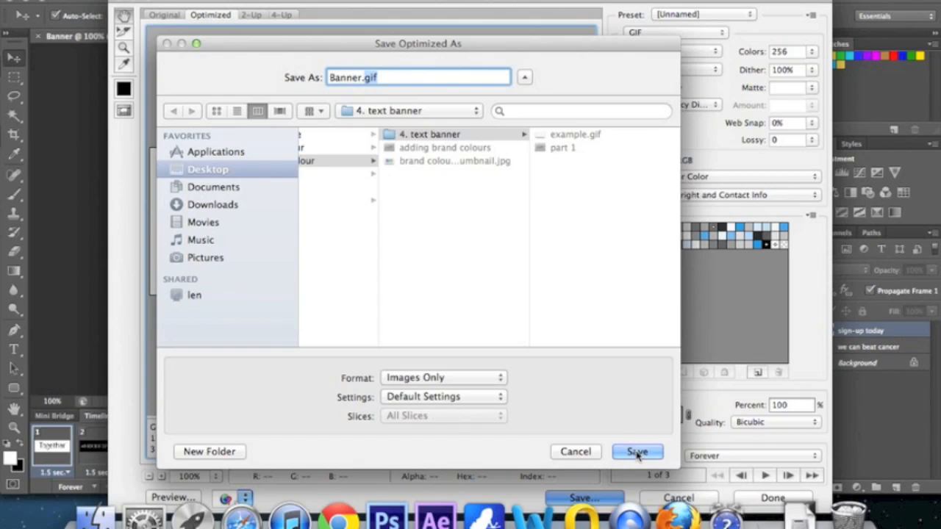
left_click(638, 452)
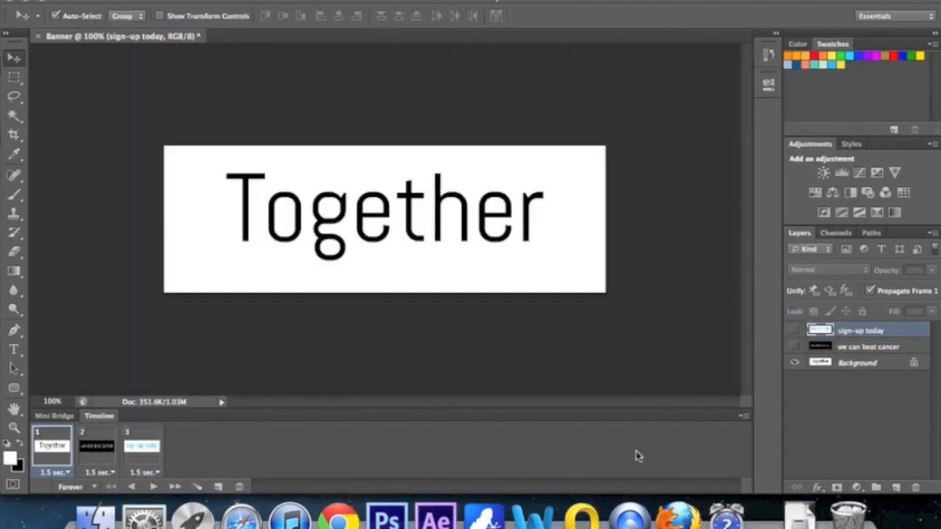
mouse_move(432, 310)
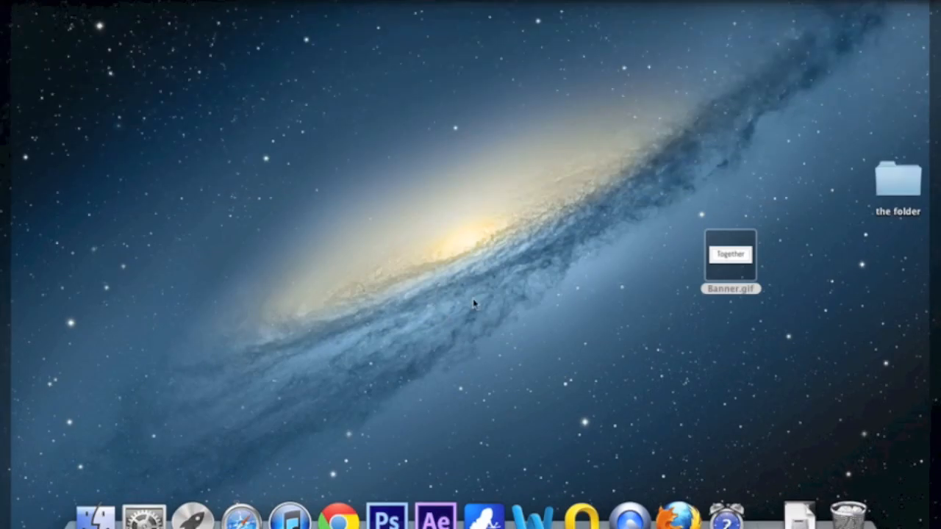
mouse_move(741, 256)
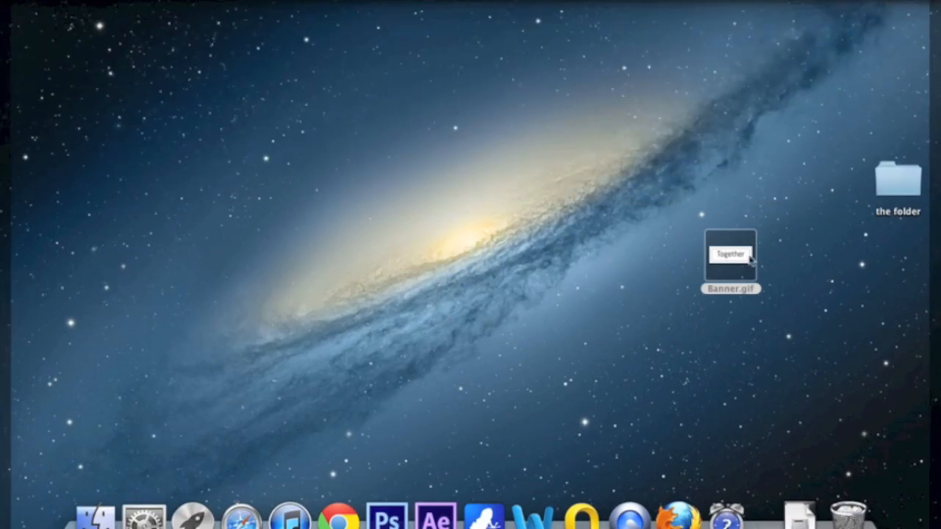
Show the Open With application list for Banner.gif on the desktop.
right_click(732, 258)
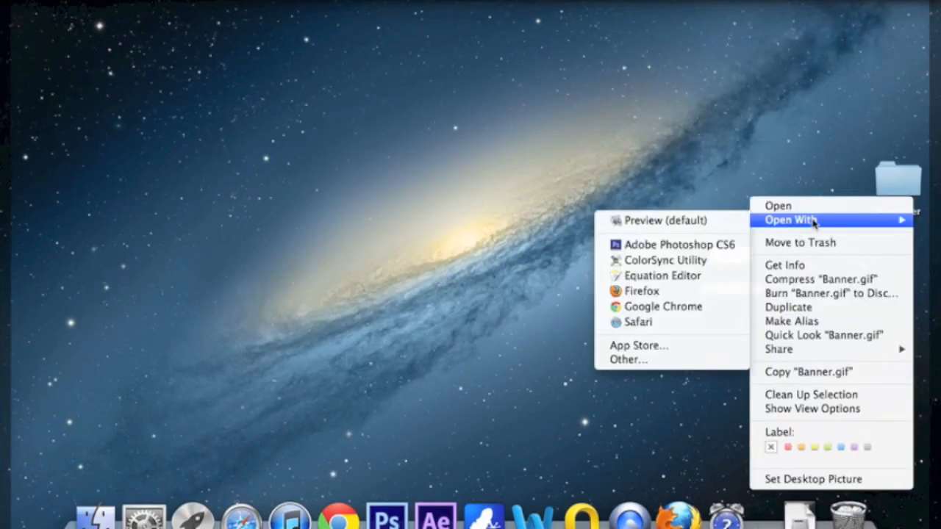
mouse_move(663, 291)
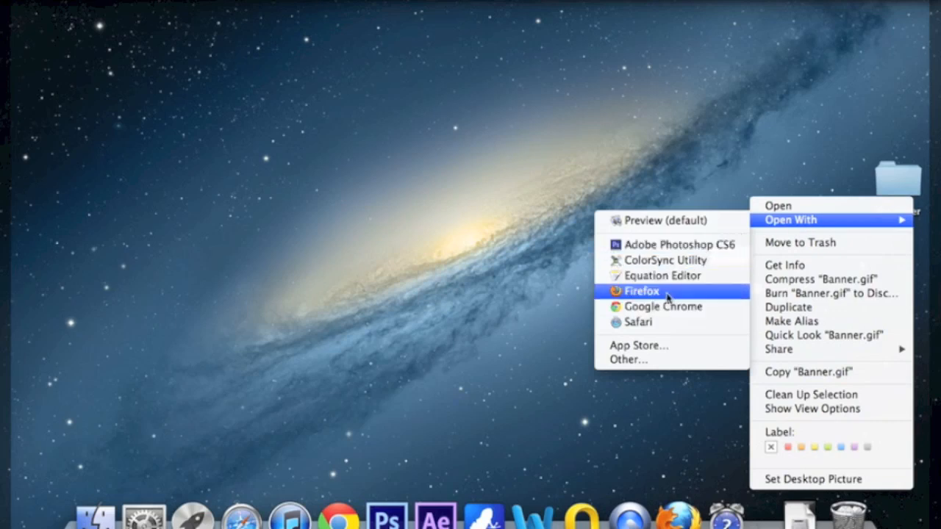